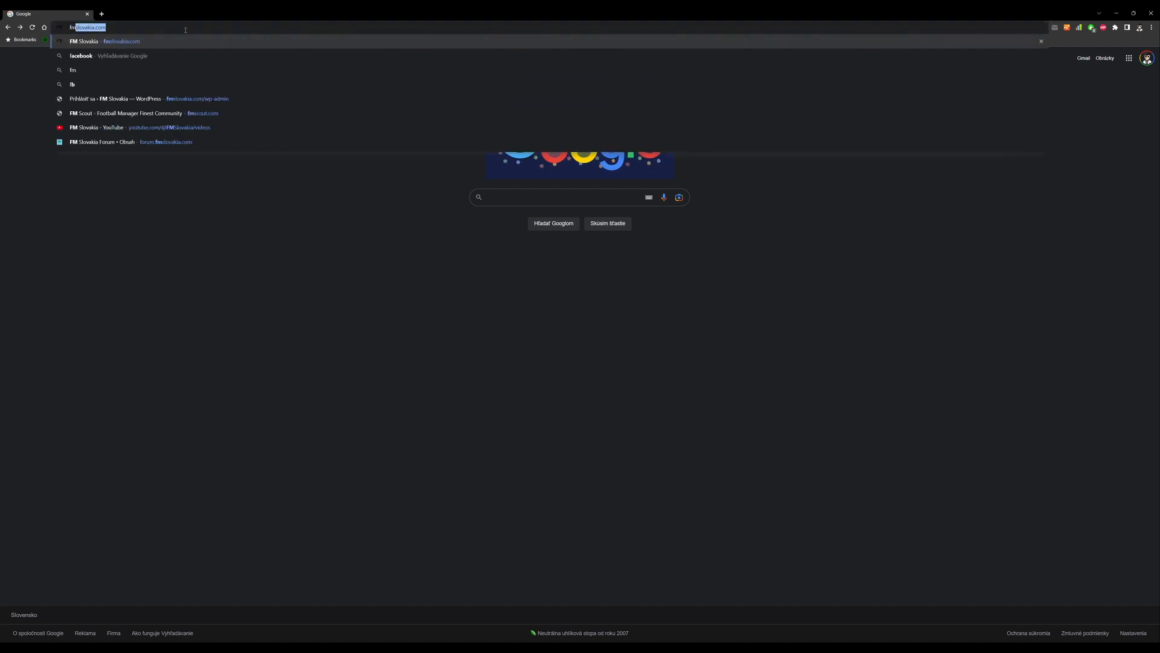
Go to fmslovakia.com and follow its DISCORD link to the community invite.
type("mslovakia.com")
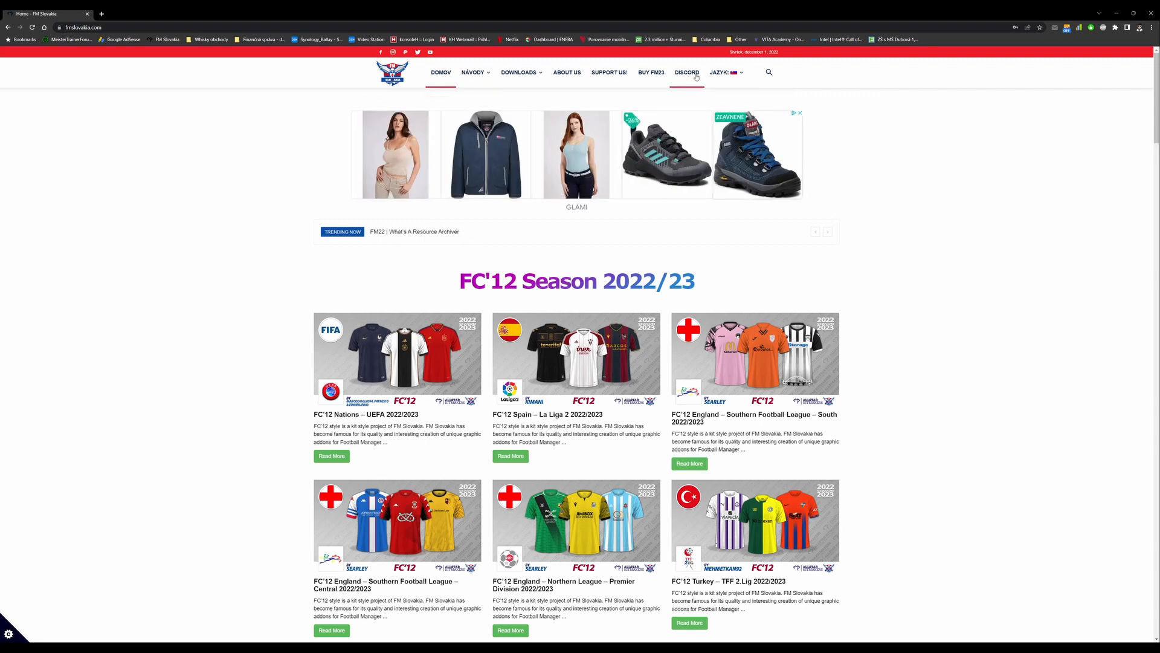
left_click(687, 72)
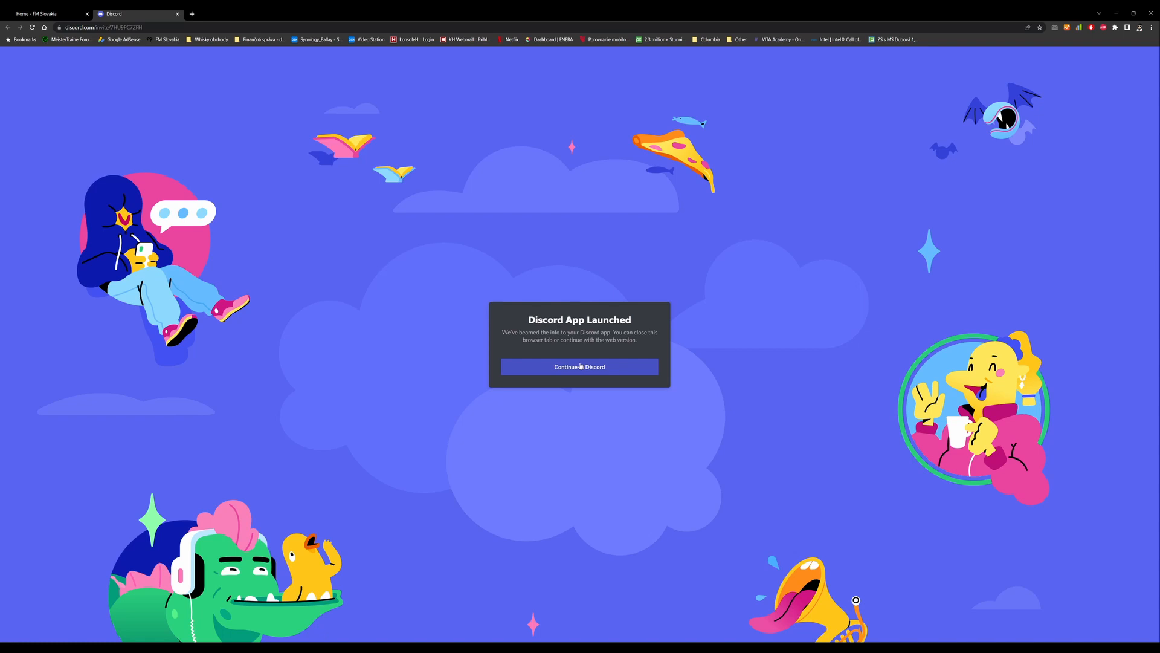
mouse_move(560, 276)
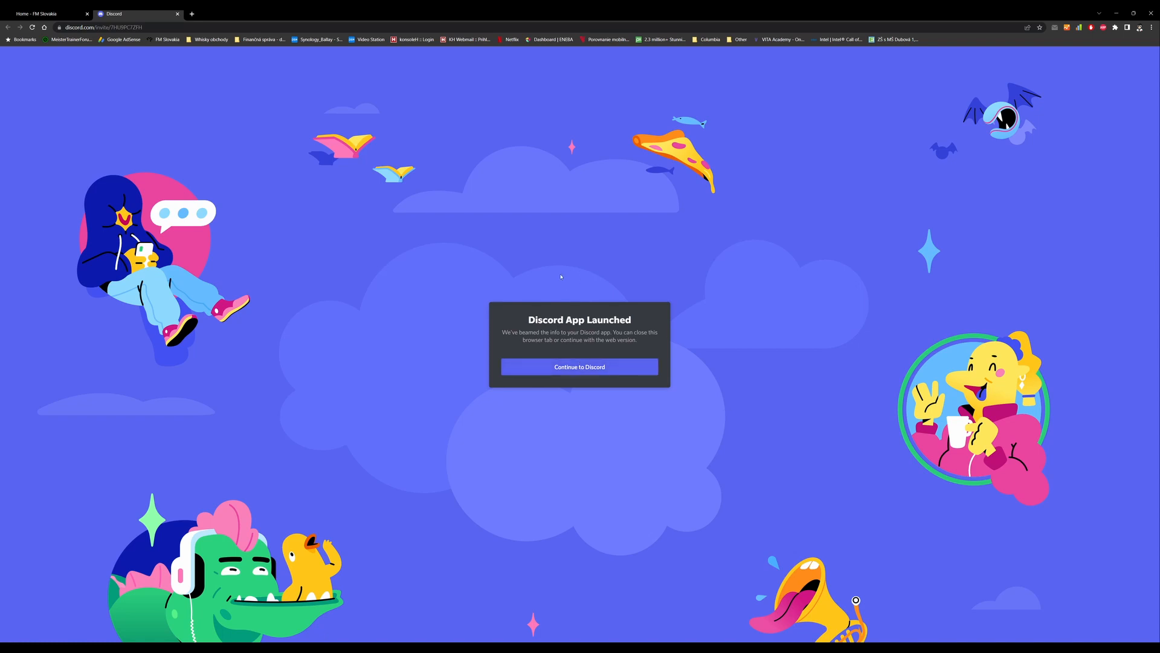
mouse_move(579, 367)
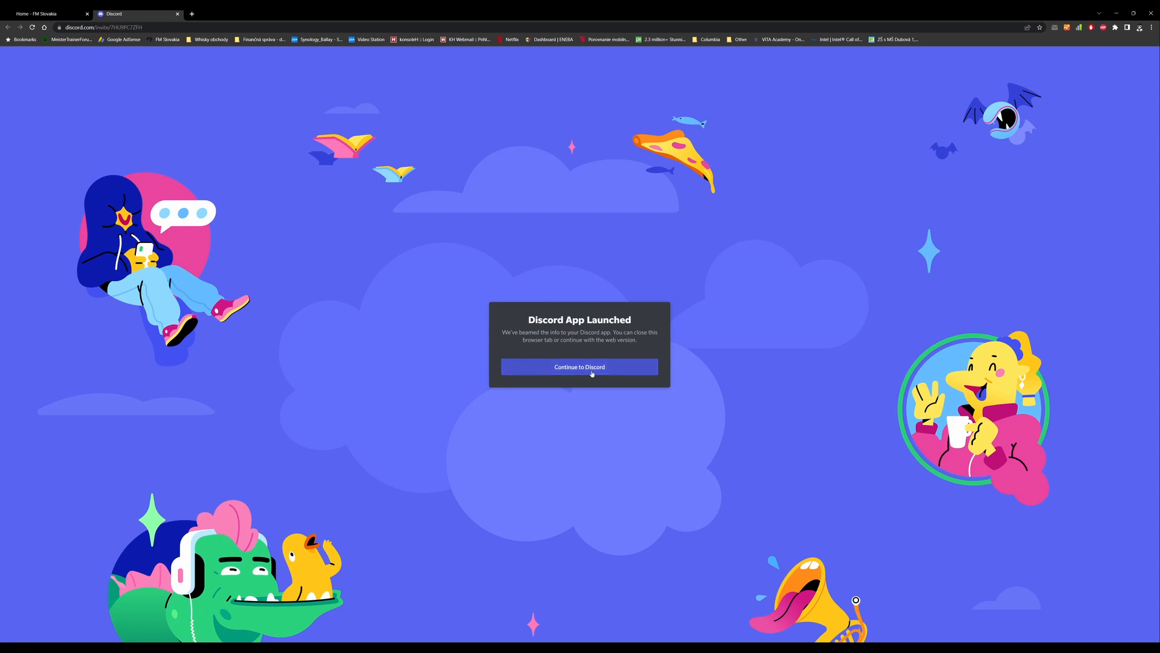
Continue from the invite page past the login form into the Discord desktop app.
left_click(579, 367)
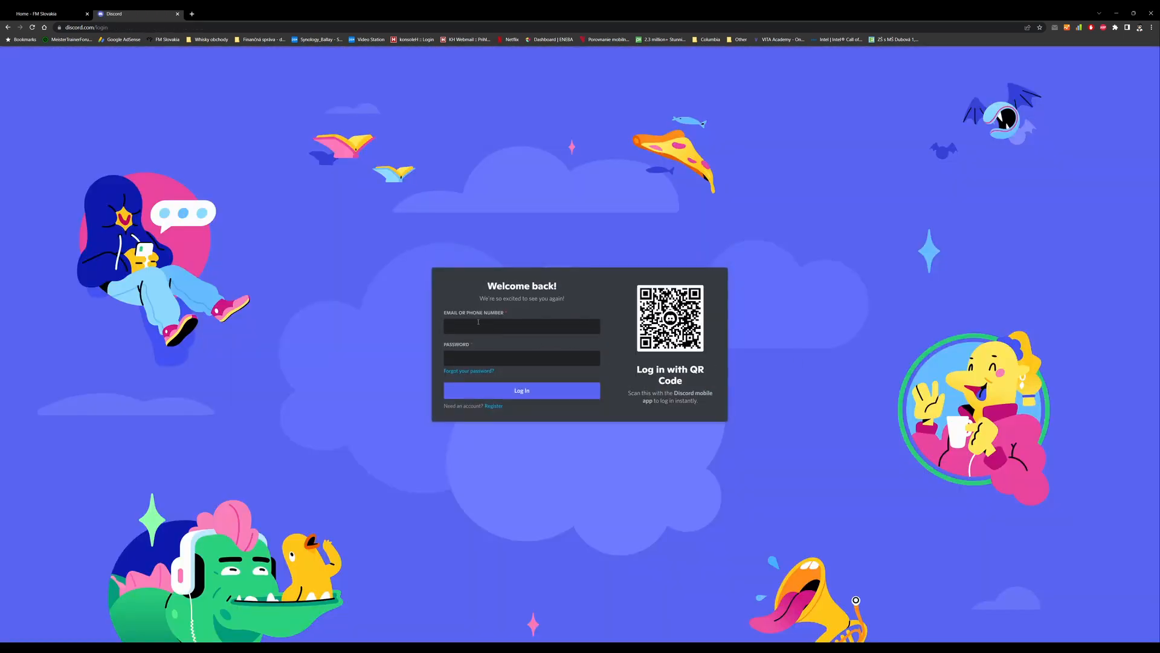
left_click(521, 325)
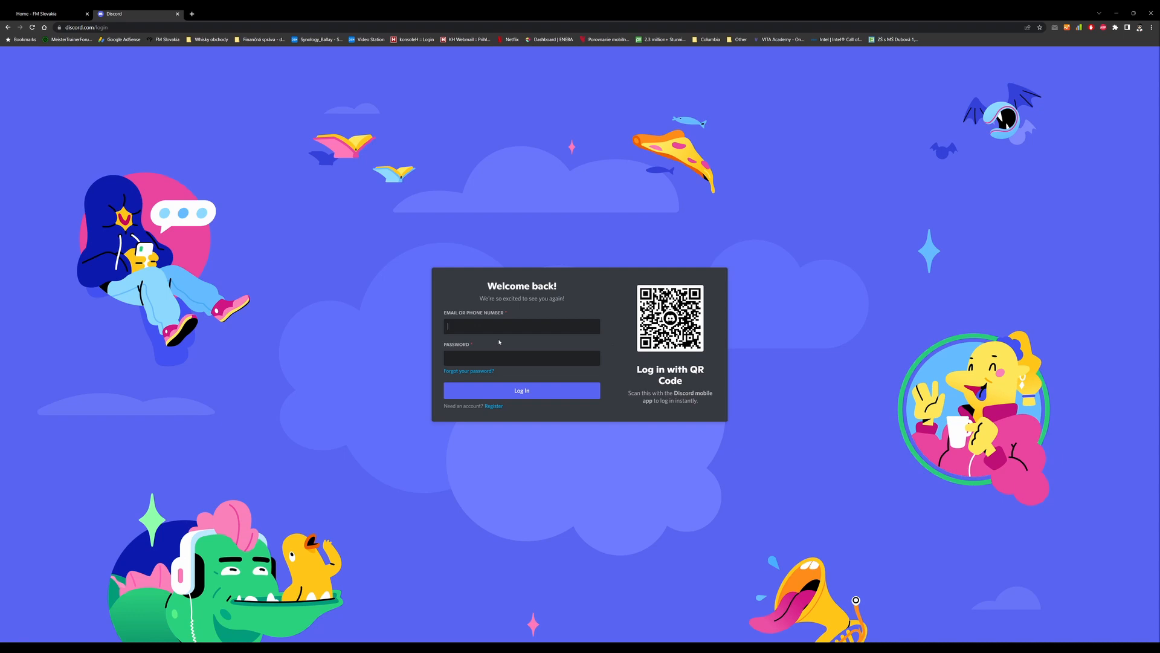
mouse_move(528, 370)
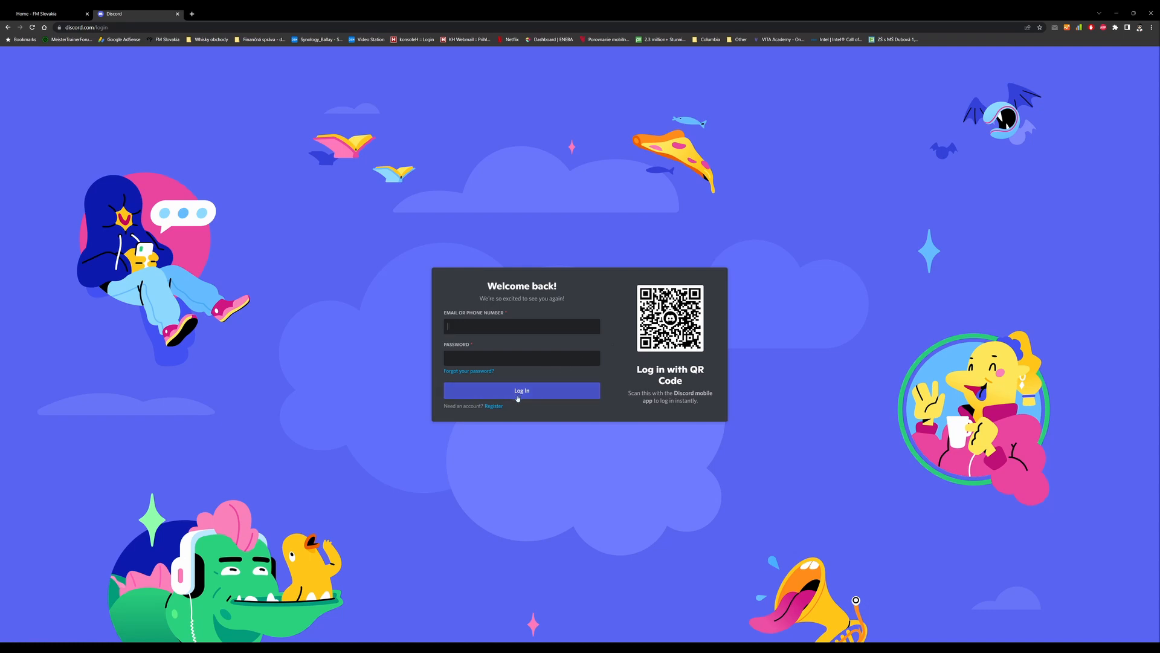
mouse_move(494, 406)
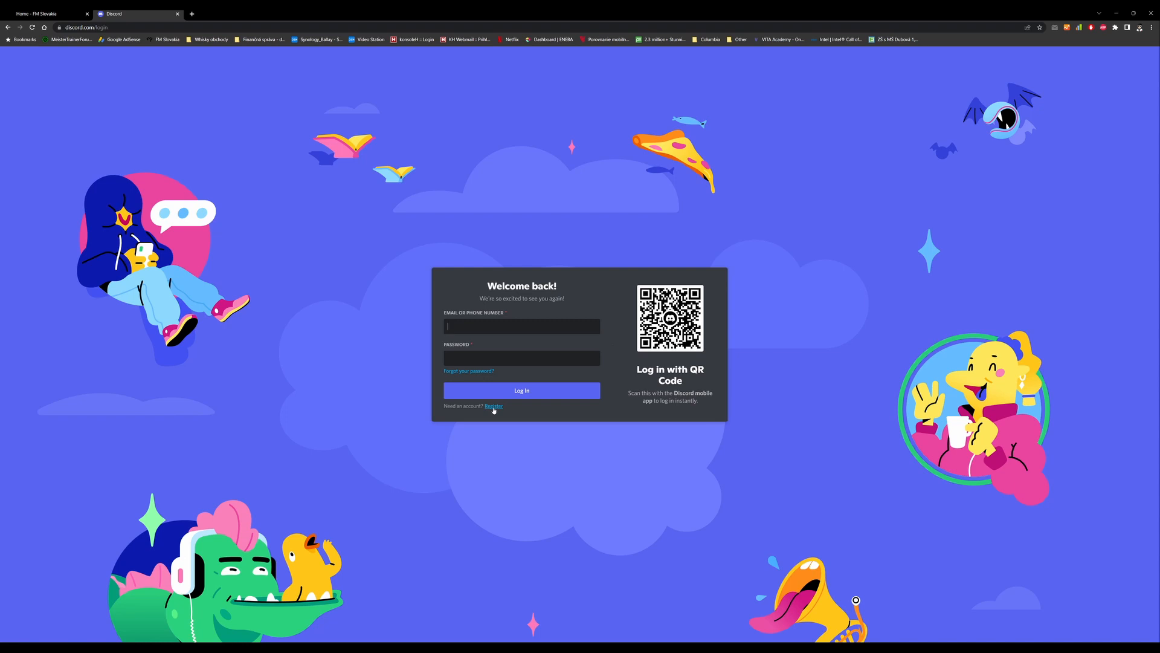
mouse_move(588, 468)
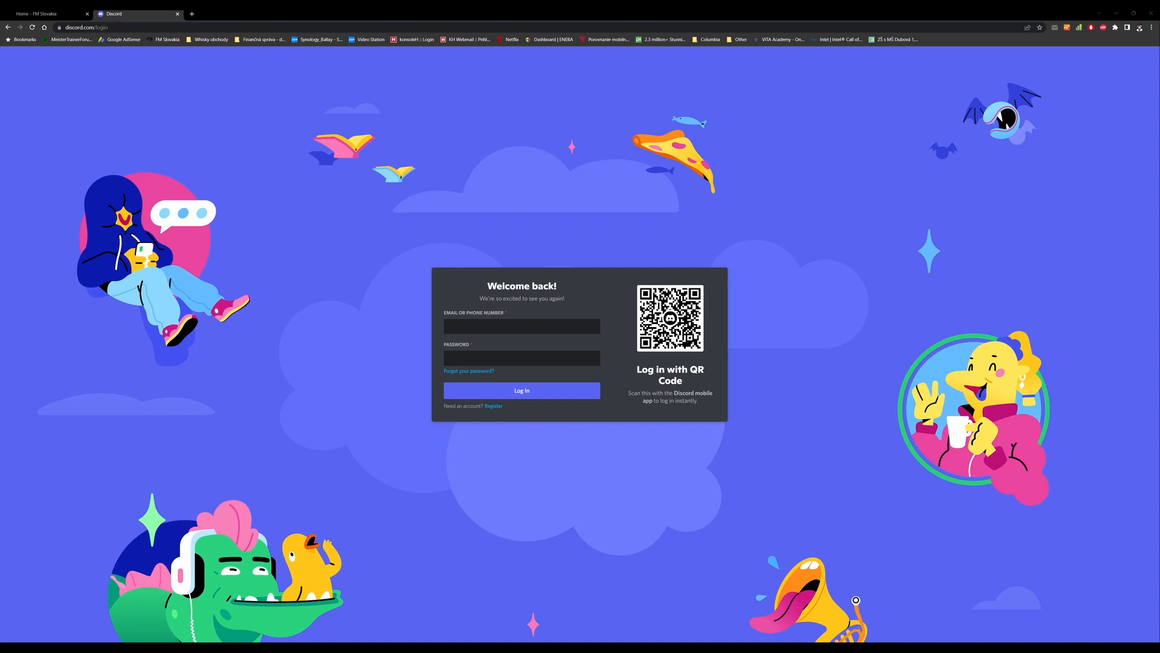
left_click(521, 391)
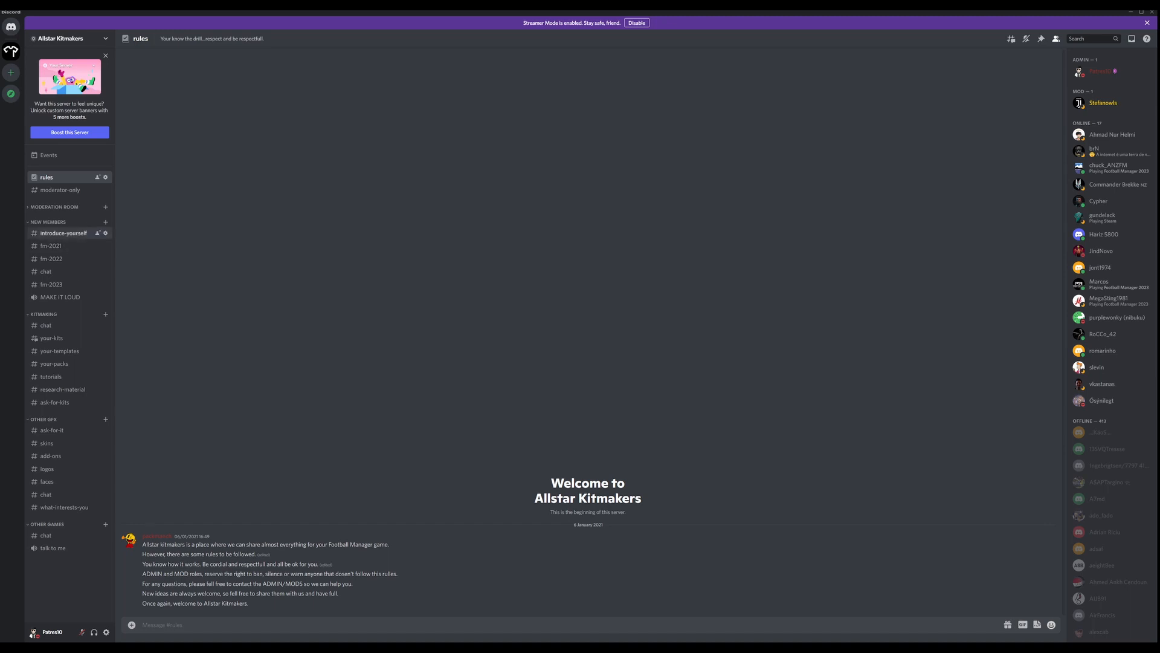
Switch to the #introduce-yourself channel under NEW MEMBERS.
left_click(64, 233)
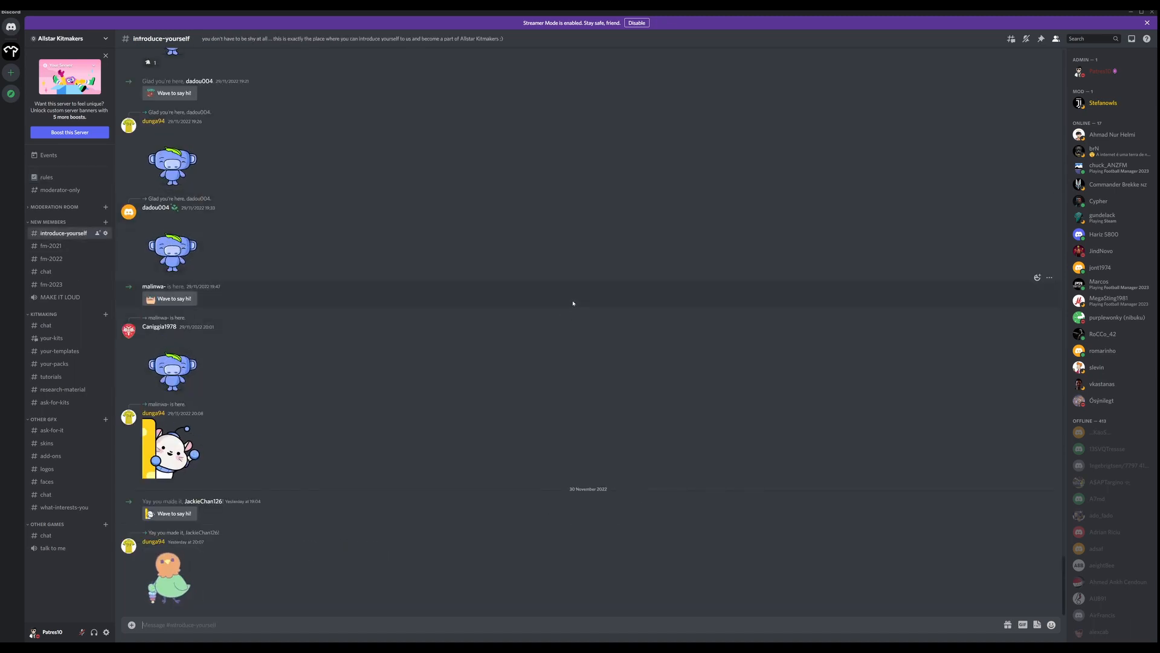
mouse_move(557, 574)
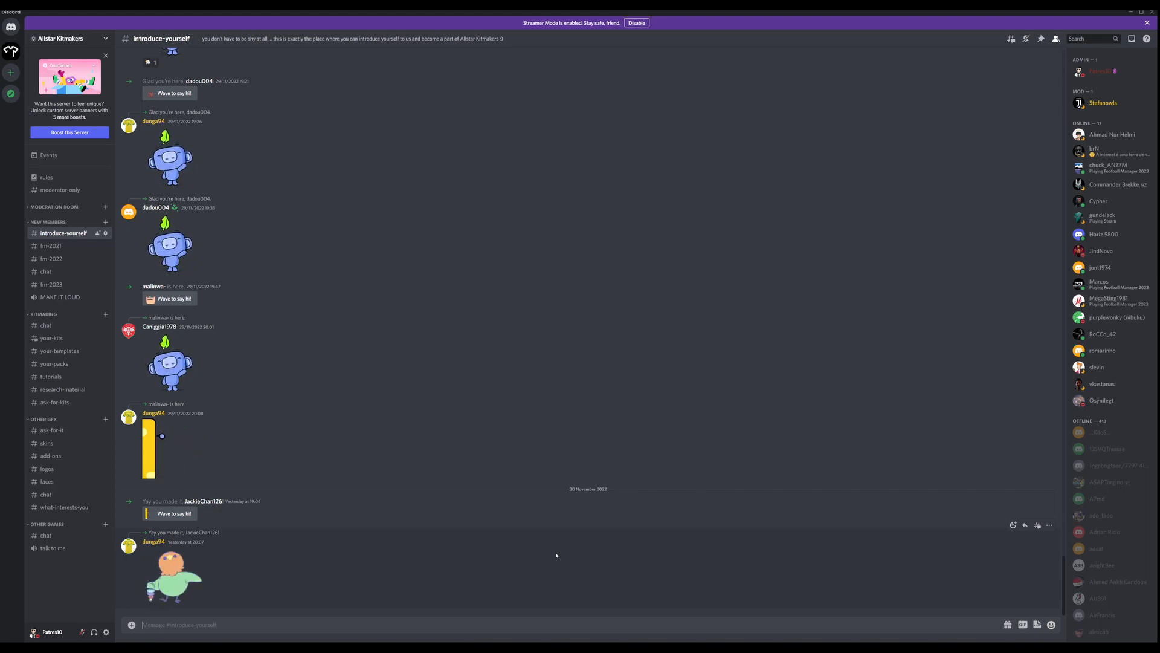
mouse_move(347, 479)
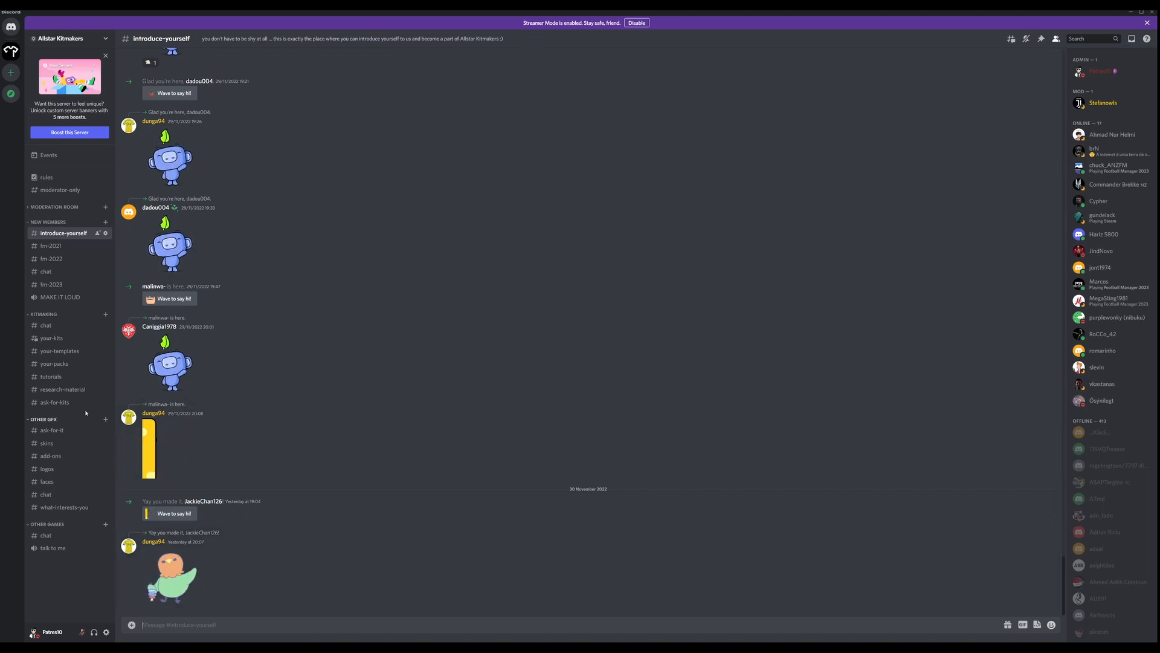
Switch to the #research-material channel under KITMAKING.
left_click(61, 390)
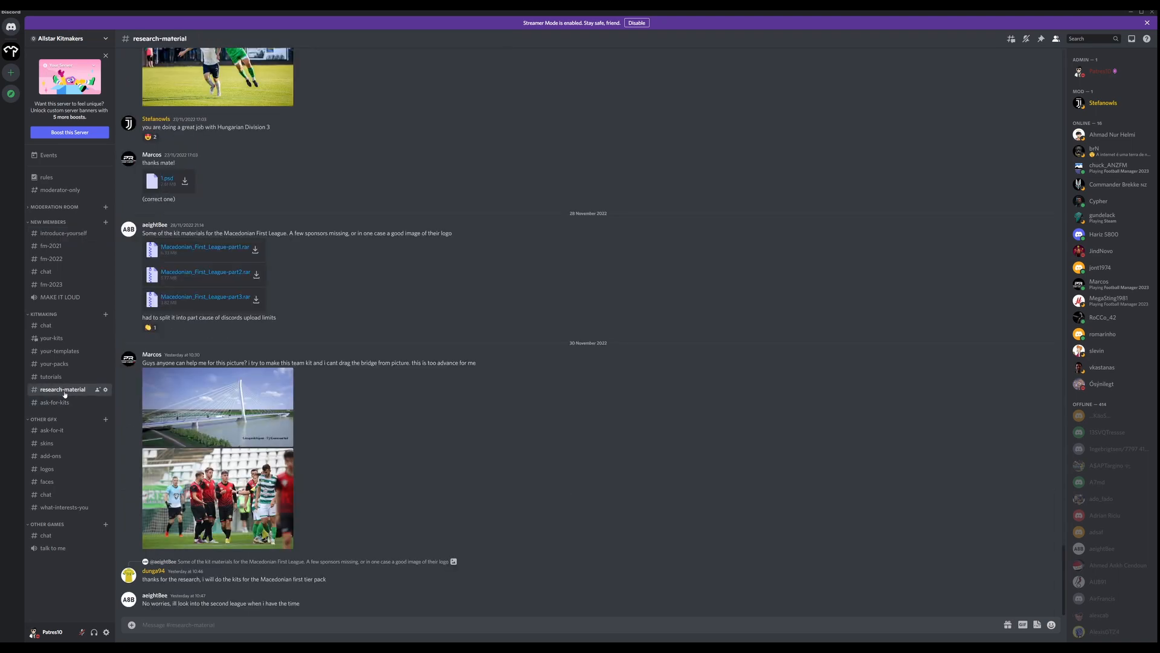
mouse_move(54, 364)
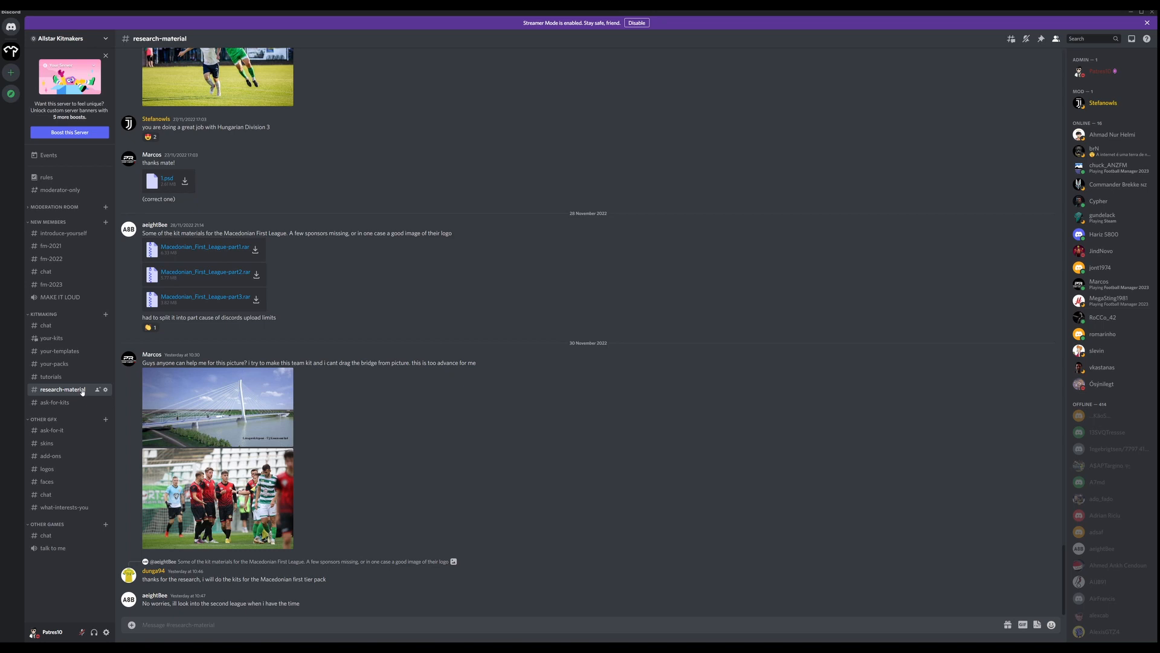
mouse_move(387, 553)
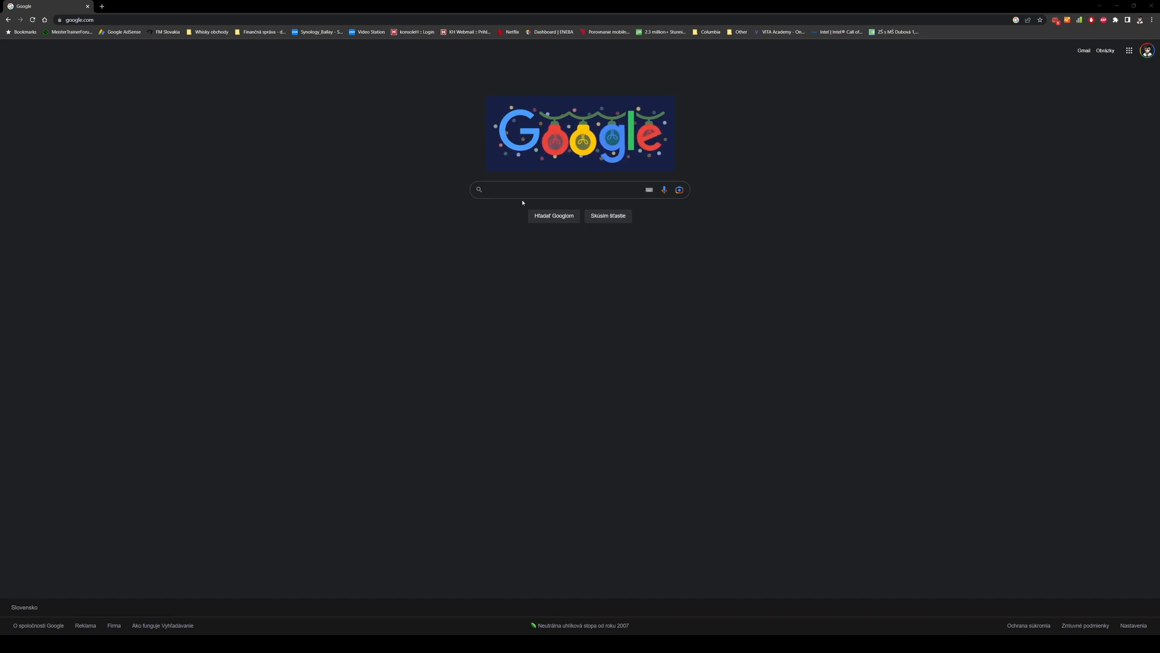
Search Google for 'israeli premier league wiki' via the suggestion list.
left_click(558, 189)
type("i")
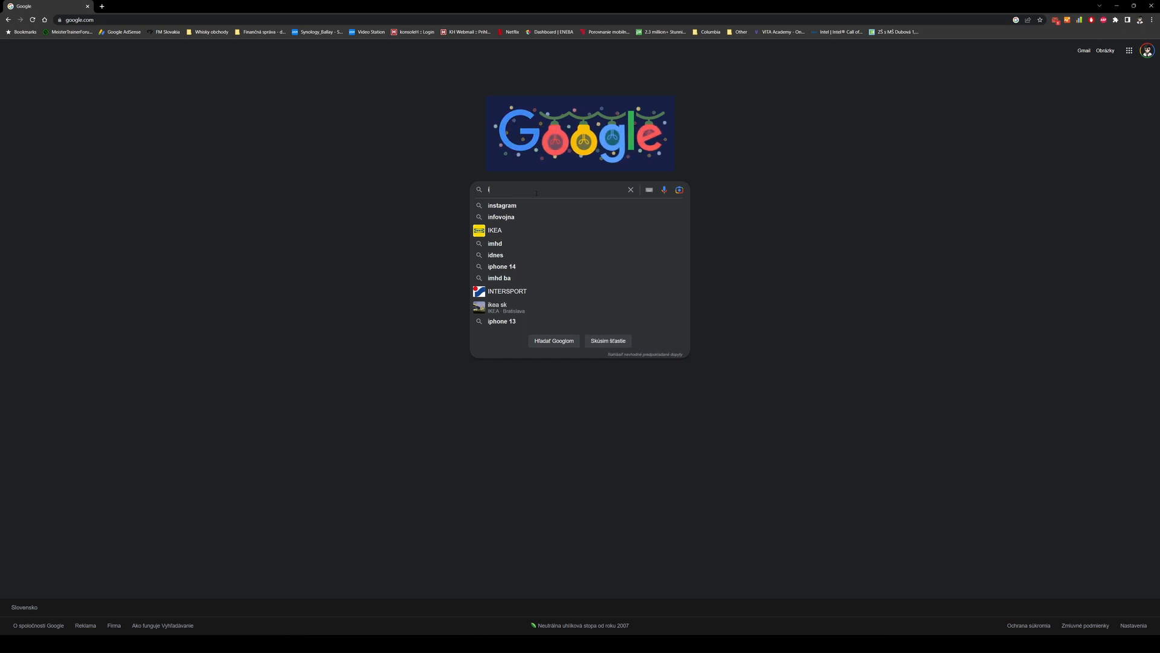
type("srael premier le")
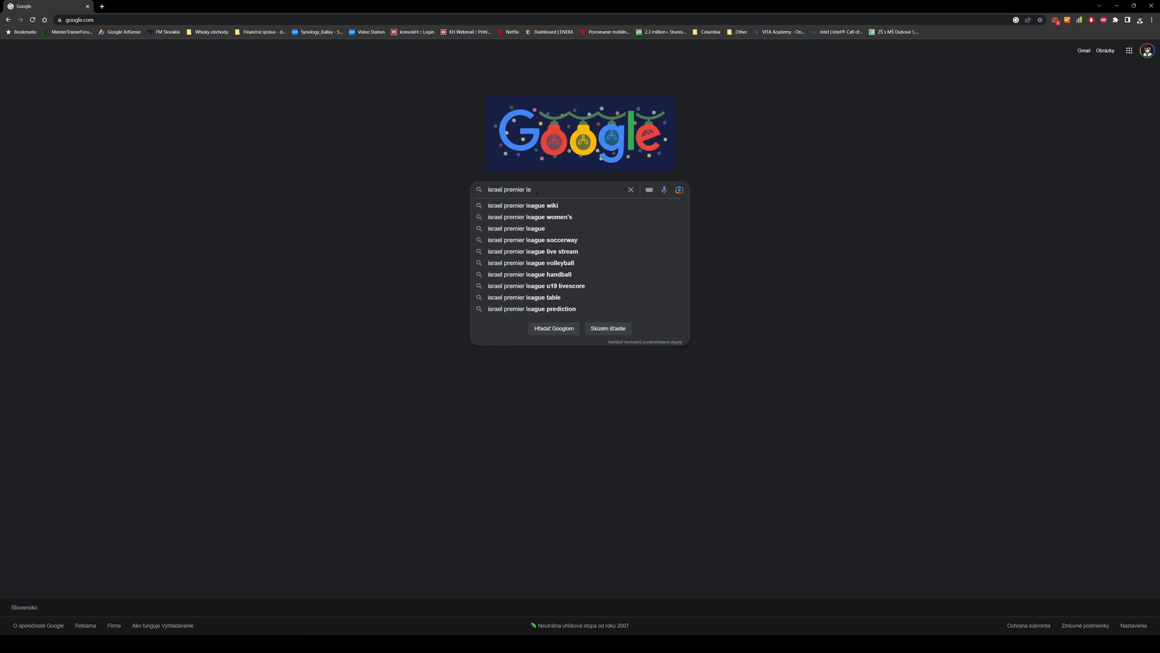
left_click(522, 205)
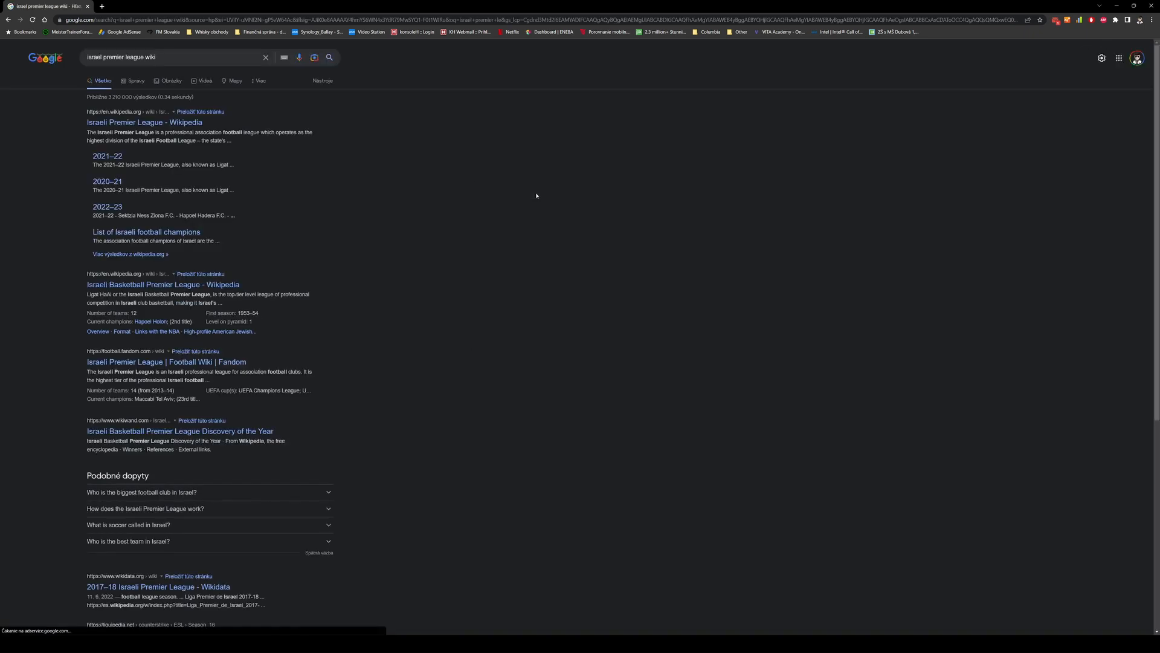
Reach the Maccabi Haifa F.C. article via the league and 2022–23 season pages' table.
left_click(144, 122)
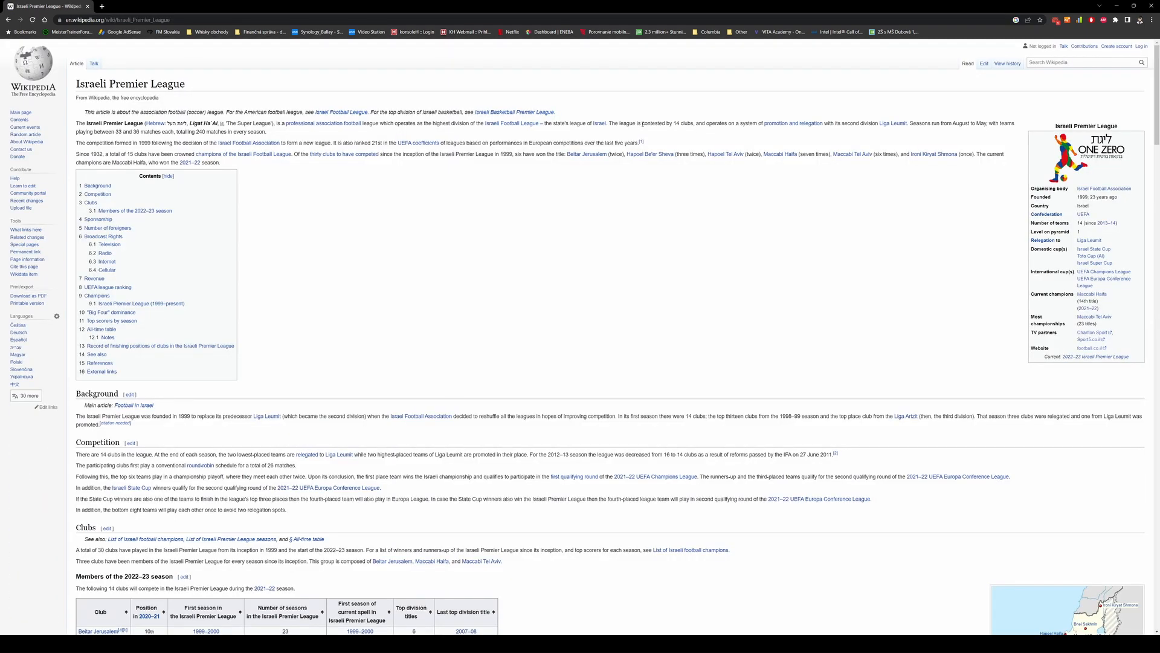
mouse_move(596, 341)
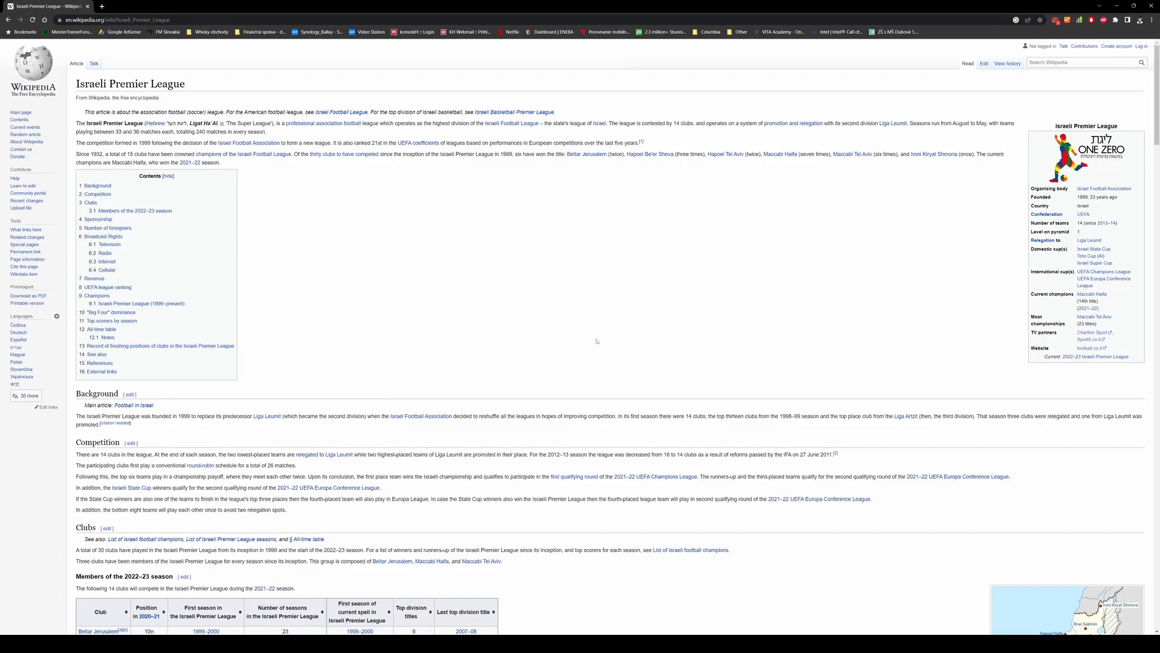
mouse_move(1101, 355)
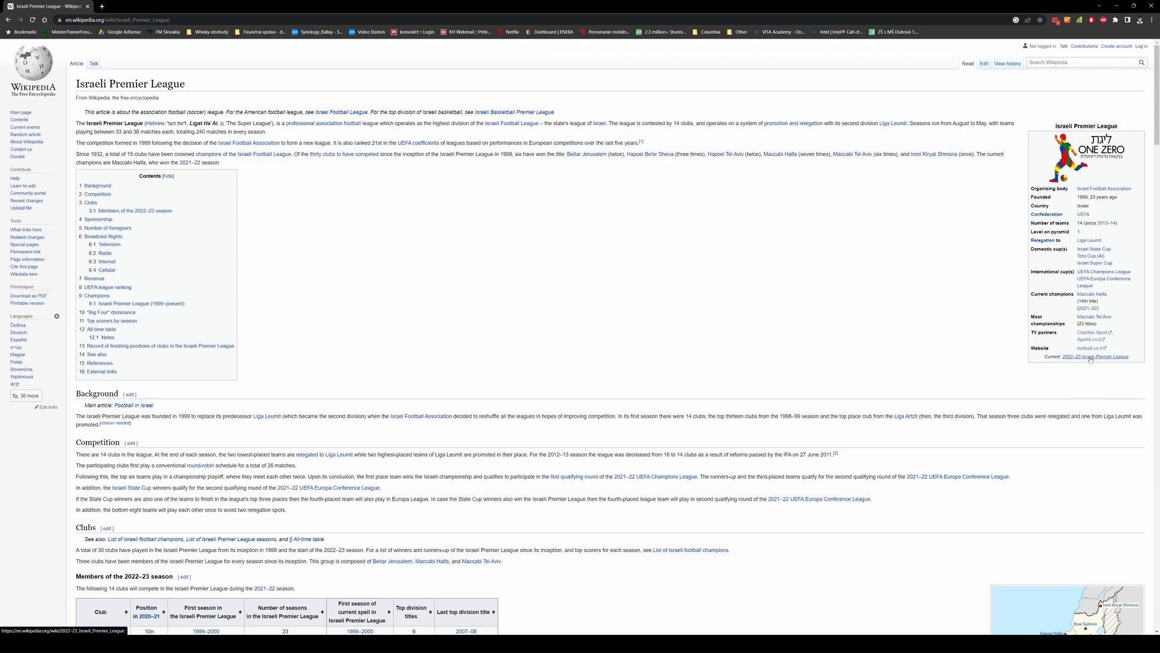
mouse_move(1097, 355)
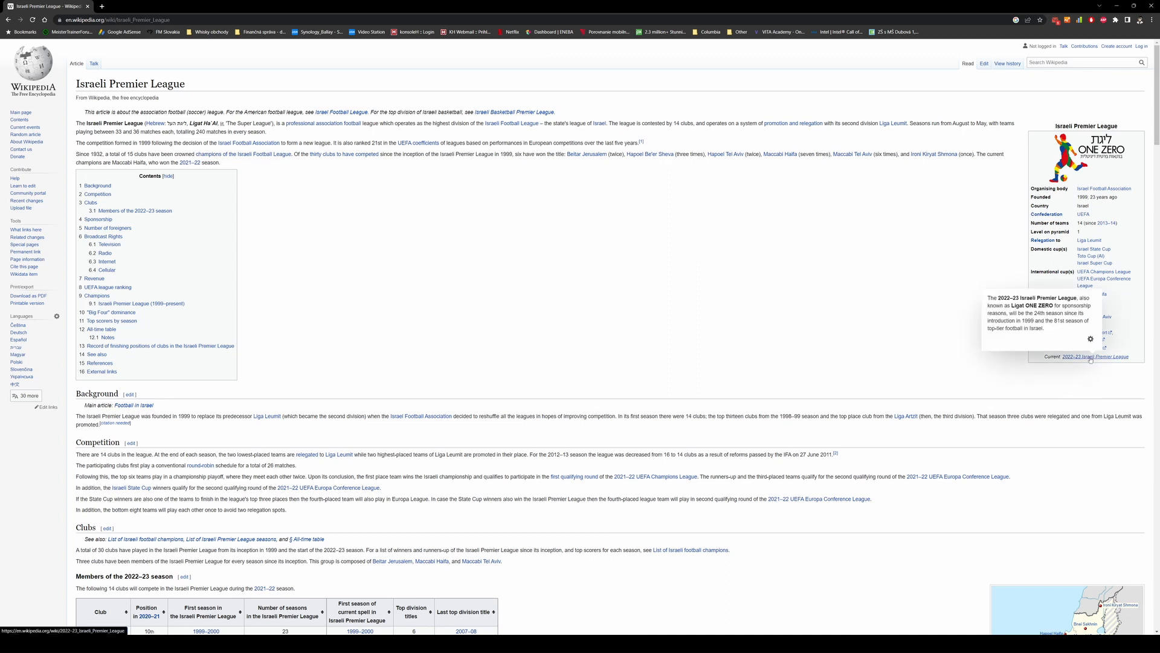
left_click(1099, 357)
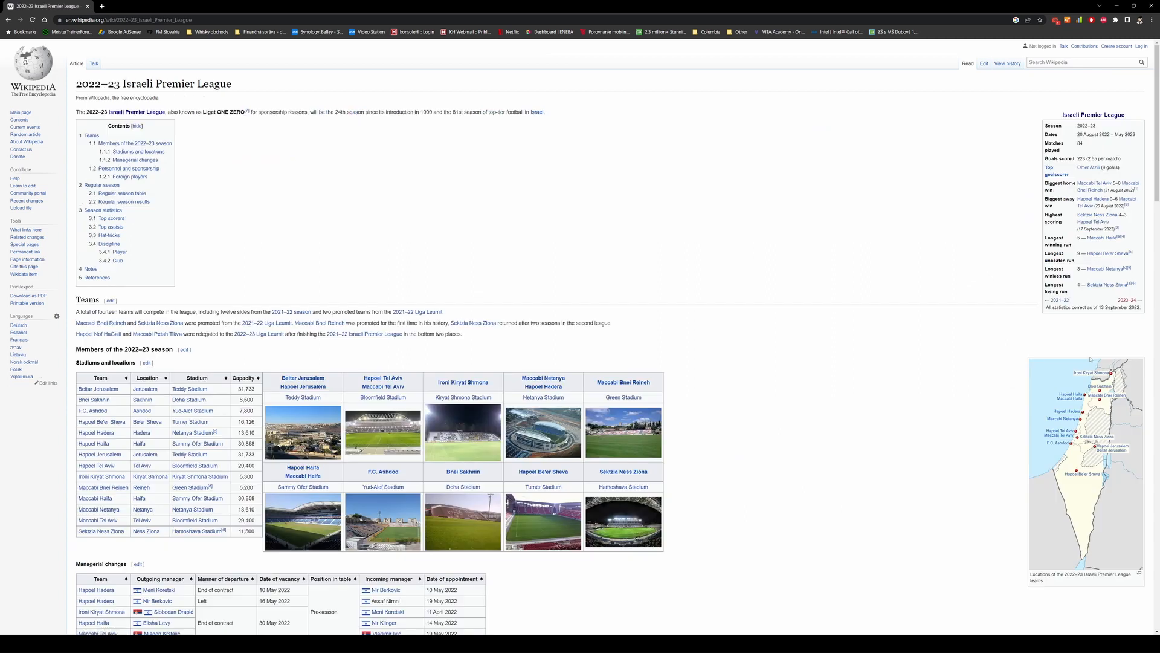
scroll("down", 3)
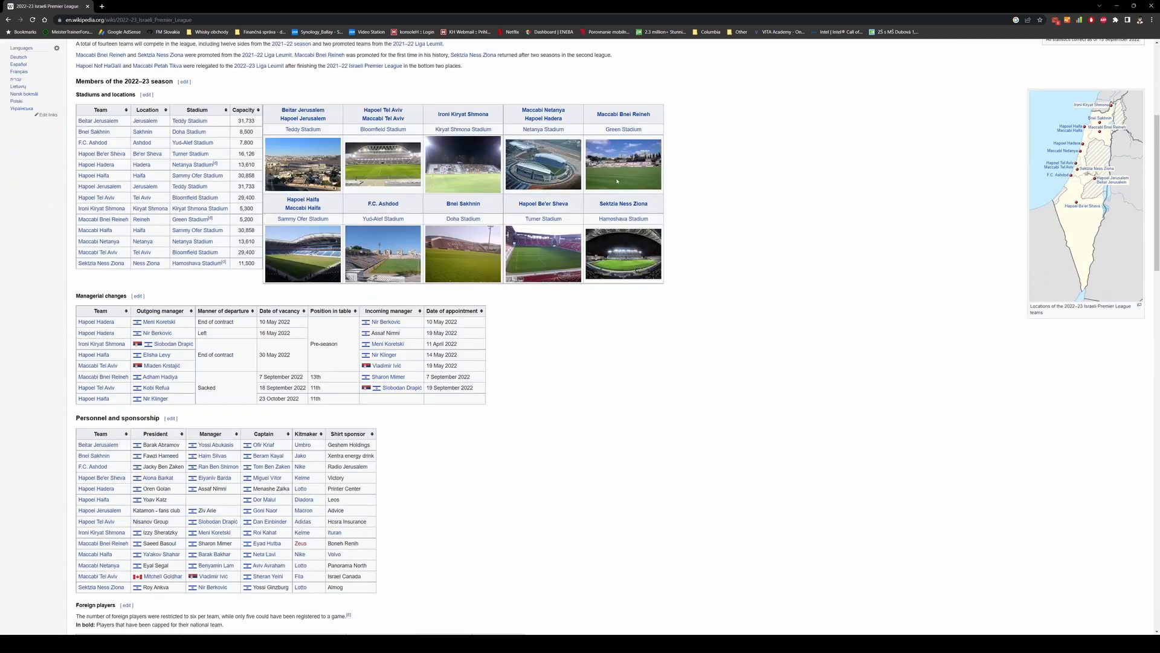
scroll("down", 3)
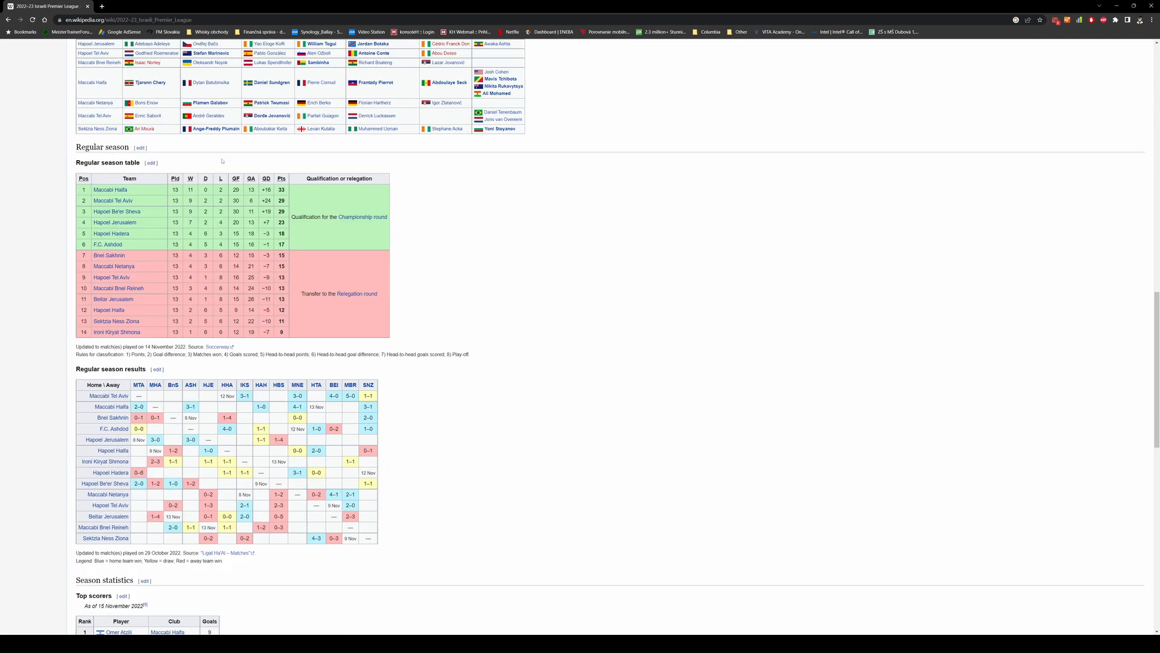
mouse_move(401, 206)
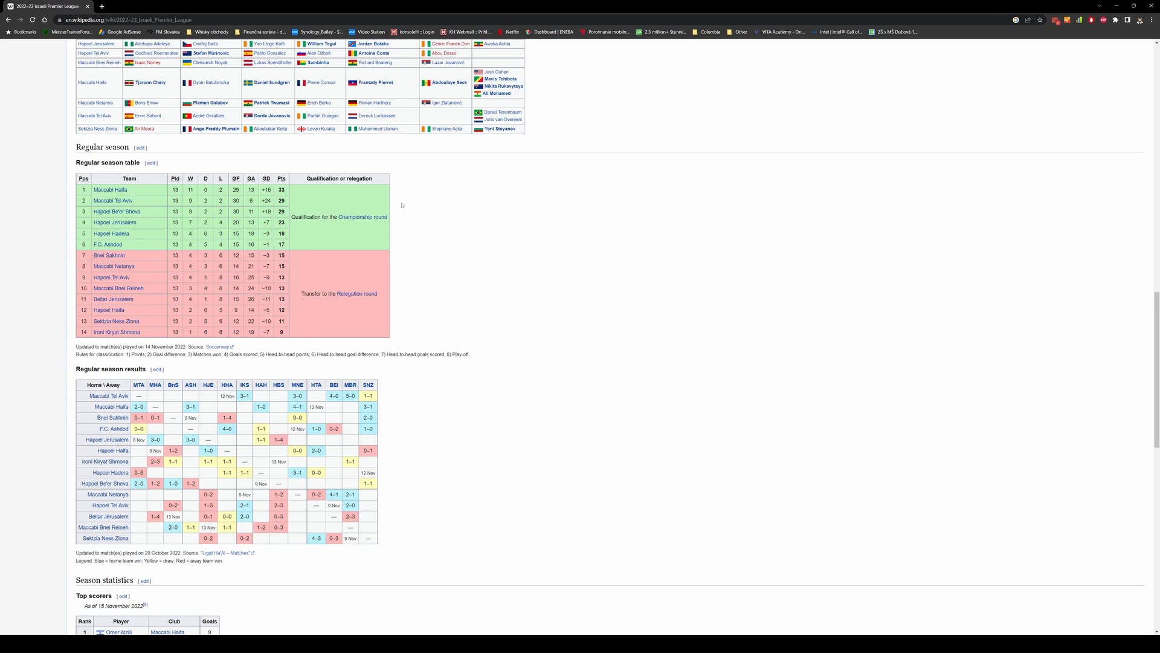
mouse_move(344, 194)
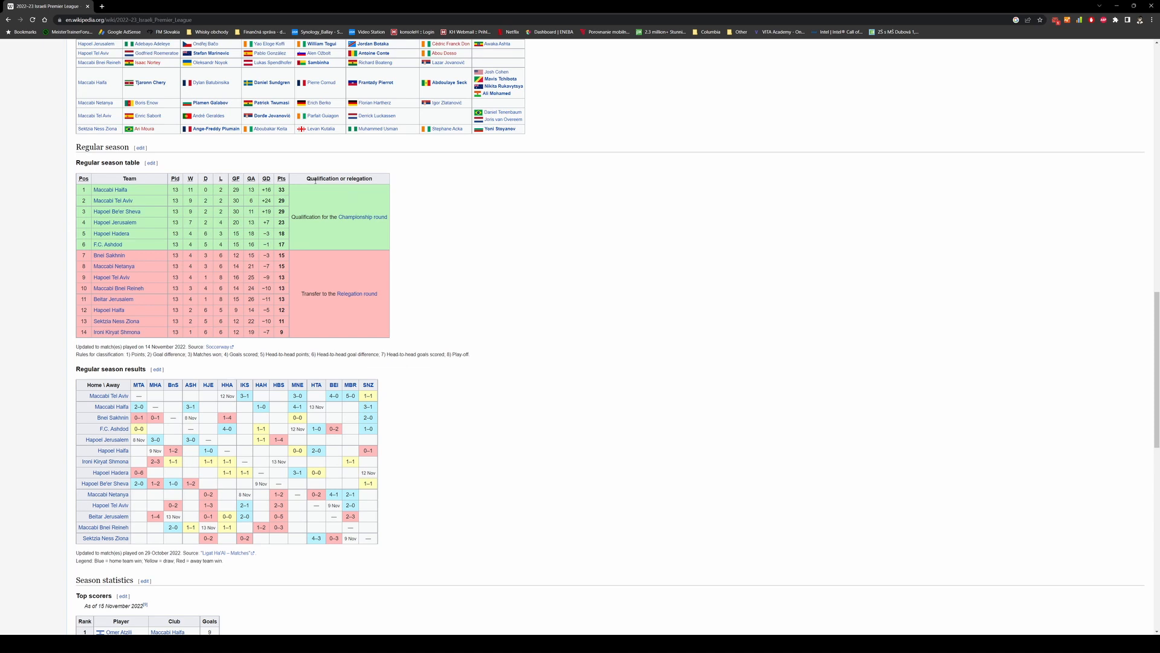
mouse_move(110, 190)
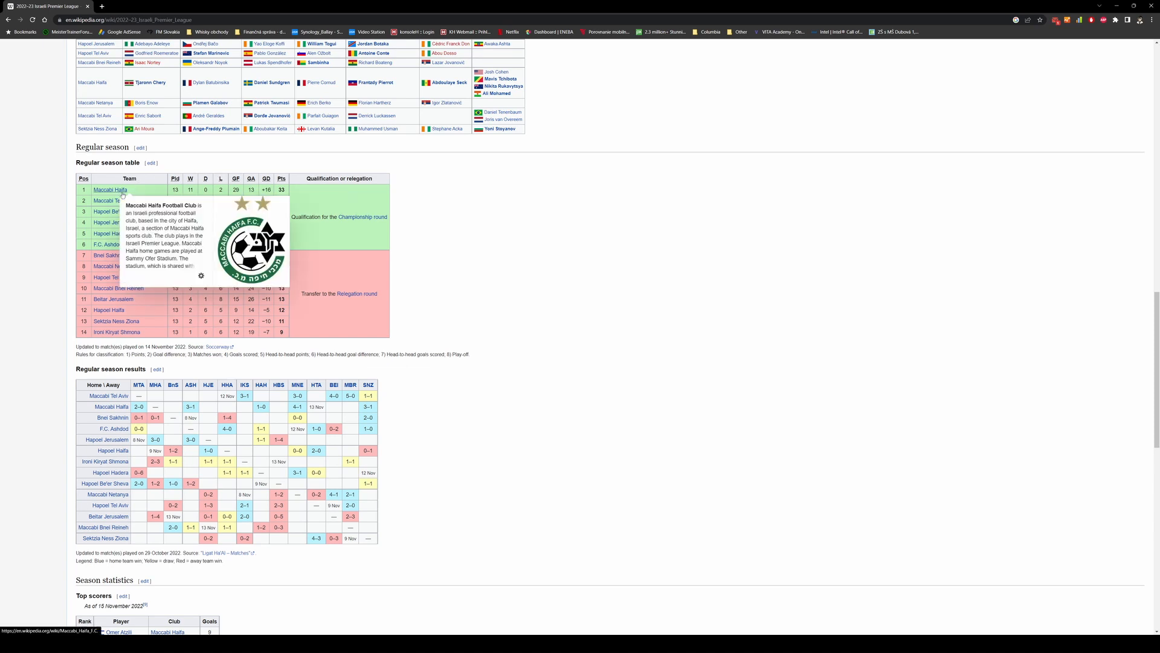
left_click(110, 190)
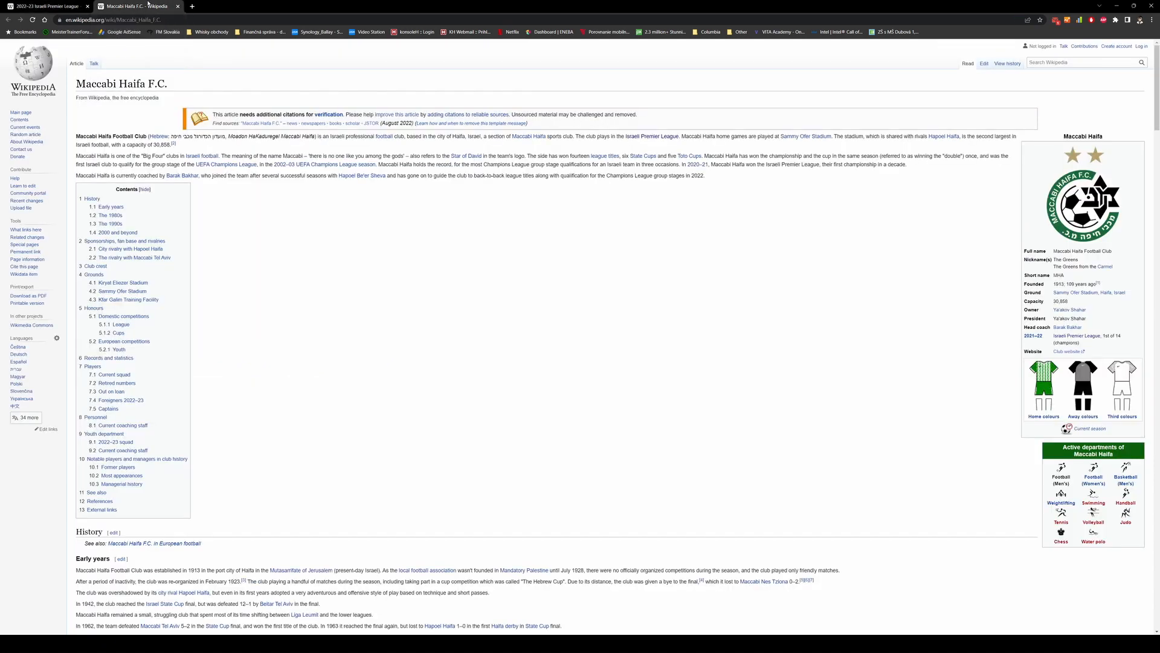
mouse_move(1091, 427)
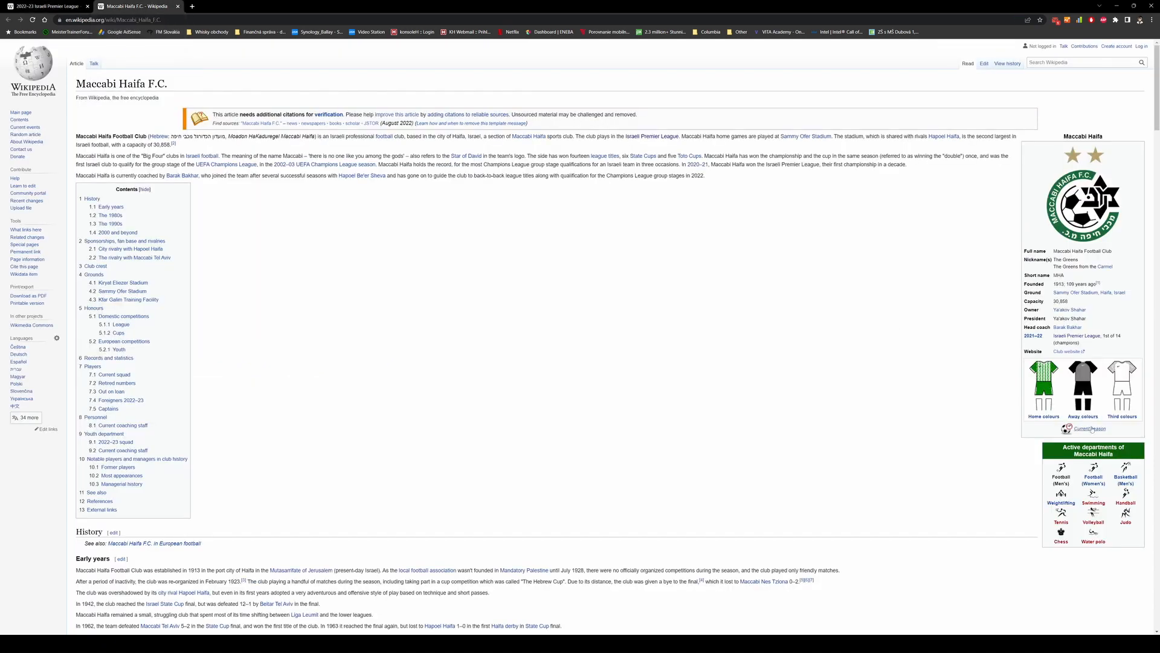
mouse_move(860, 301)
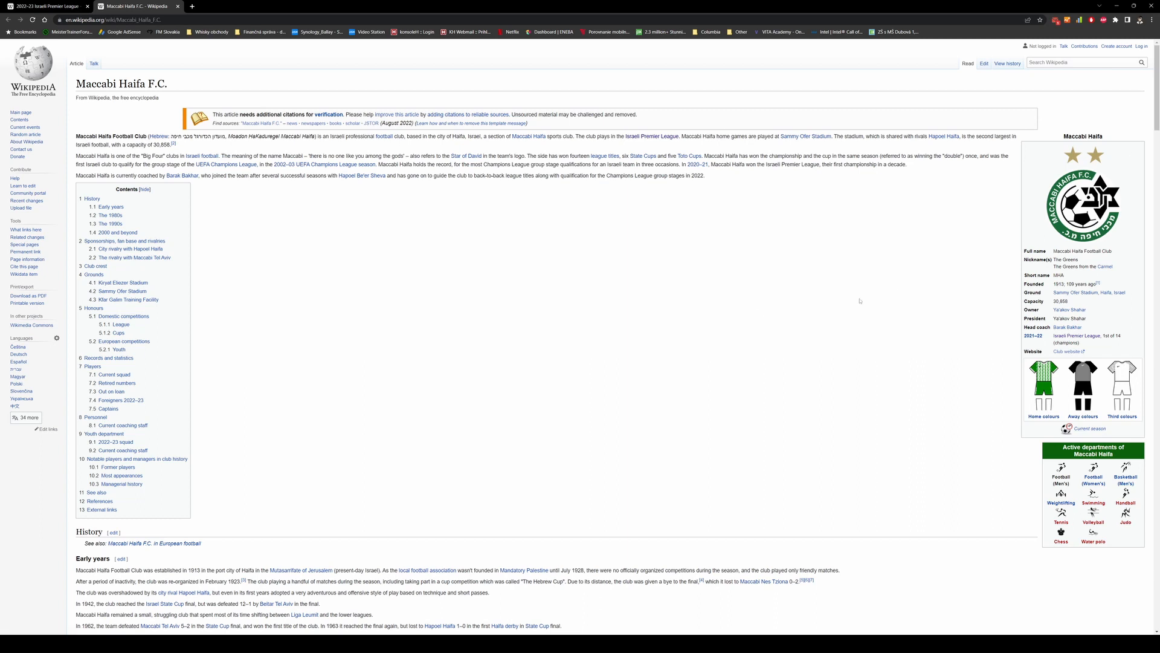
mouse_move(759, 314)
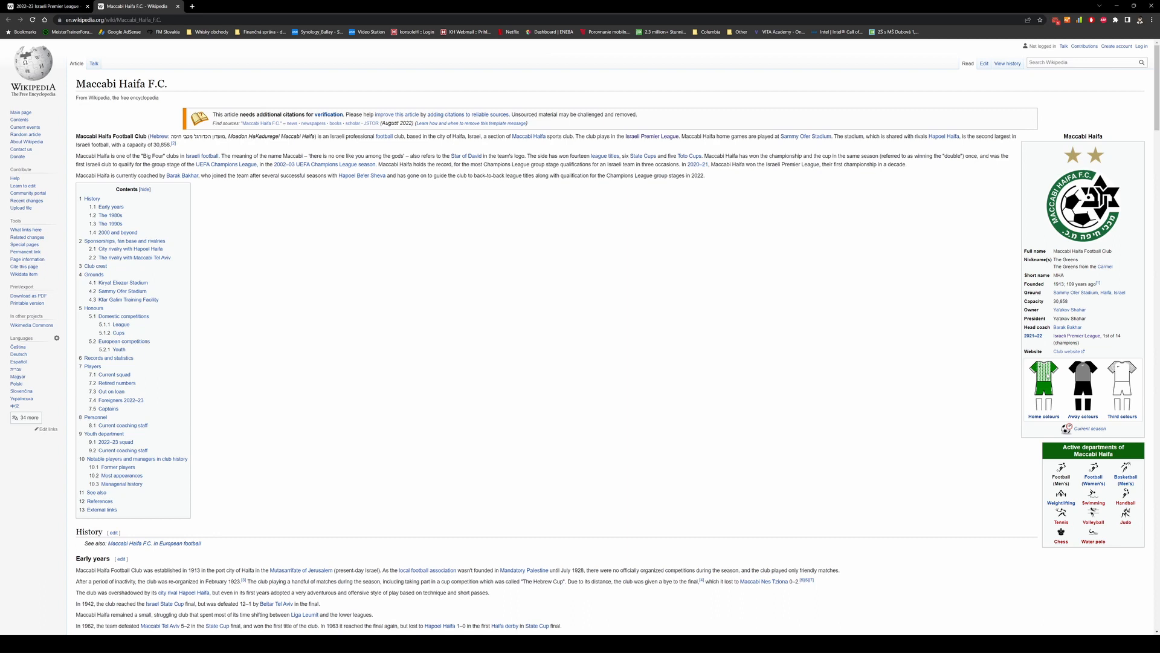
mouse_move(1083, 373)
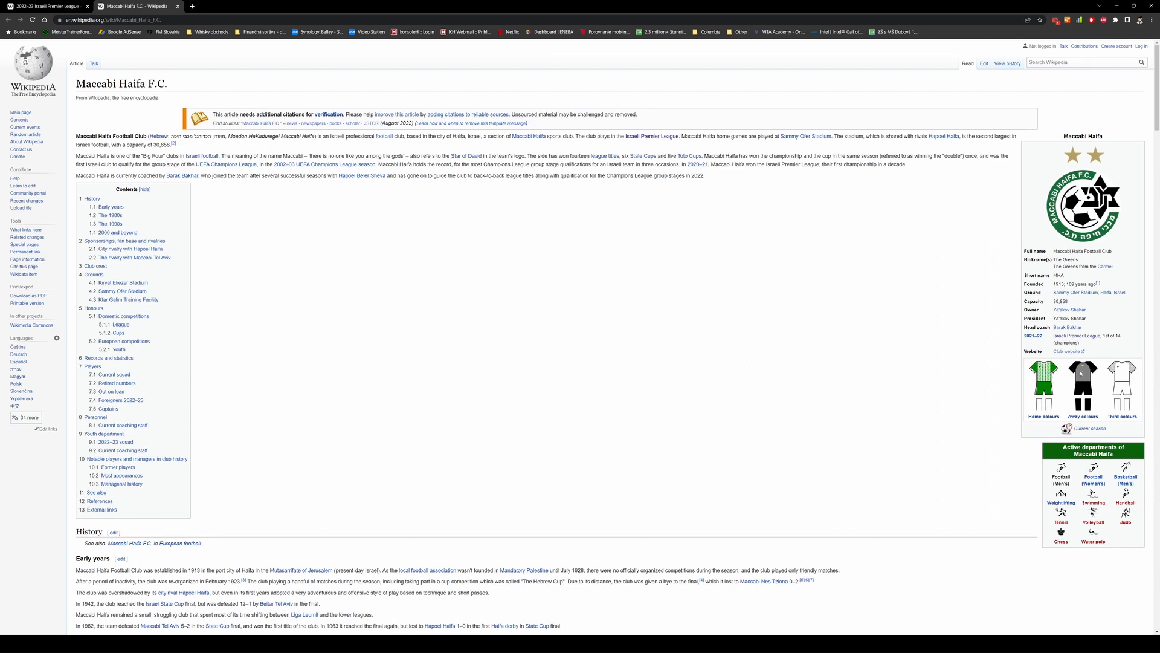
mouse_move(1083, 377)
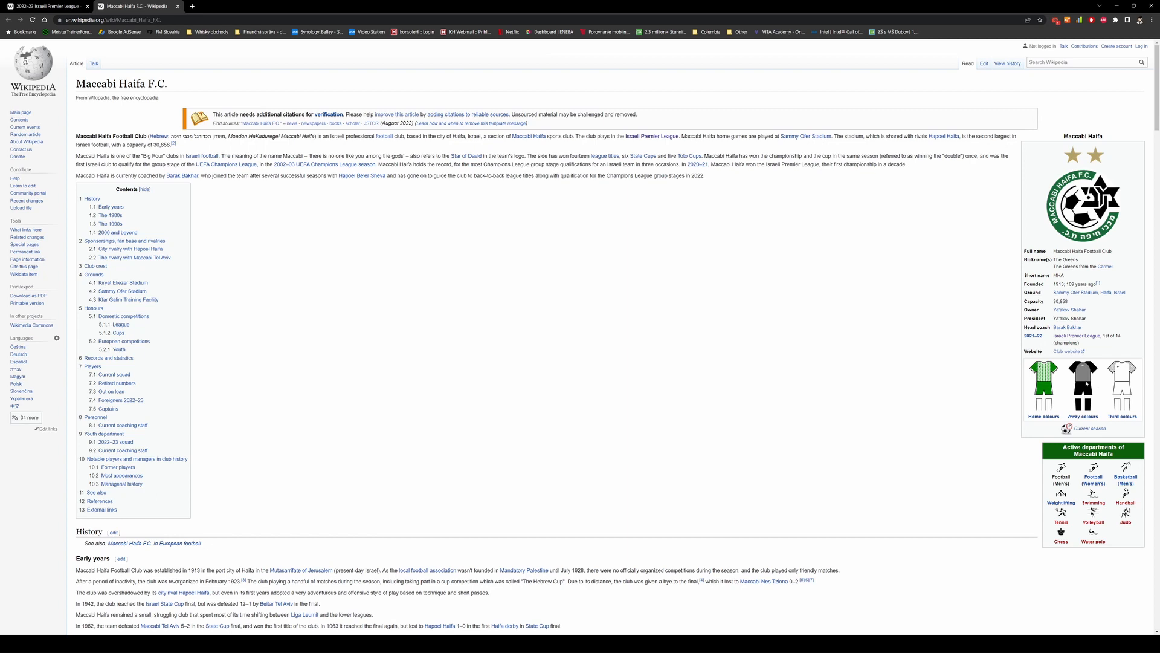
mouse_move(1070, 351)
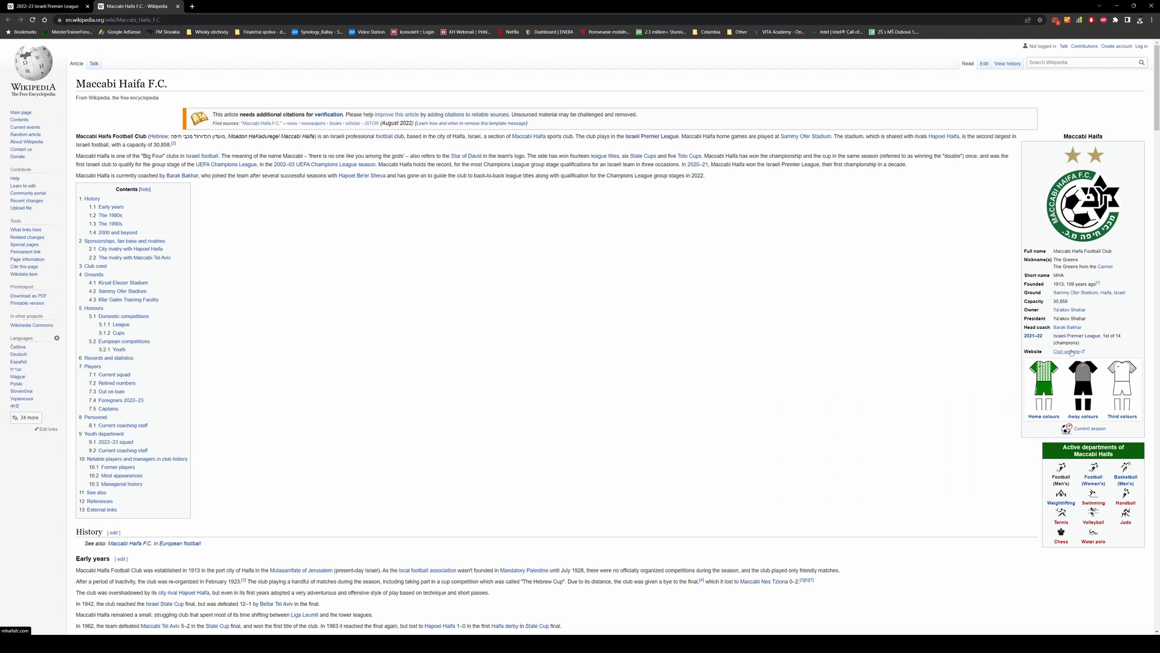
Follow the infobox Club website link to mhaifafc.com in a new tab.
left_click(1064, 352)
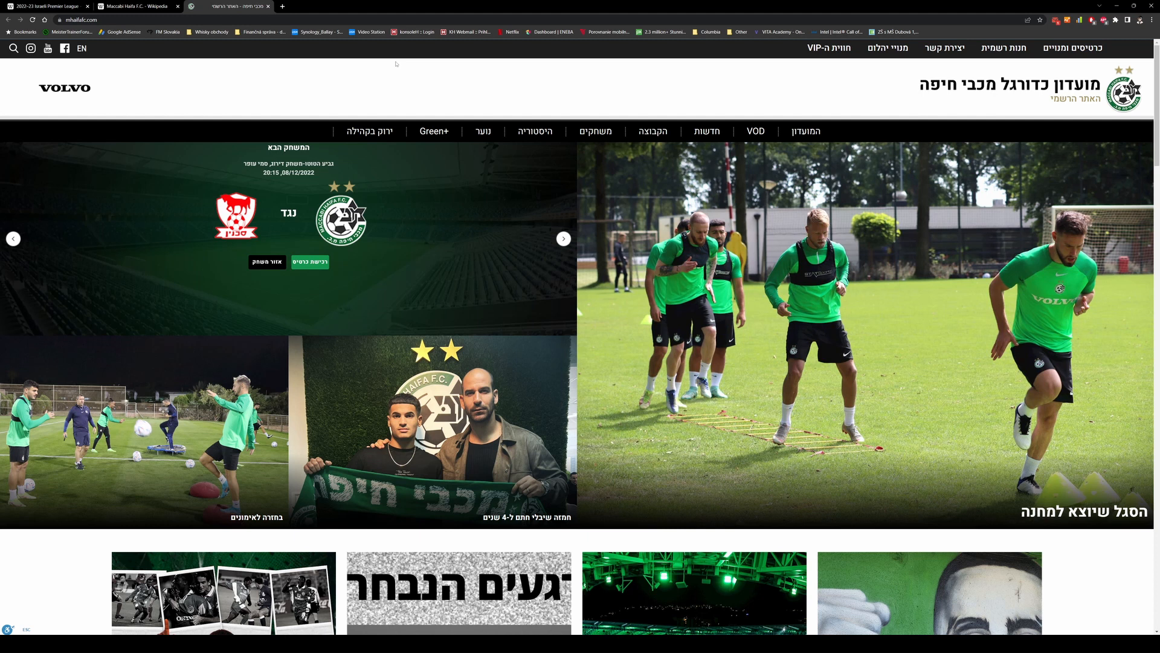
mouse_move(80, 48)
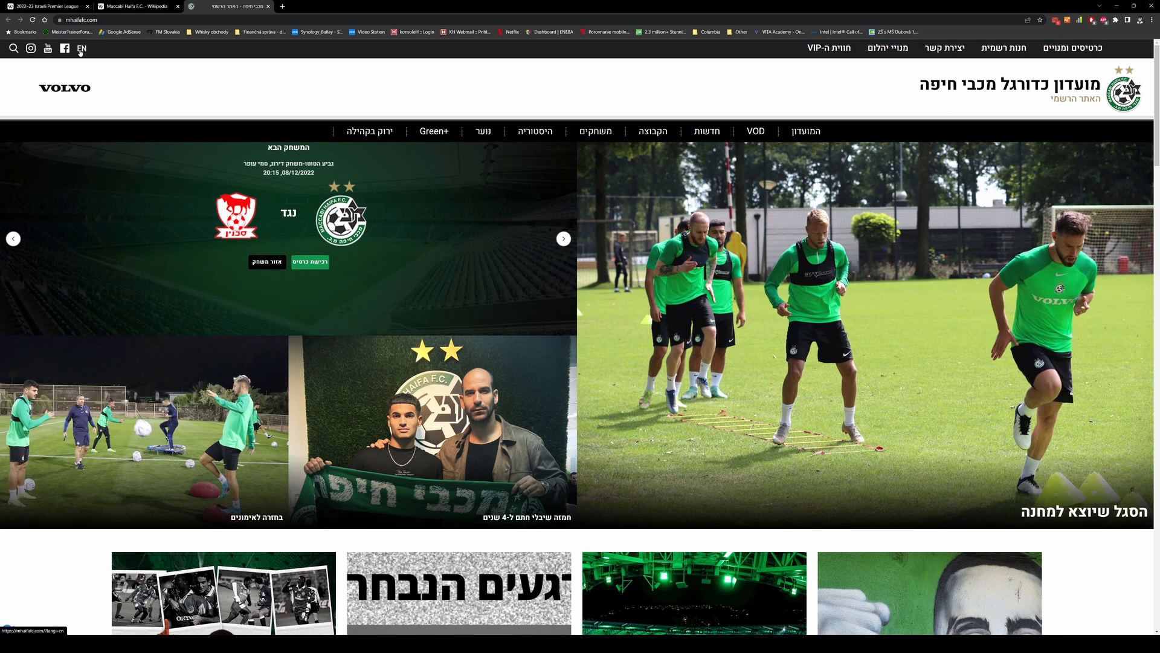
Switch the club site to EN and browse down to the trophy tally and kit shop.
left_click(81, 49)
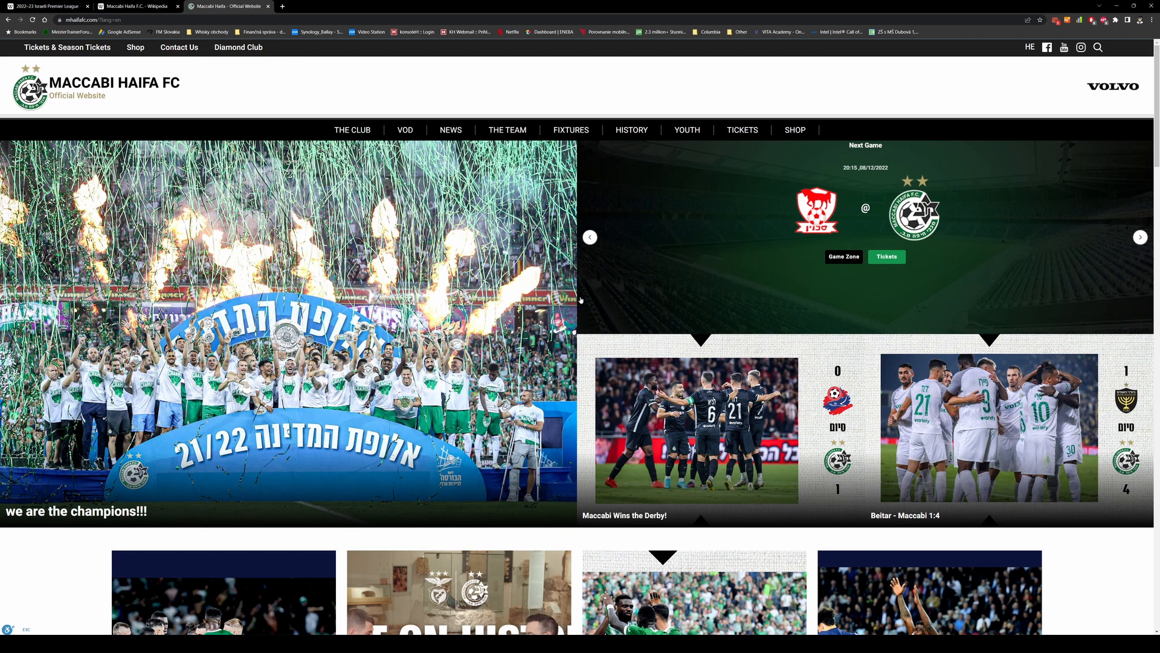
mouse_move(768, 245)
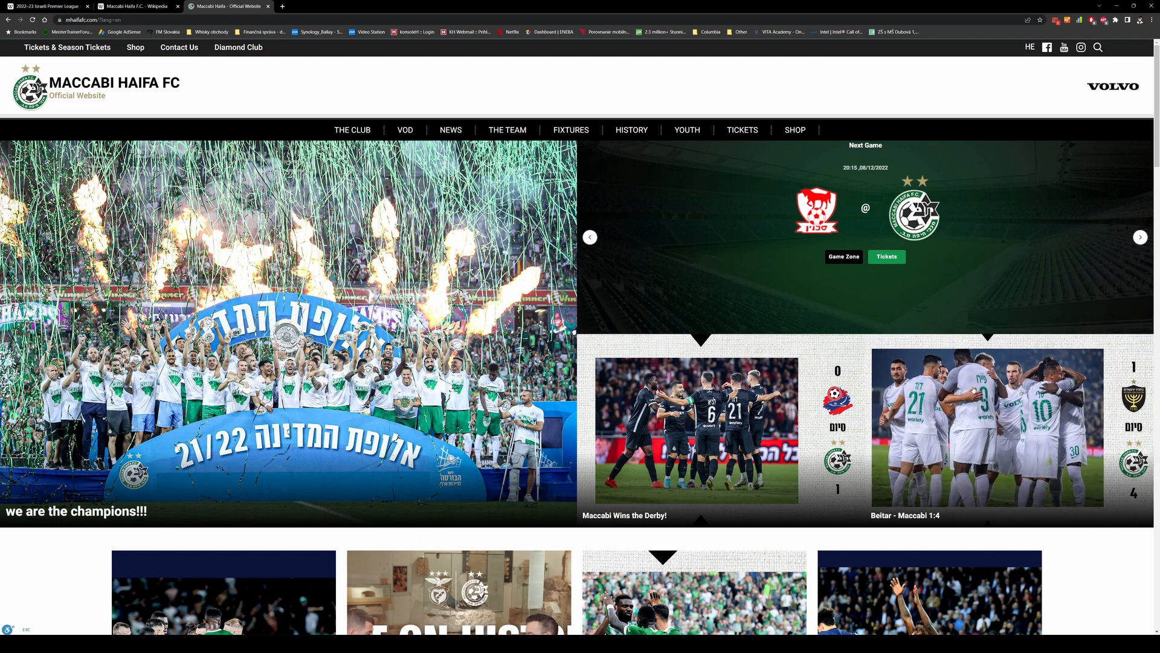
scroll("down", 3)
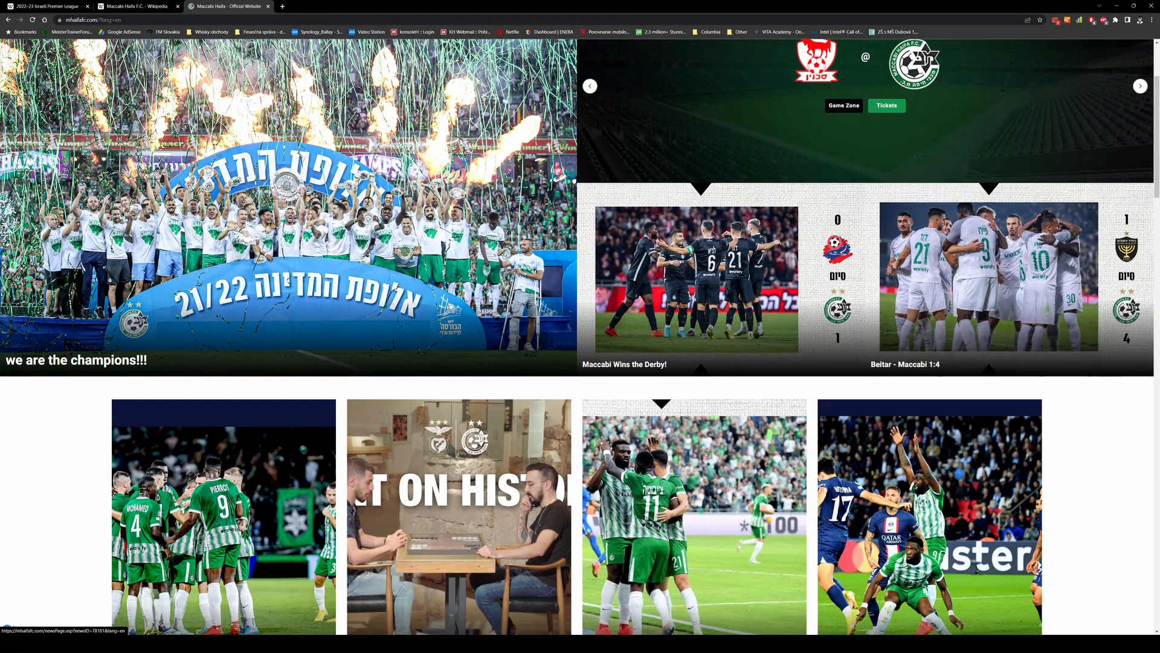
scroll("down", 3)
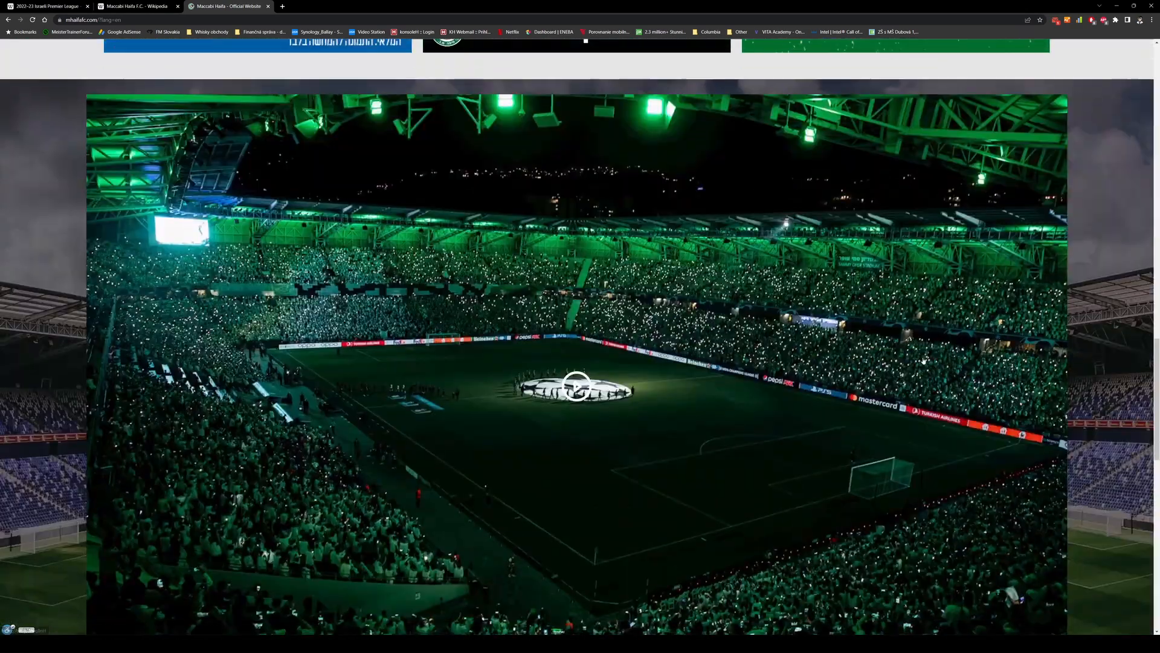
scroll("down", 3)
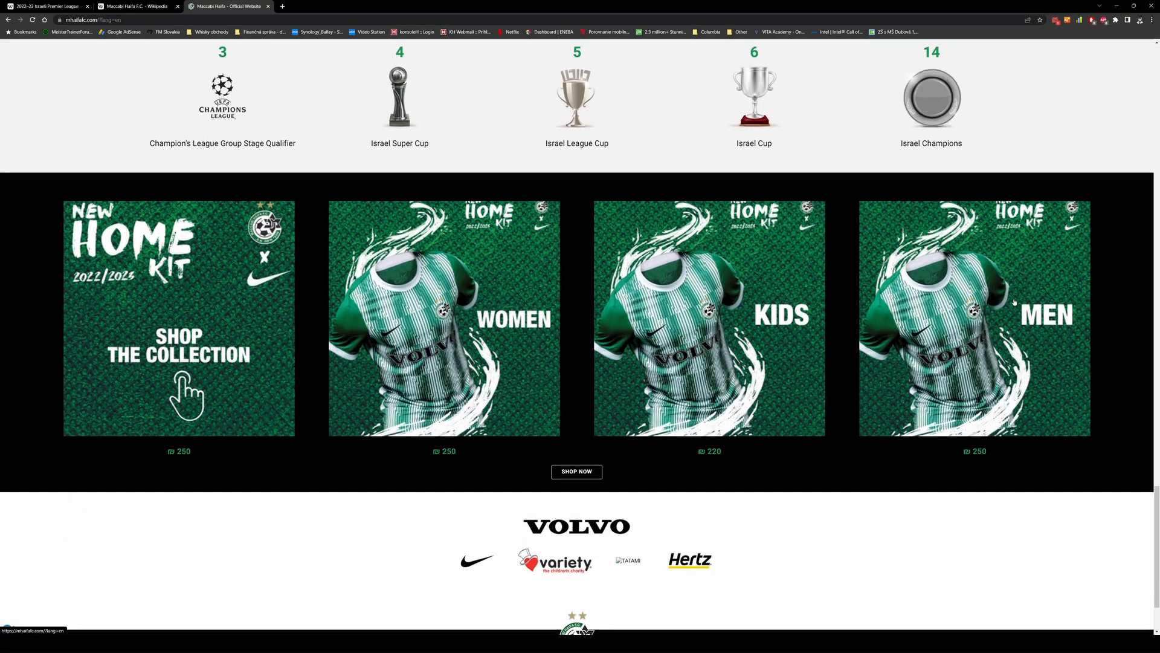
scroll("down", 3)
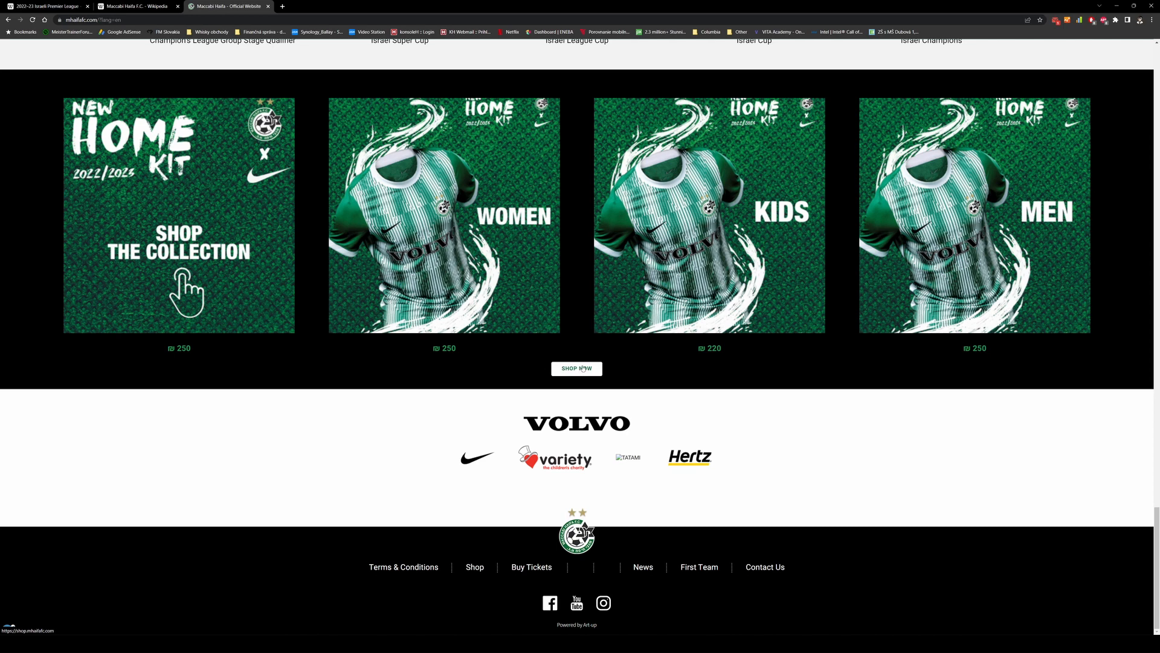
left_click(576, 368)
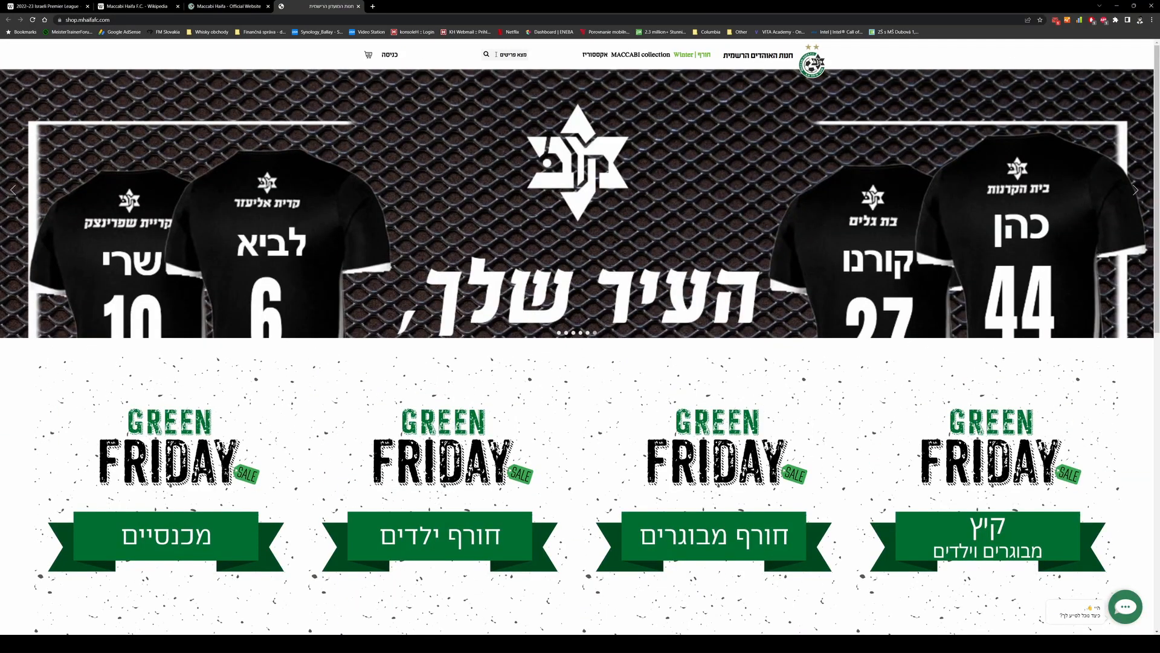
mouse_move(202, 97)
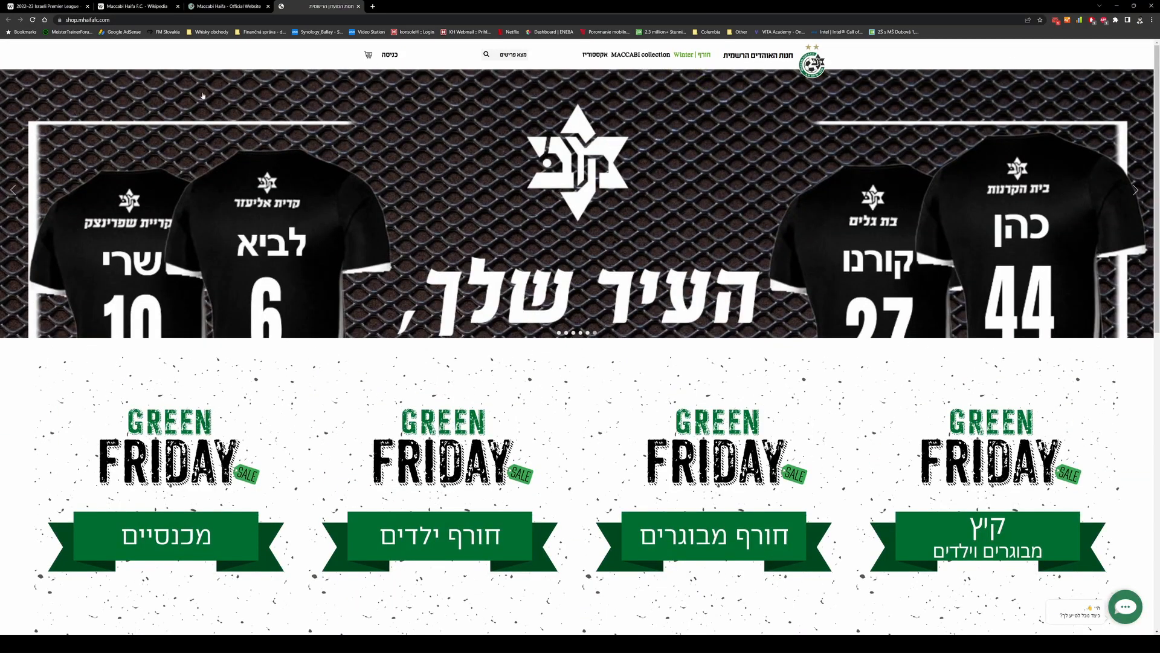
scroll("down", 3)
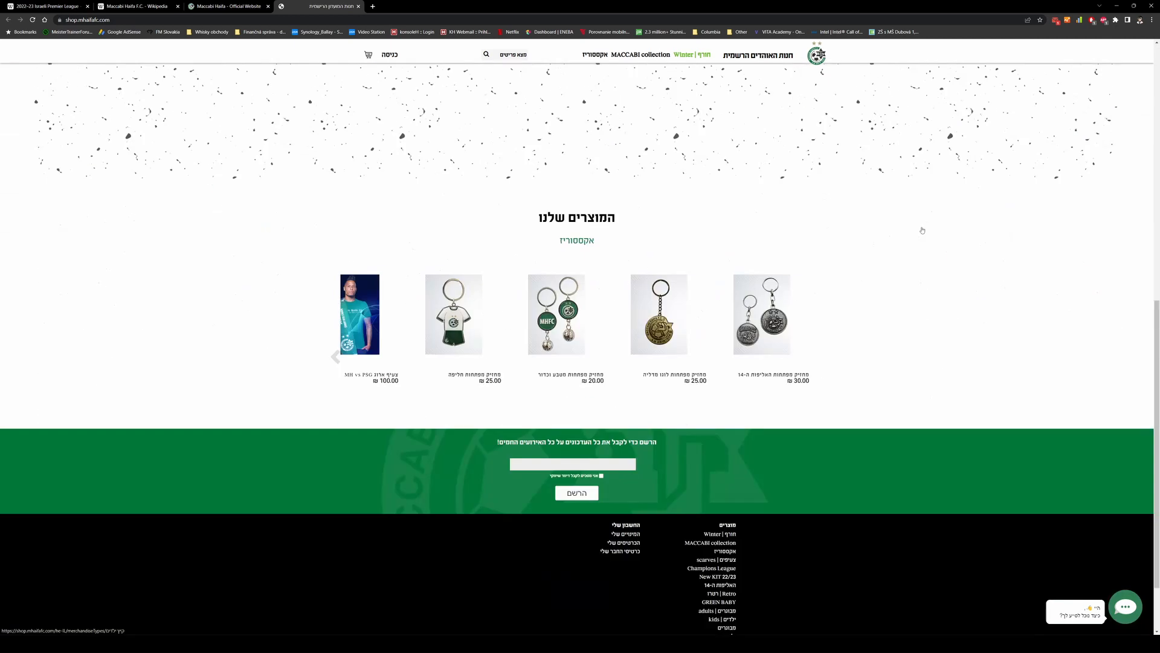
scroll("down", 3)
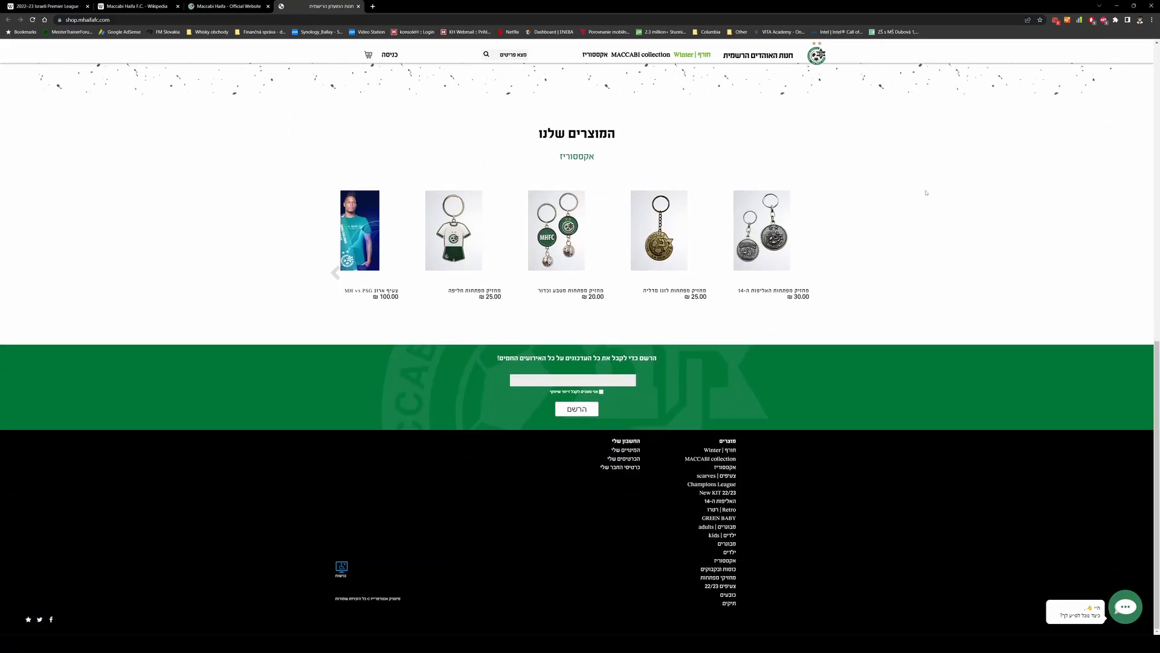
scroll("up", 3)
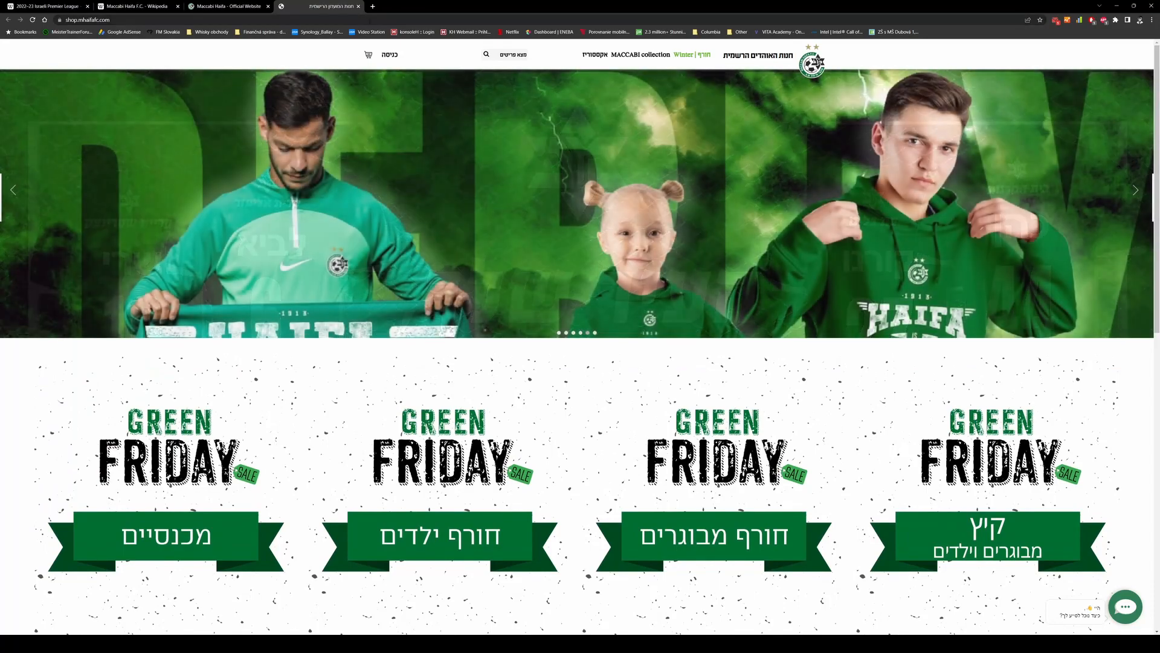
left_click(227, 6)
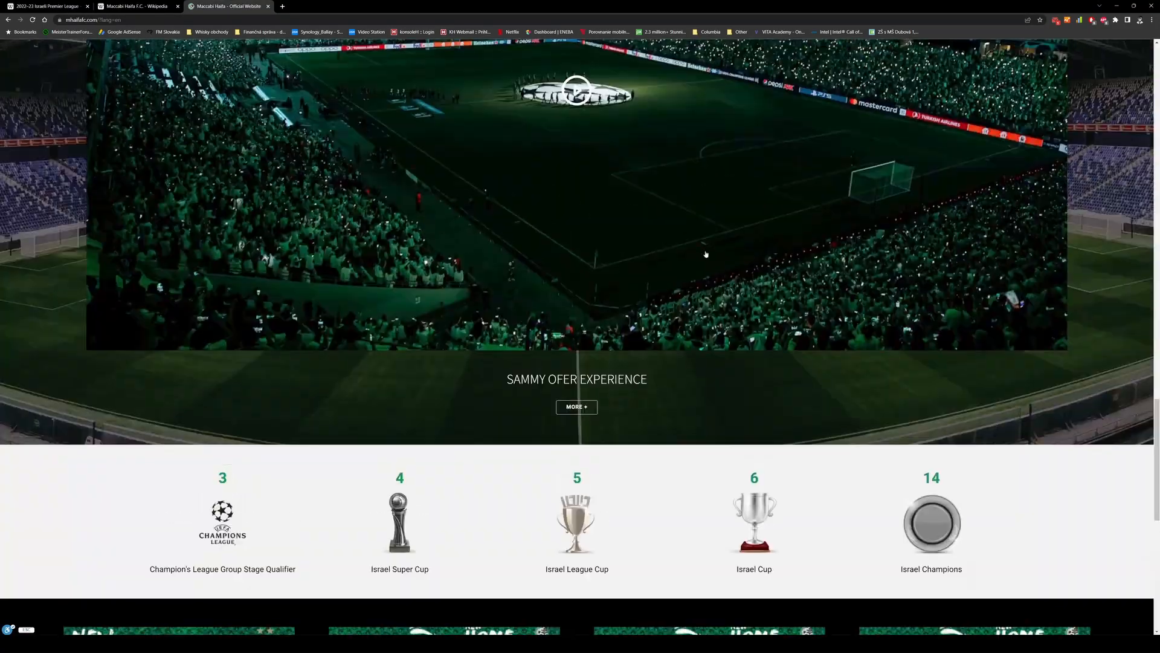
Reach the club's Facebook Photos grid, dismiss the log-in prompt, and view the striped-kit clapping photo.
scroll("down", 3)
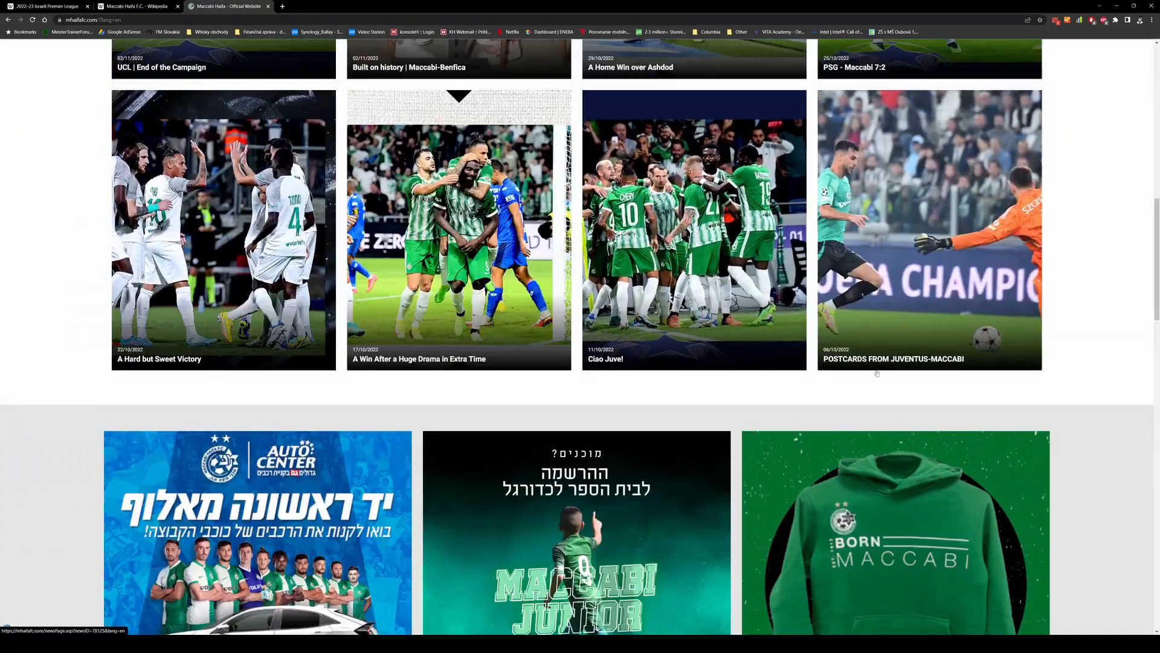
scroll("down", 3)
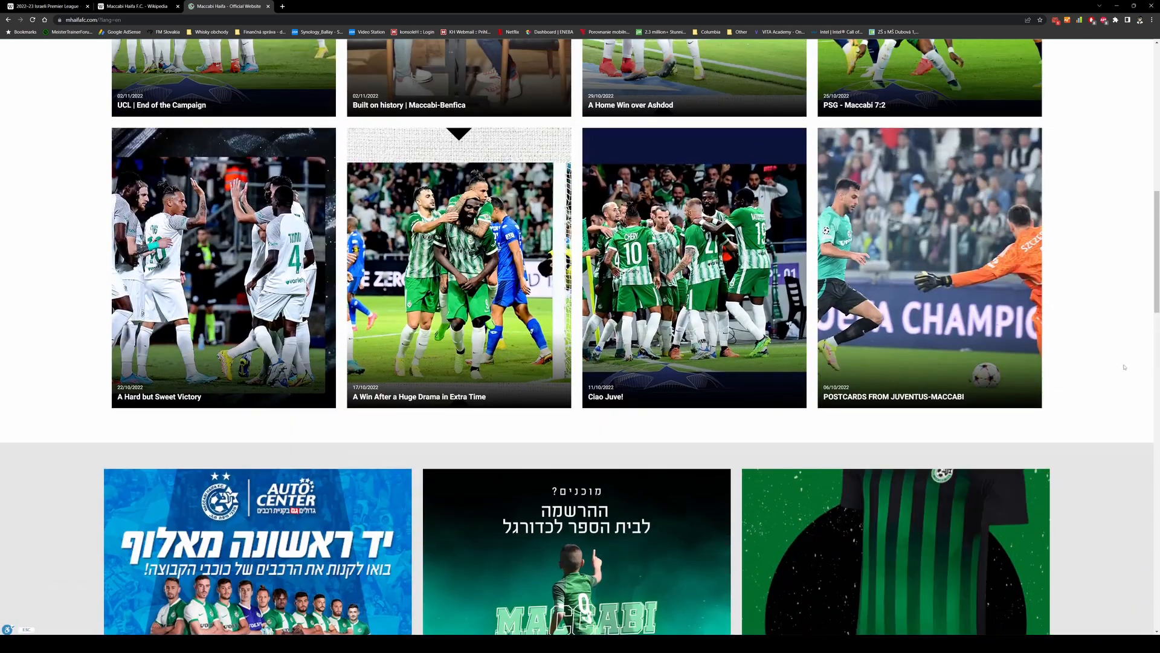
scroll("up", 3)
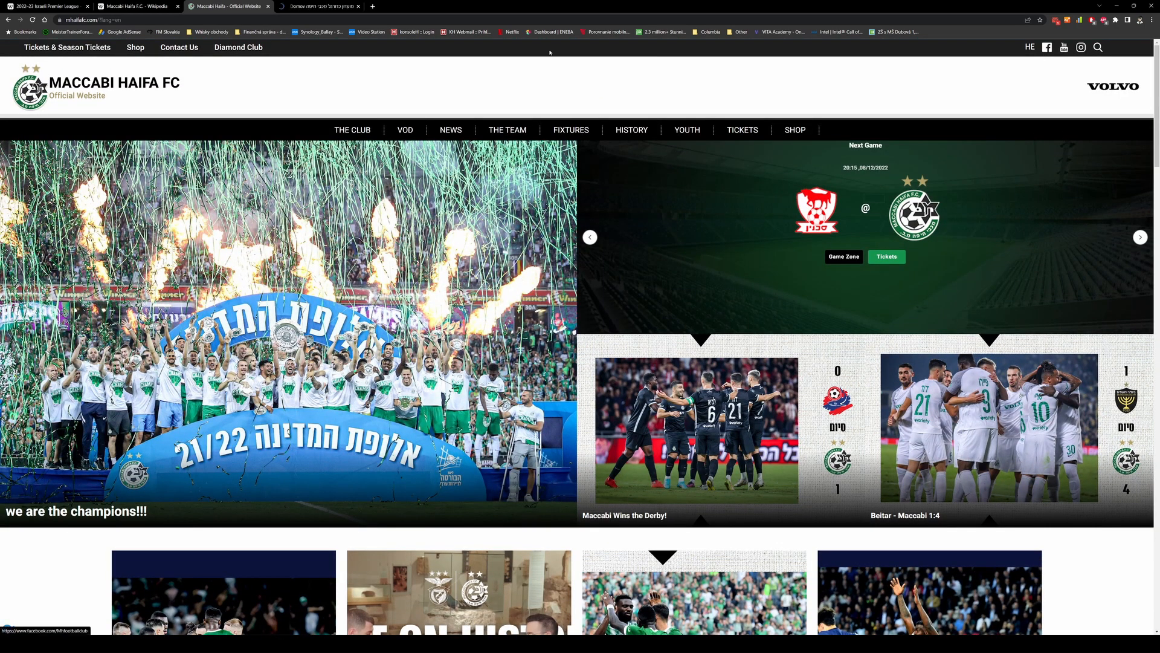
left_click(318, 6)
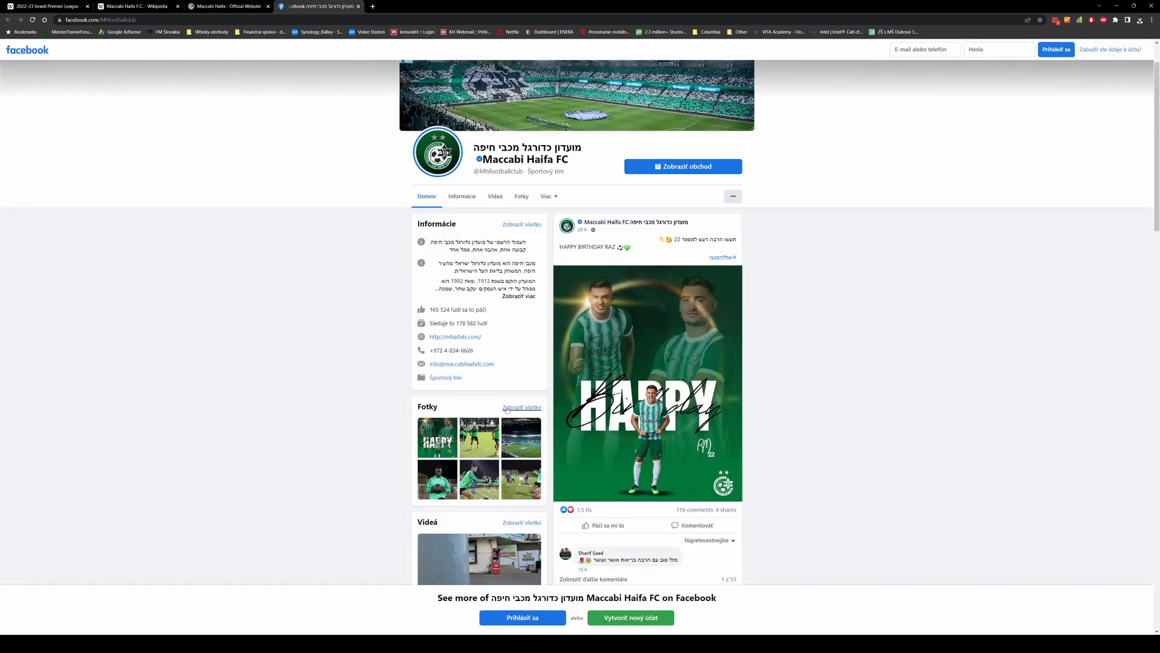
left_click(521, 195)
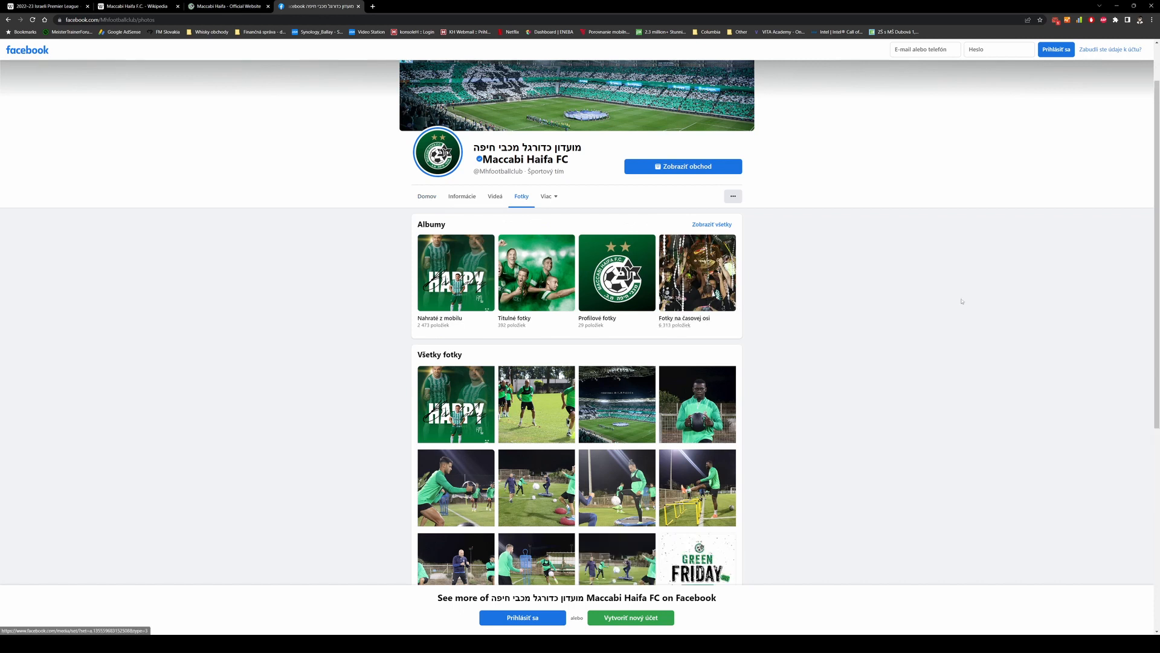
scroll("down", 3)
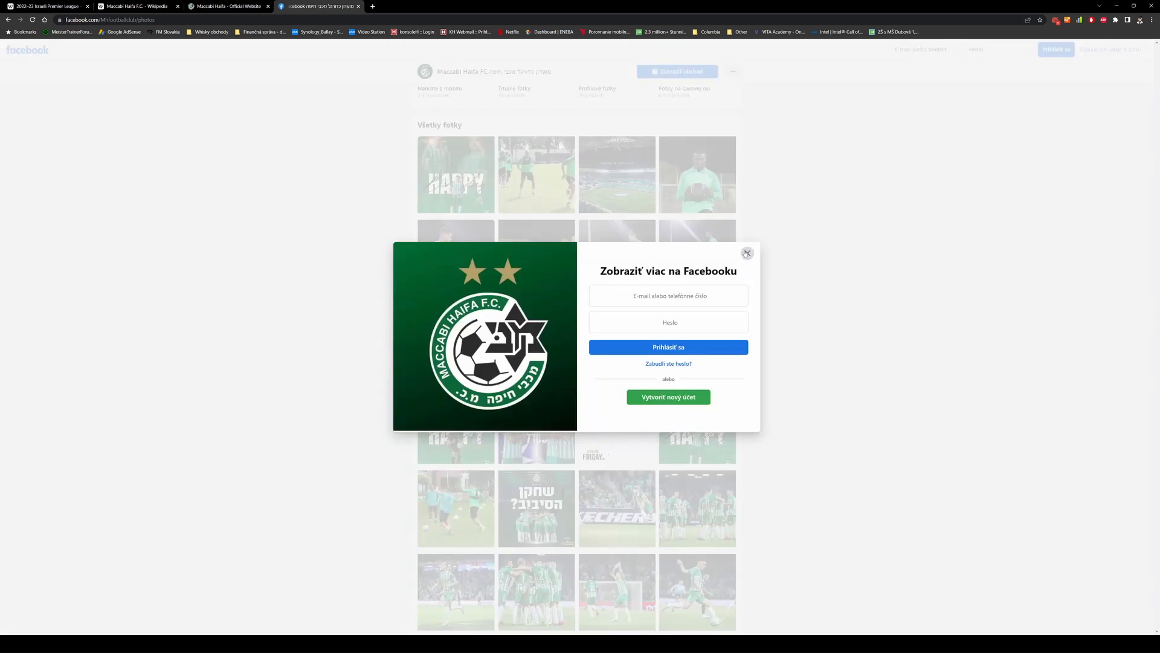
left_click(747, 252)
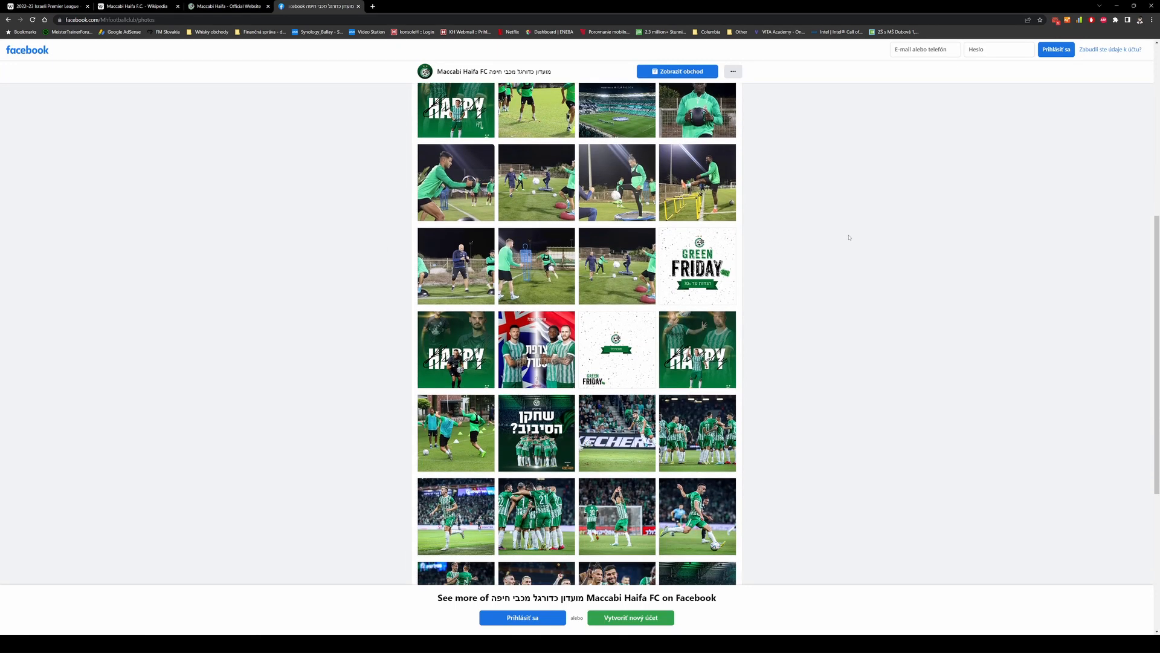
scroll("down", 3)
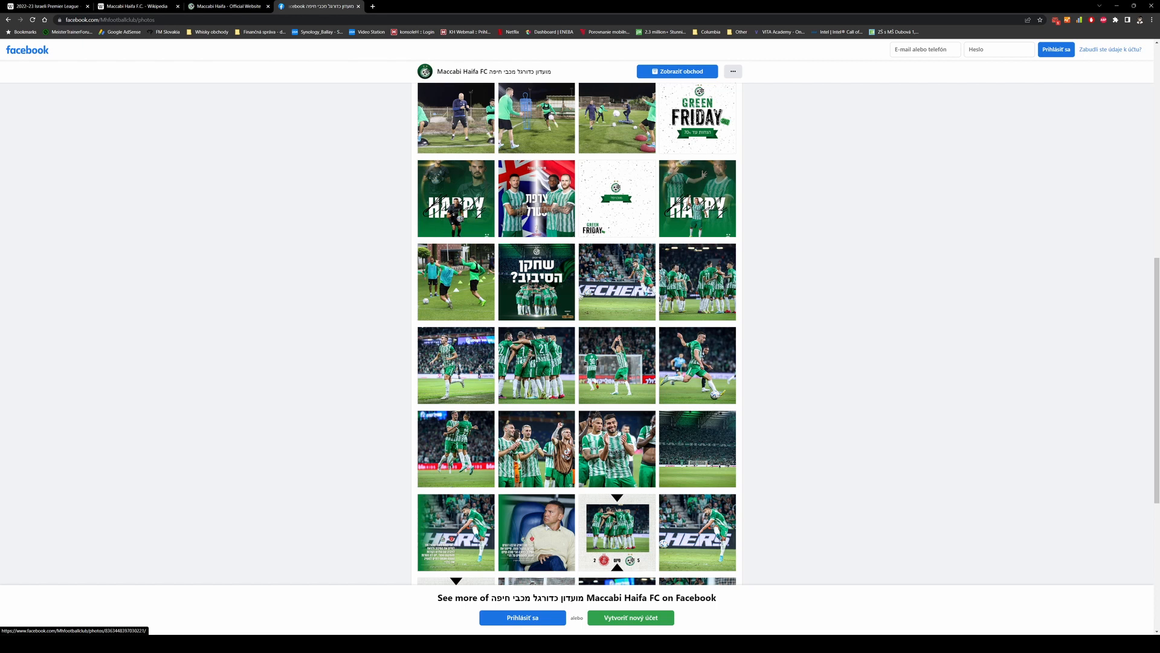
left_click(616, 449)
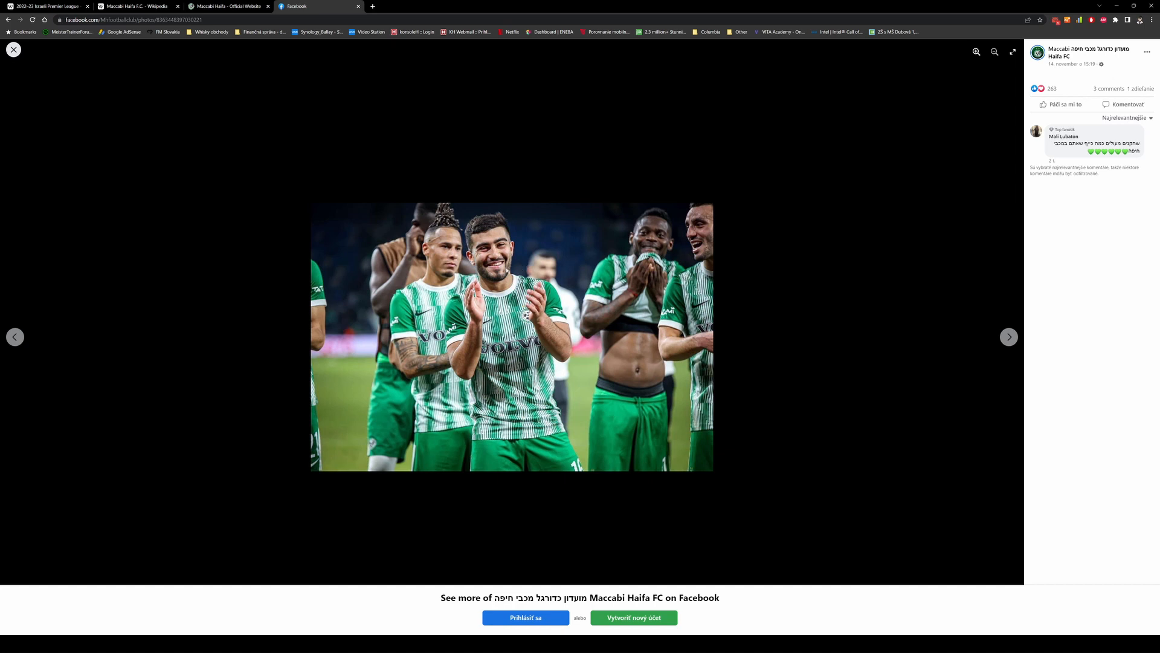
Save the photo as home_kit_front.jpg in a new Maccabi Haifa folder under Downloads.
right_click(510, 307)
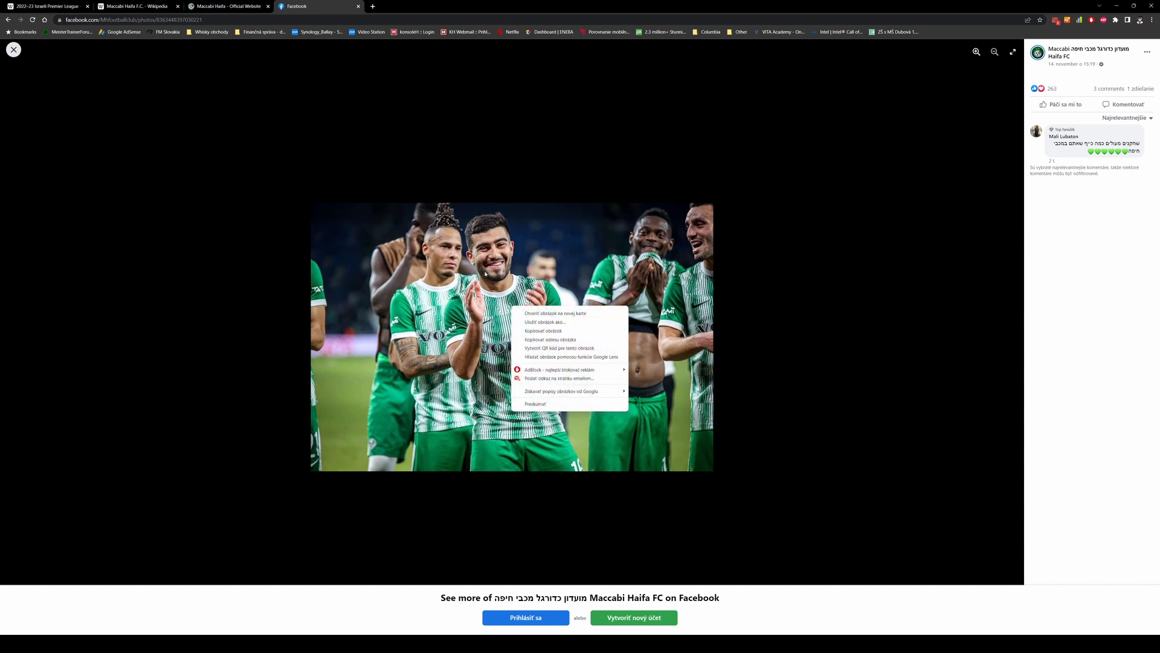
mouse_move(551, 321)
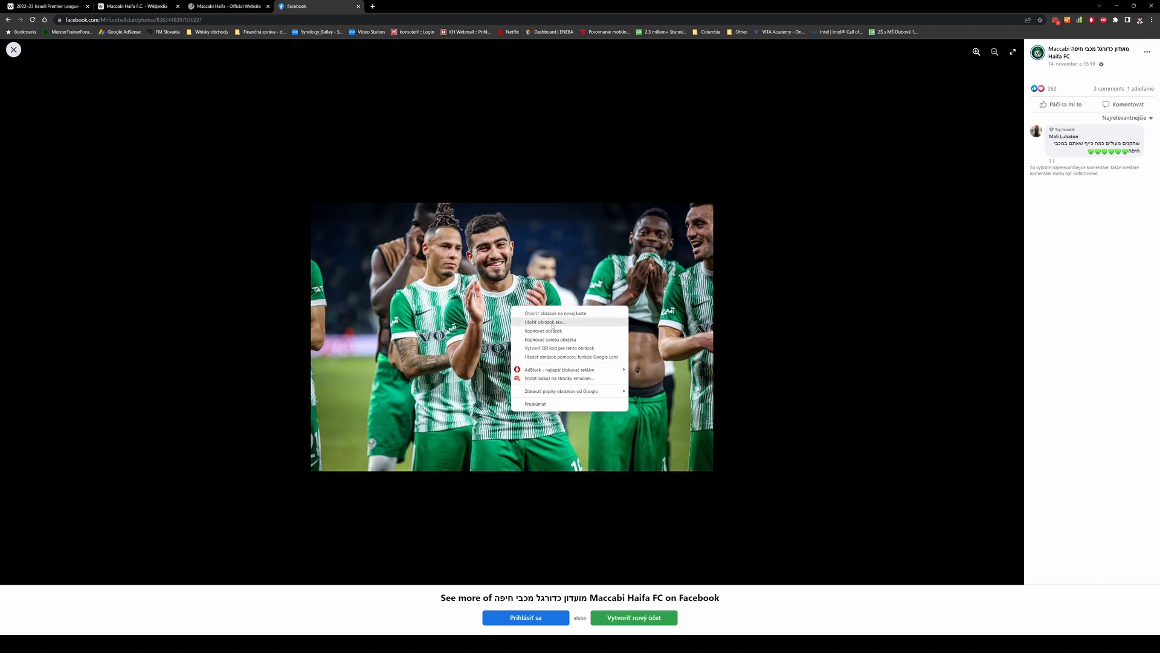
left_click(547, 321)
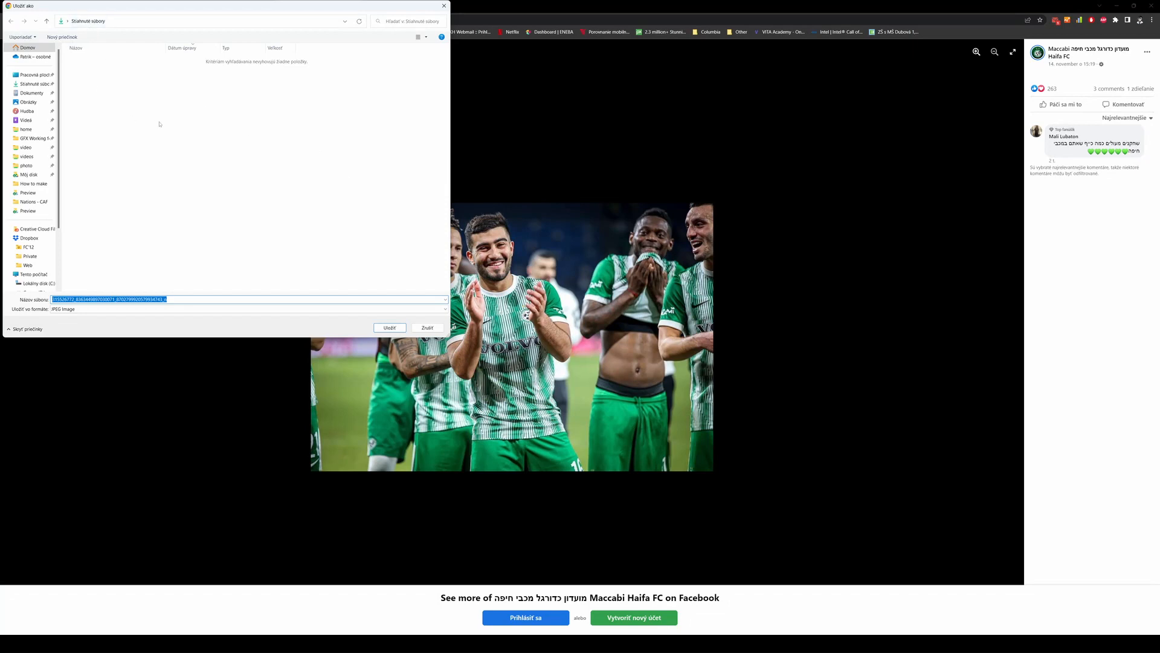
mouse_move(94, 39)
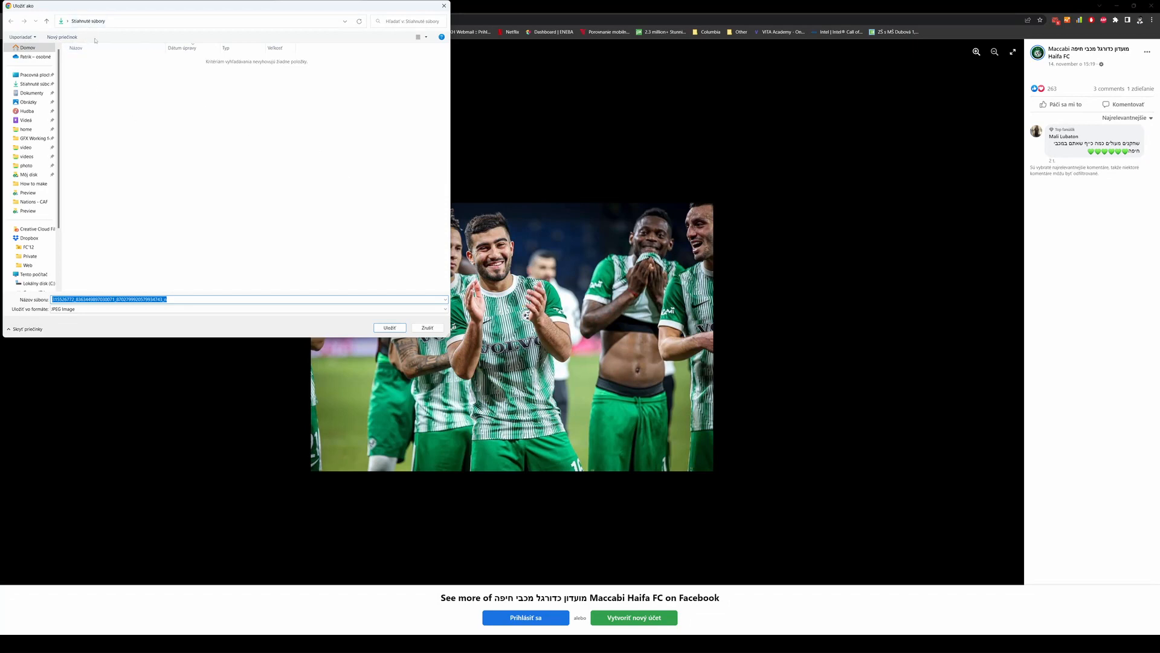
left_click(61, 38)
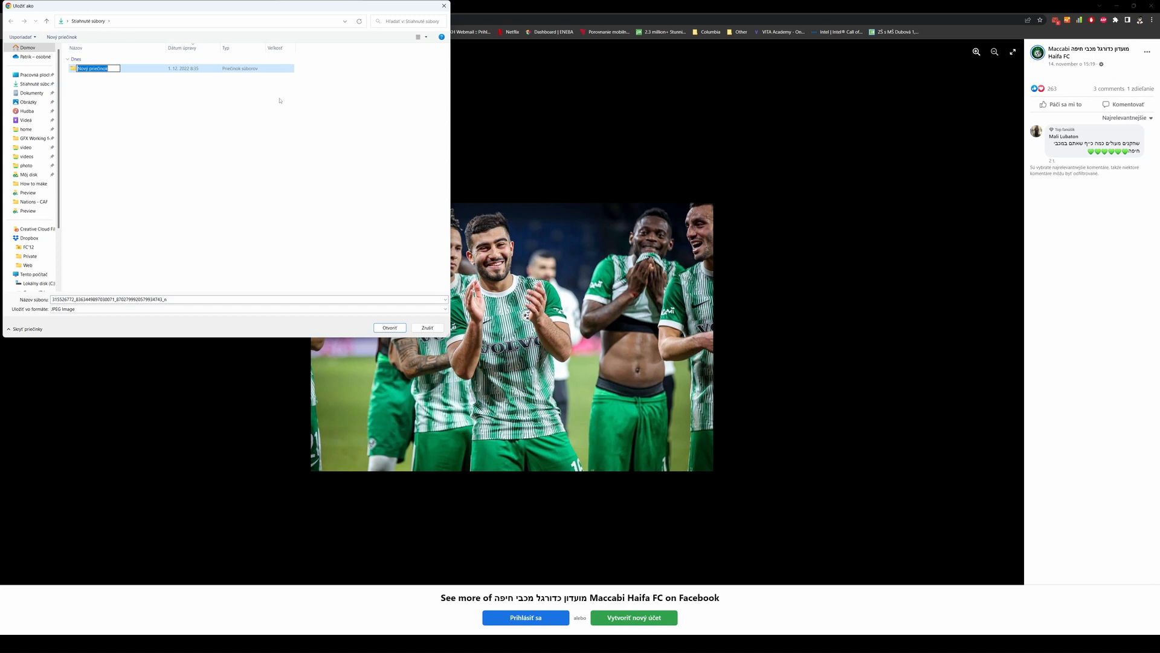
type("Ma")
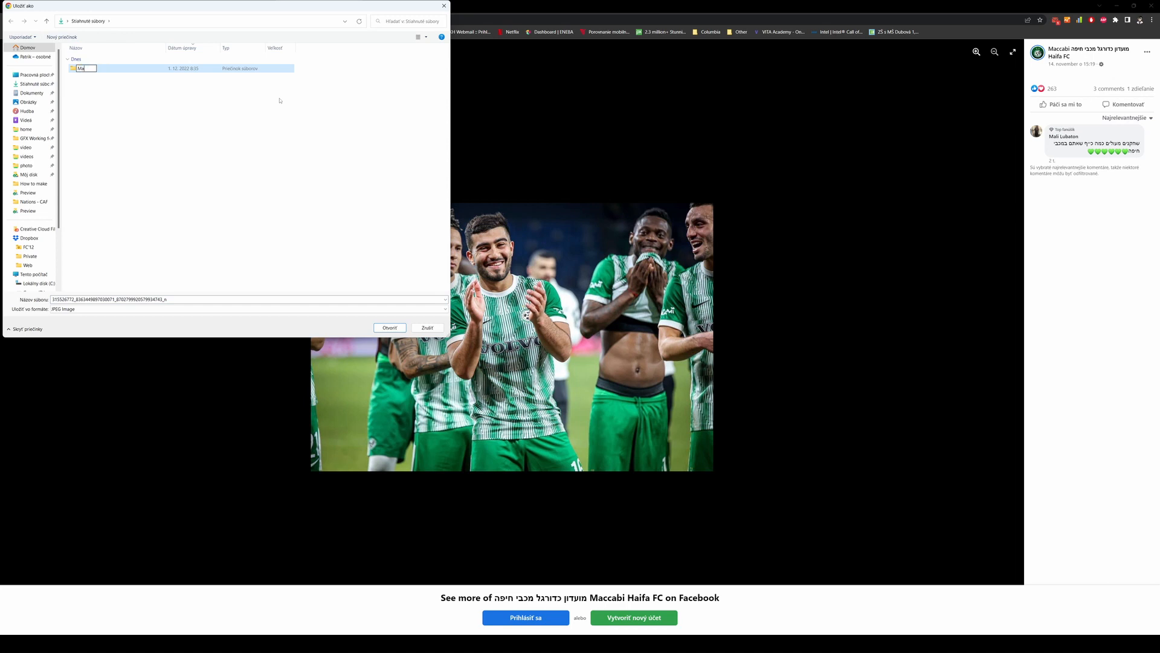
type("Maccabi H")
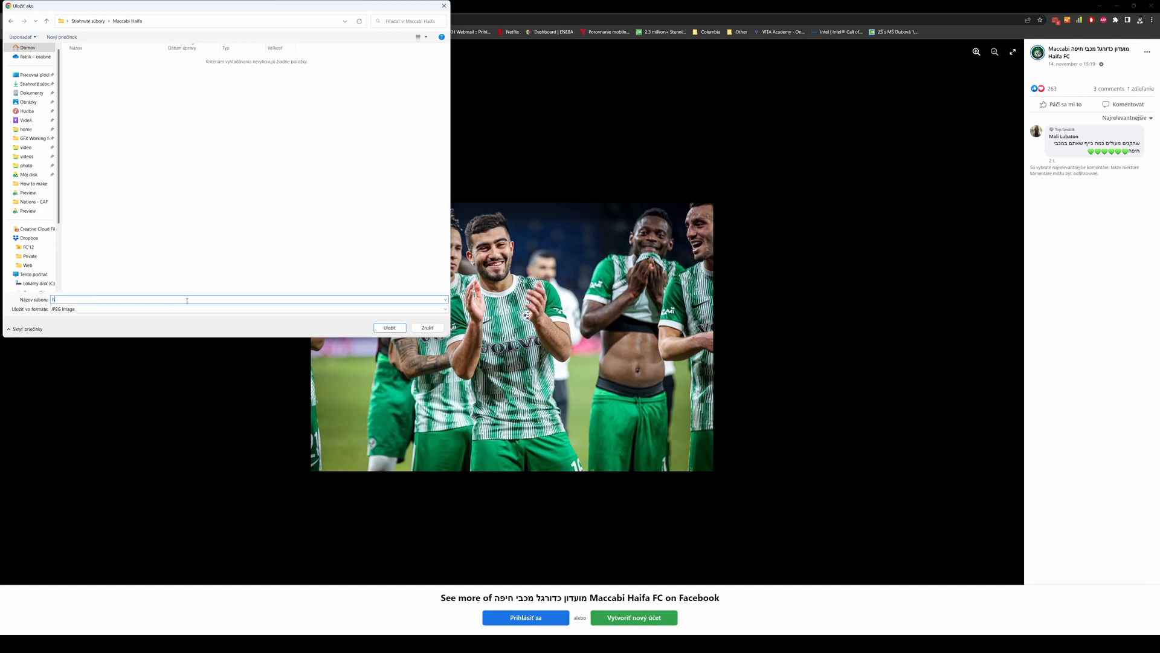
type("home_kit_fron")
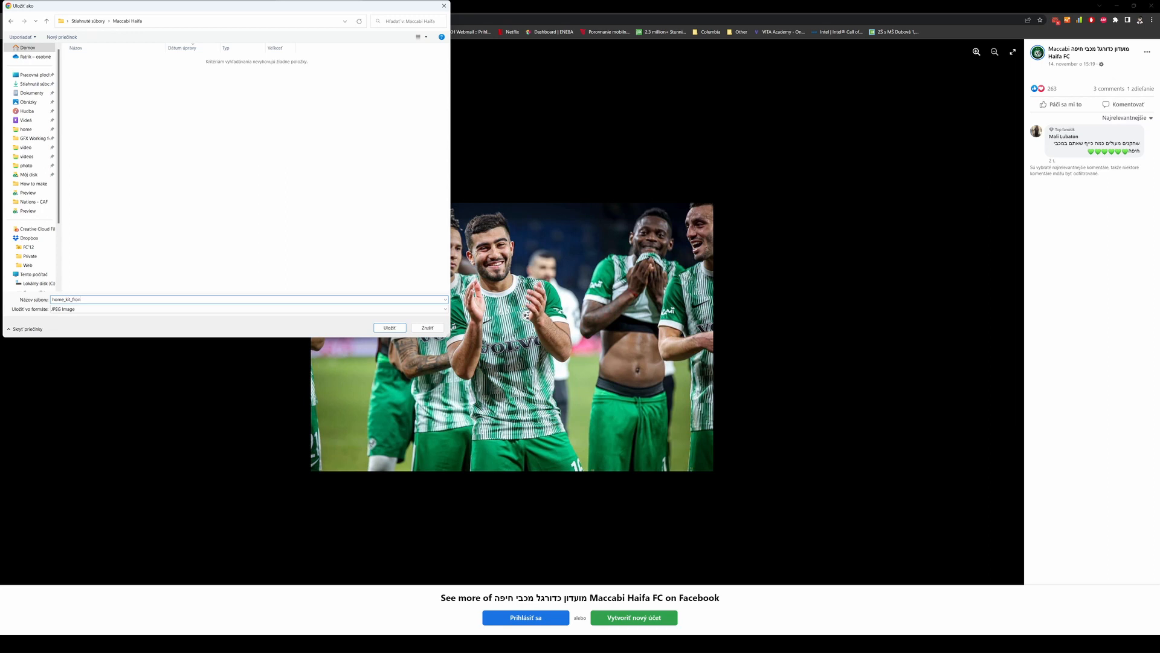
left_click(388, 327)
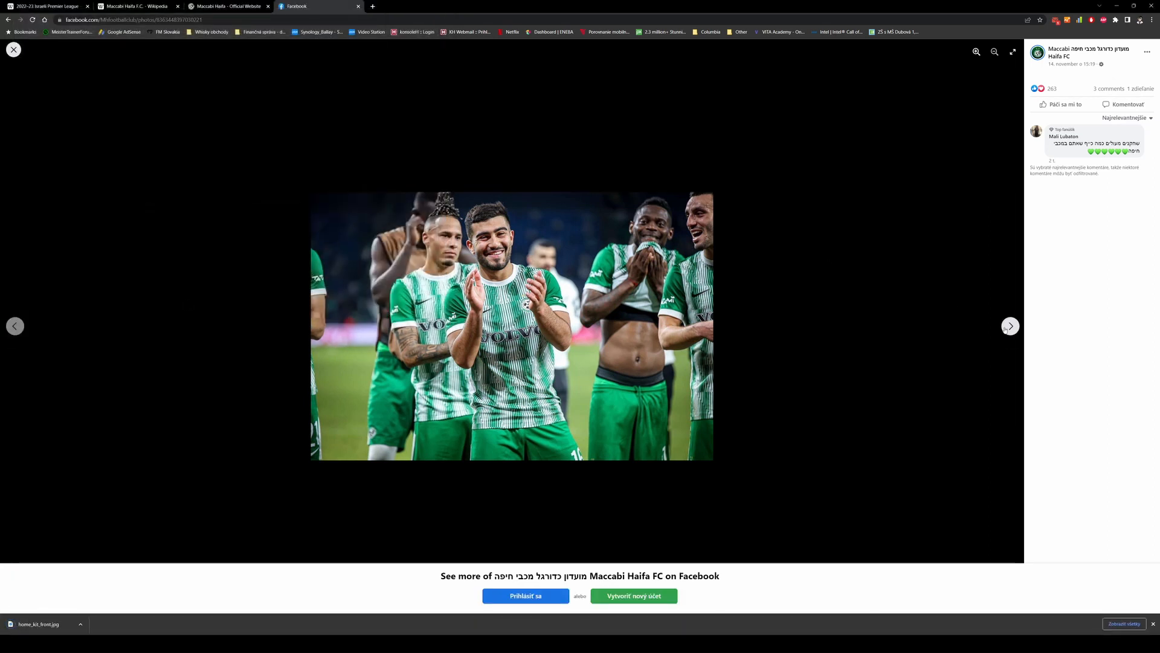
mouse_move(990, 355)
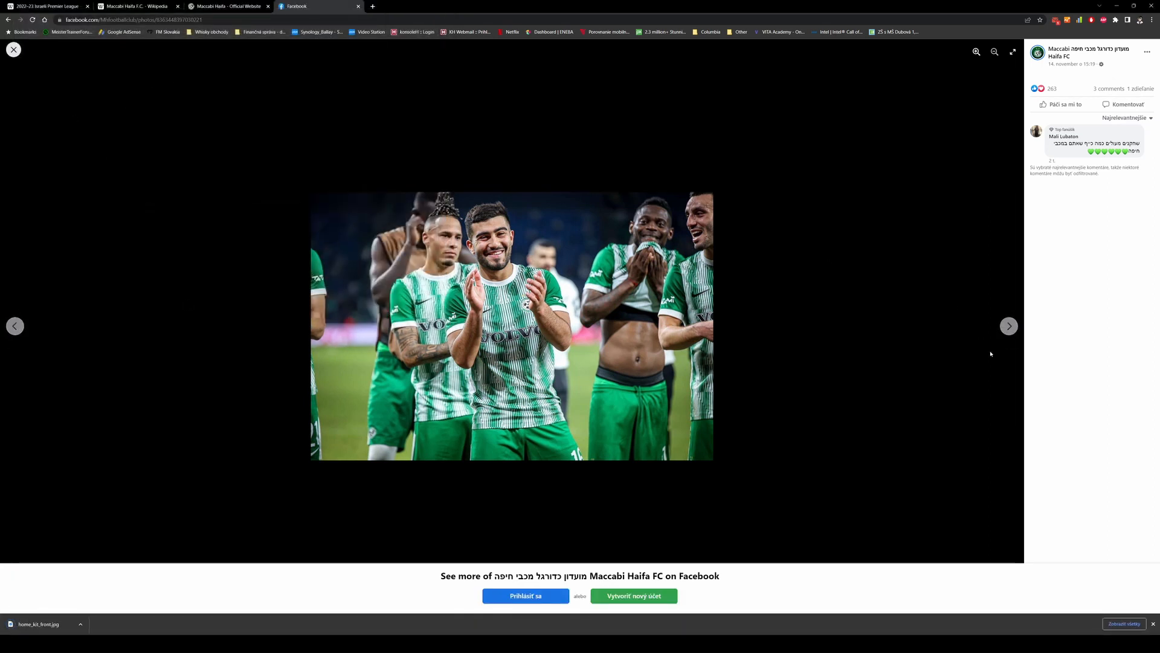
Browse the album and bring up the photo of the player striking the ball.
left_click(1008, 326)
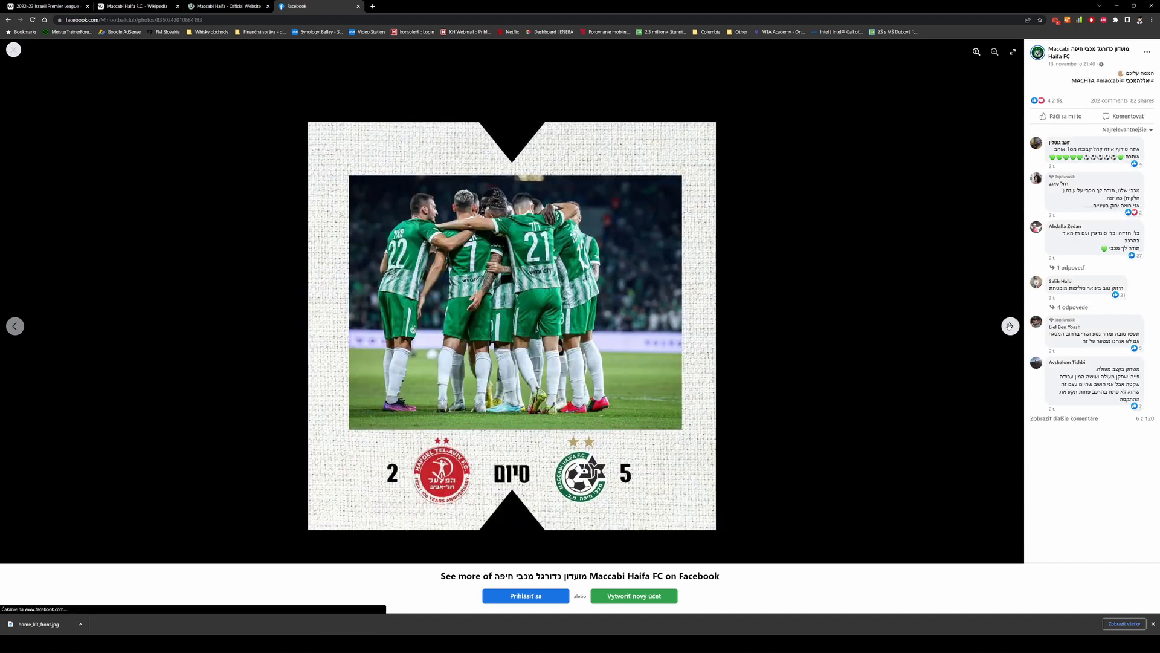
left_click(1009, 325)
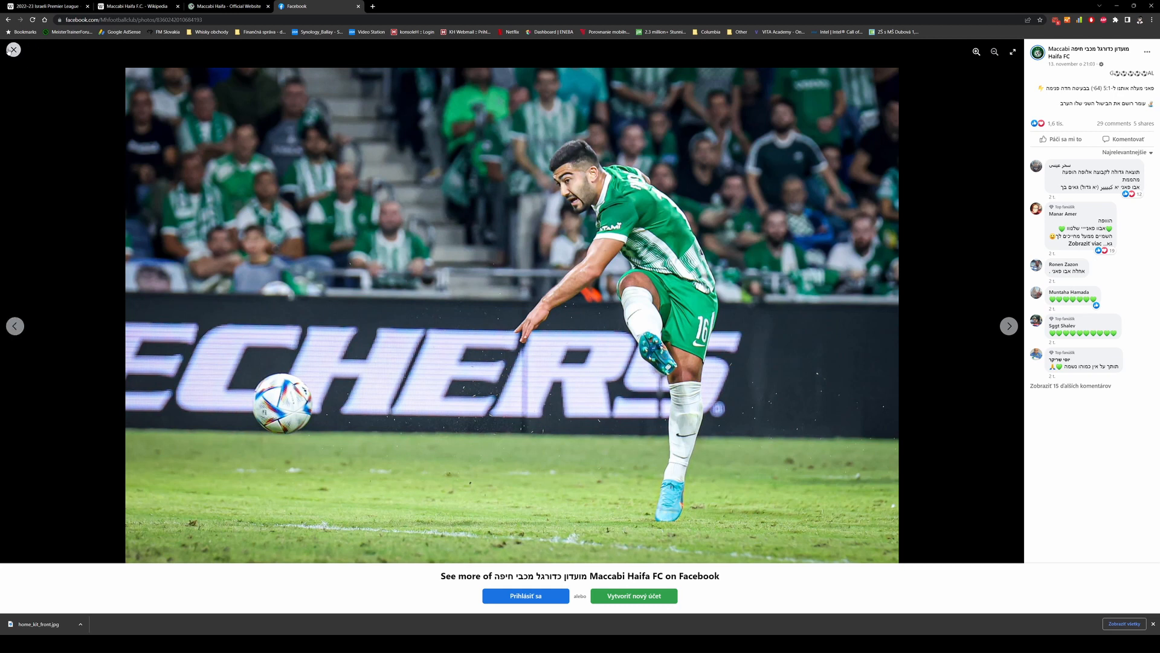
left_click(13, 49)
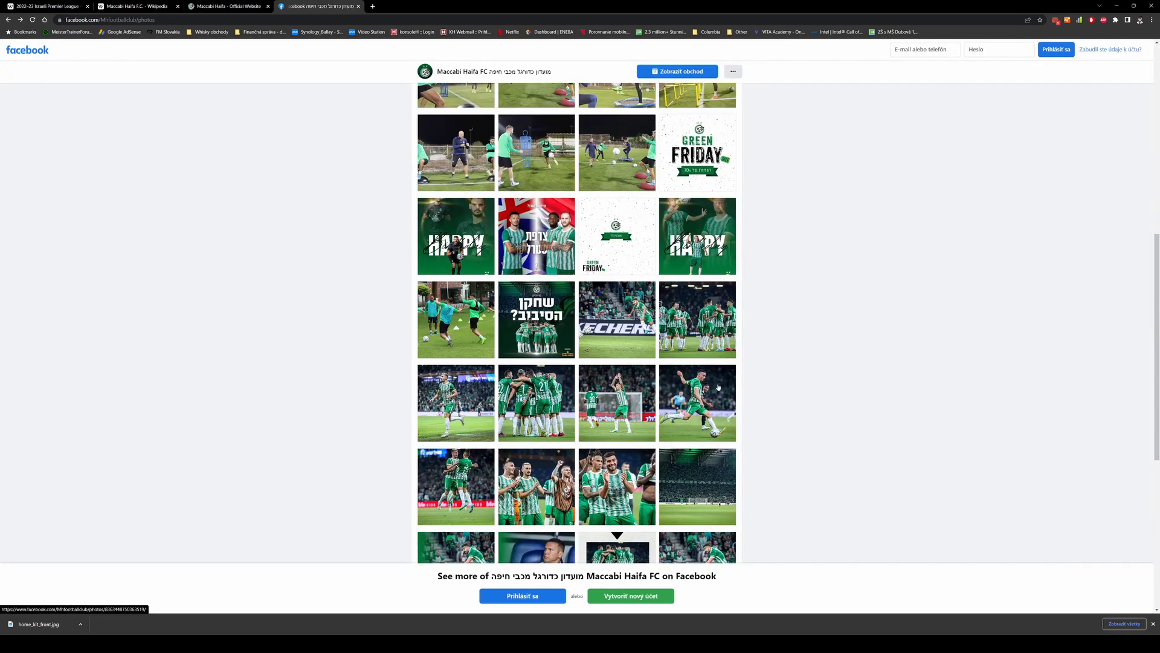
left_click(696, 402)
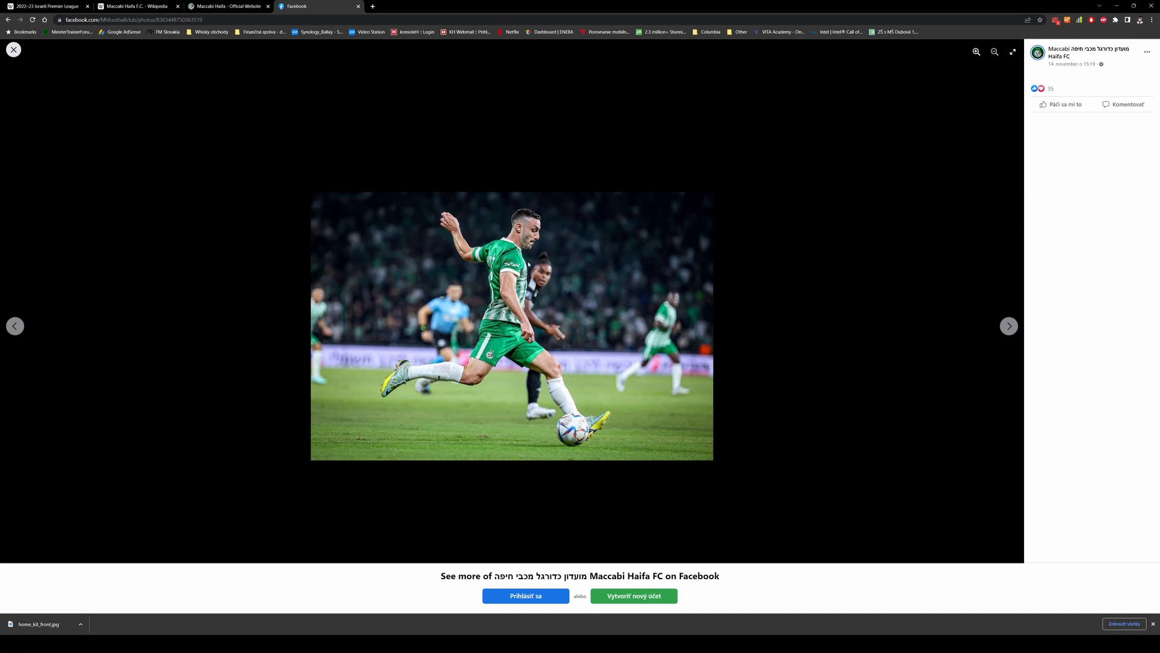
Save that photo as home_kit_right_side.jpg in the Maccabi Haifa folder.
right_click(565, 352)
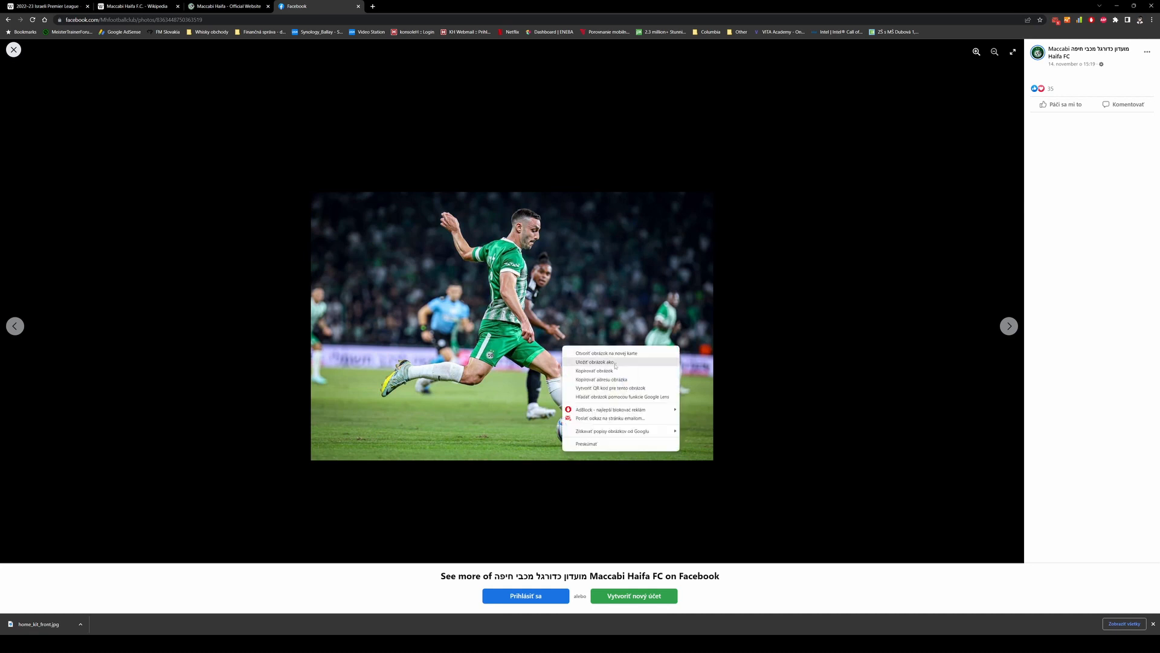
left_click(595, 361)
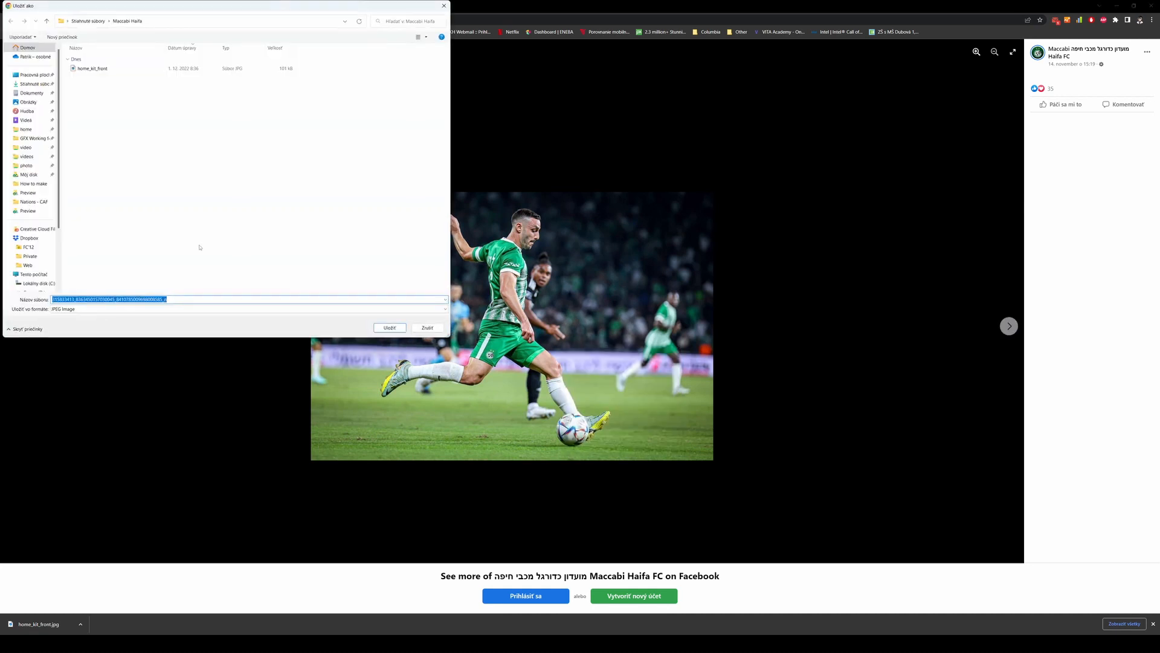
left_click(93, 68)
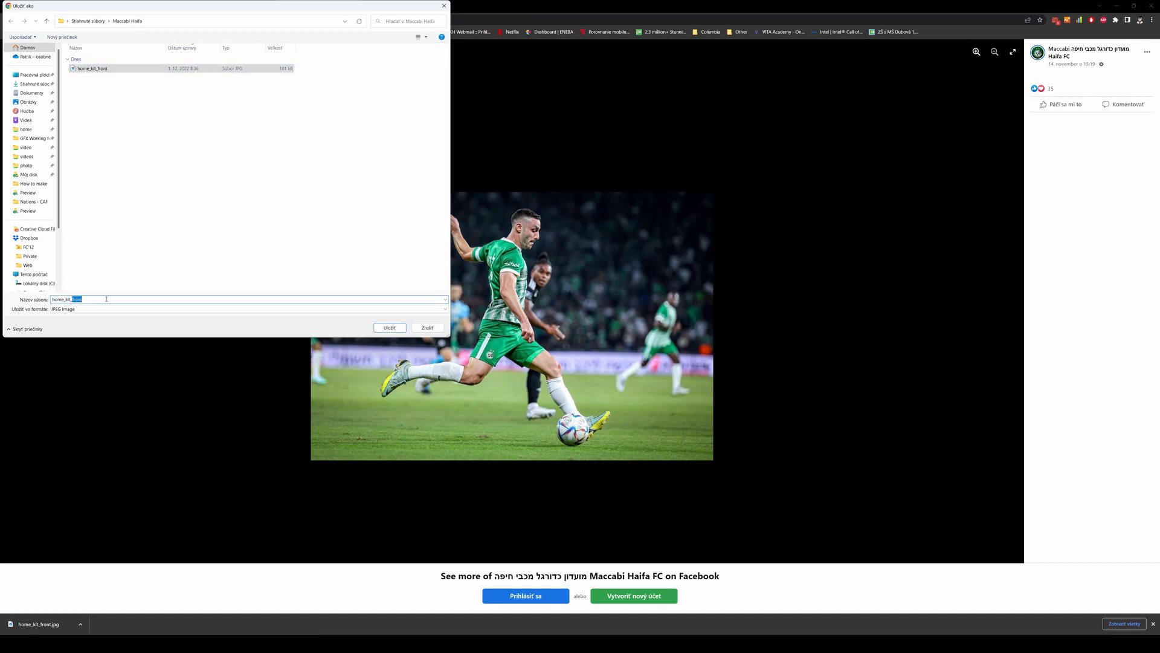
type("home_kit_right")
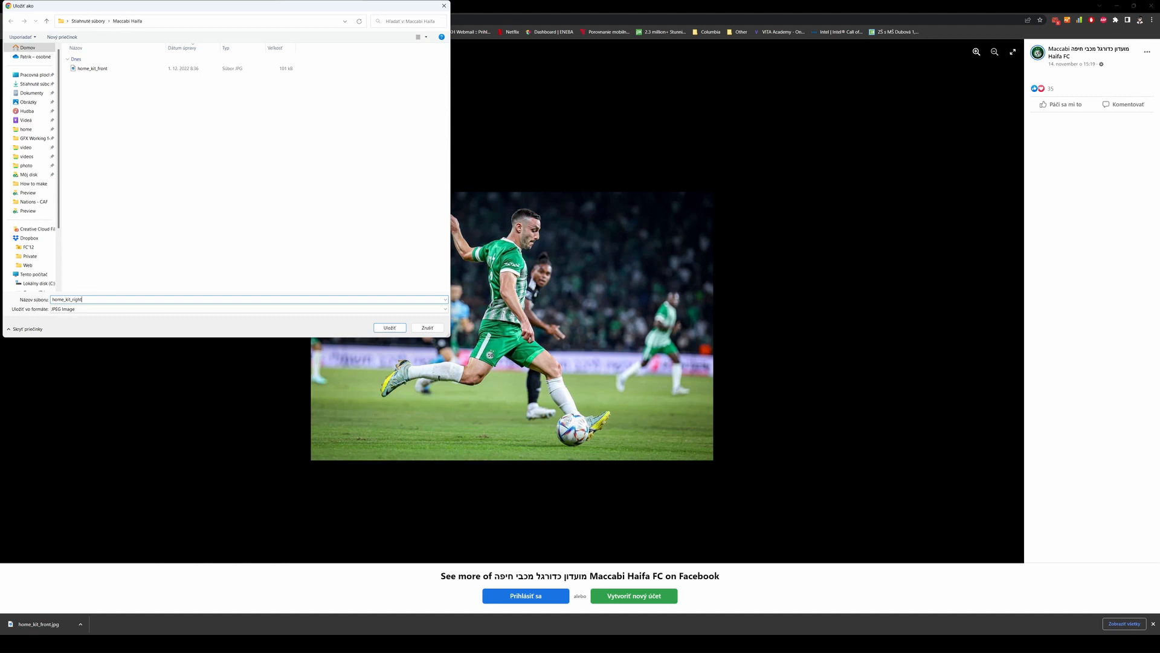
type("_side")
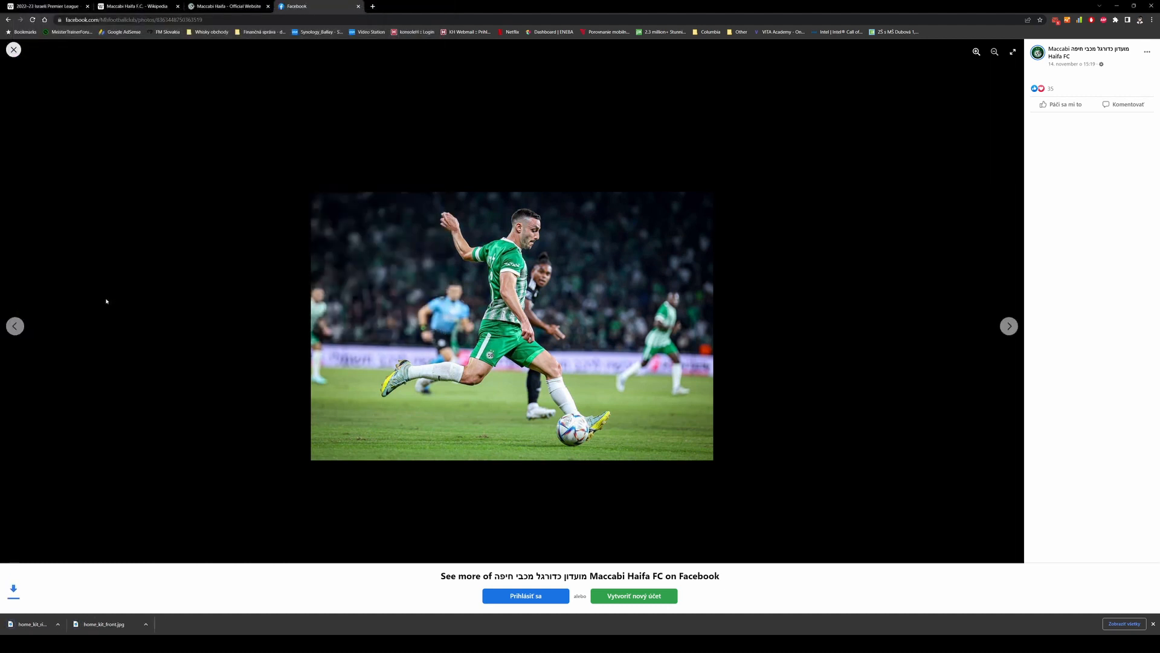
Save the number 7 player photo as home_kit_left_side.jpg, then reopen the striped home kit photo.
left_click(13, 50)
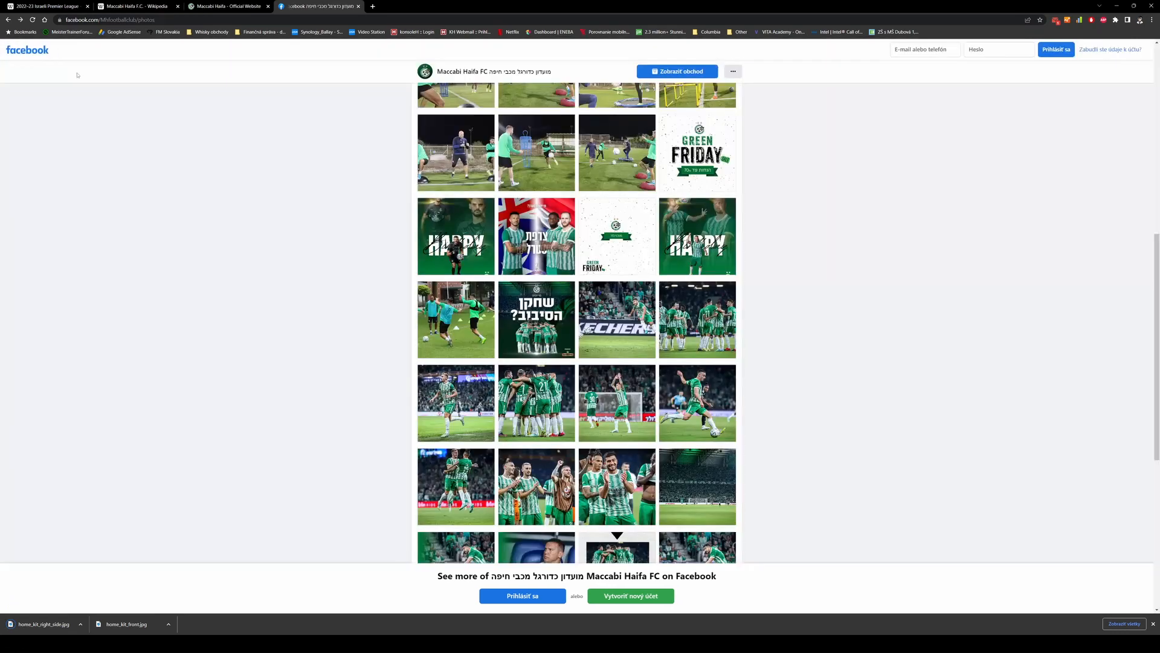
left_click(697, 403)
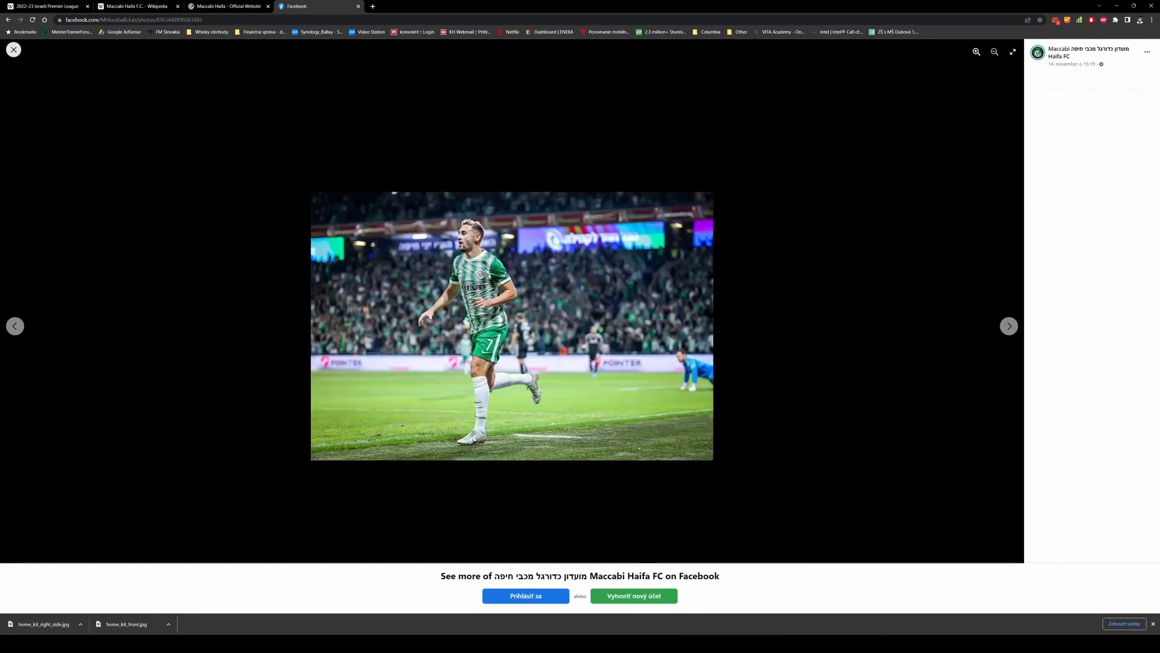
right_click(510, 322)
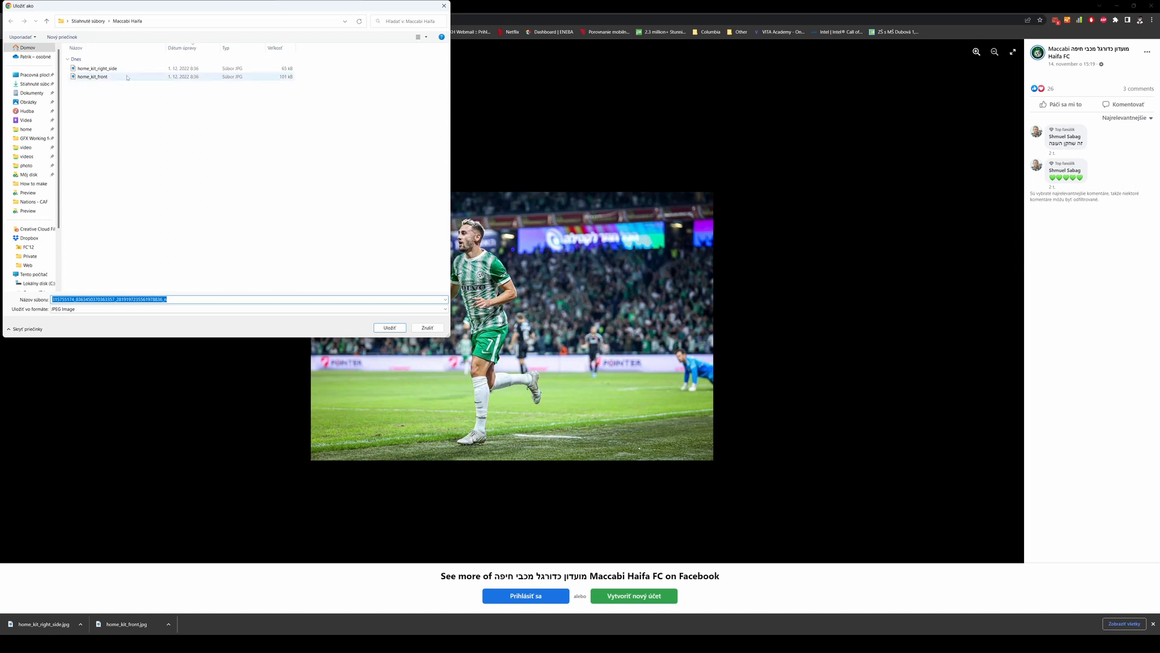
left_click(98, 68)
type("home_kit_left_side")
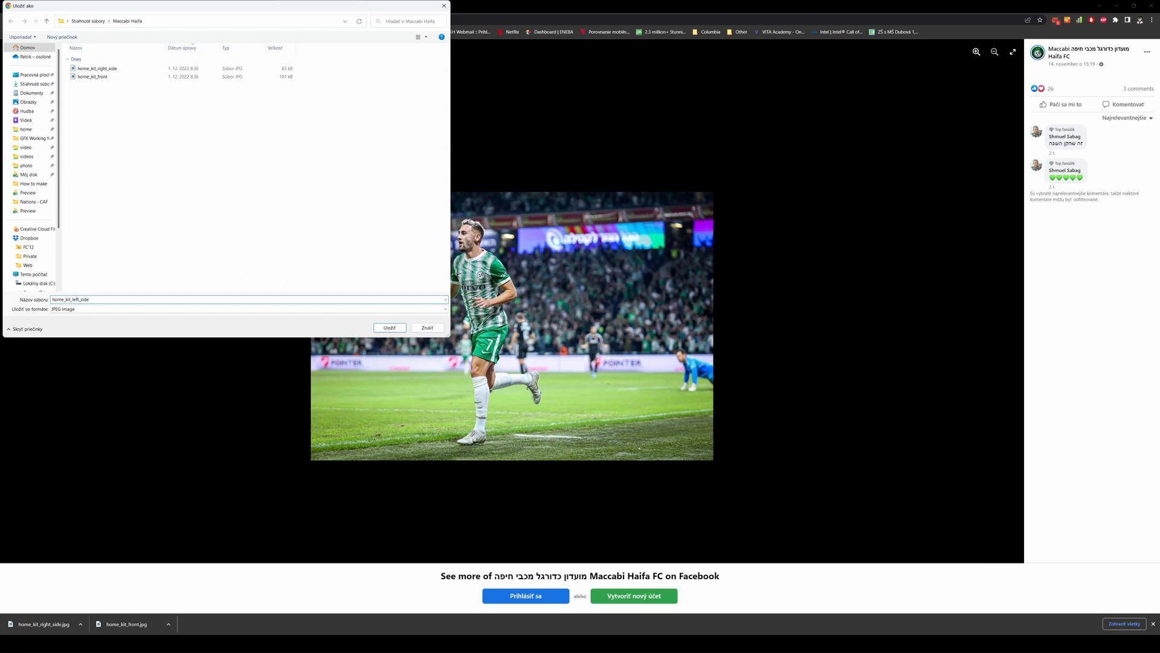
left_click(388, 328)
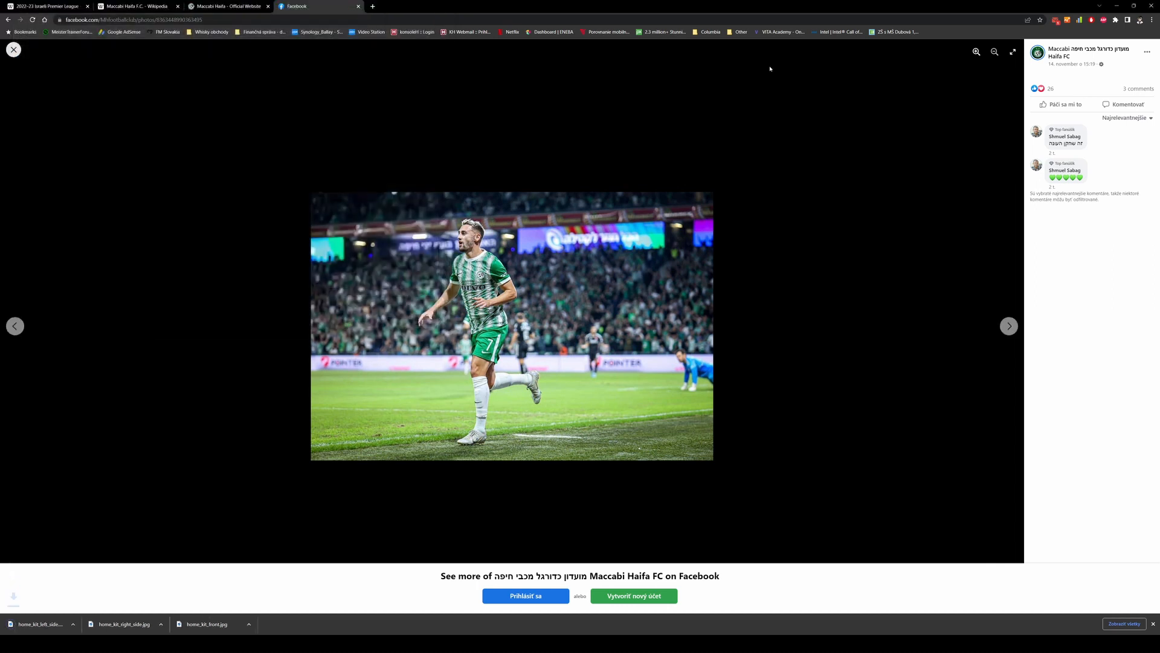
left_click(13, 50)
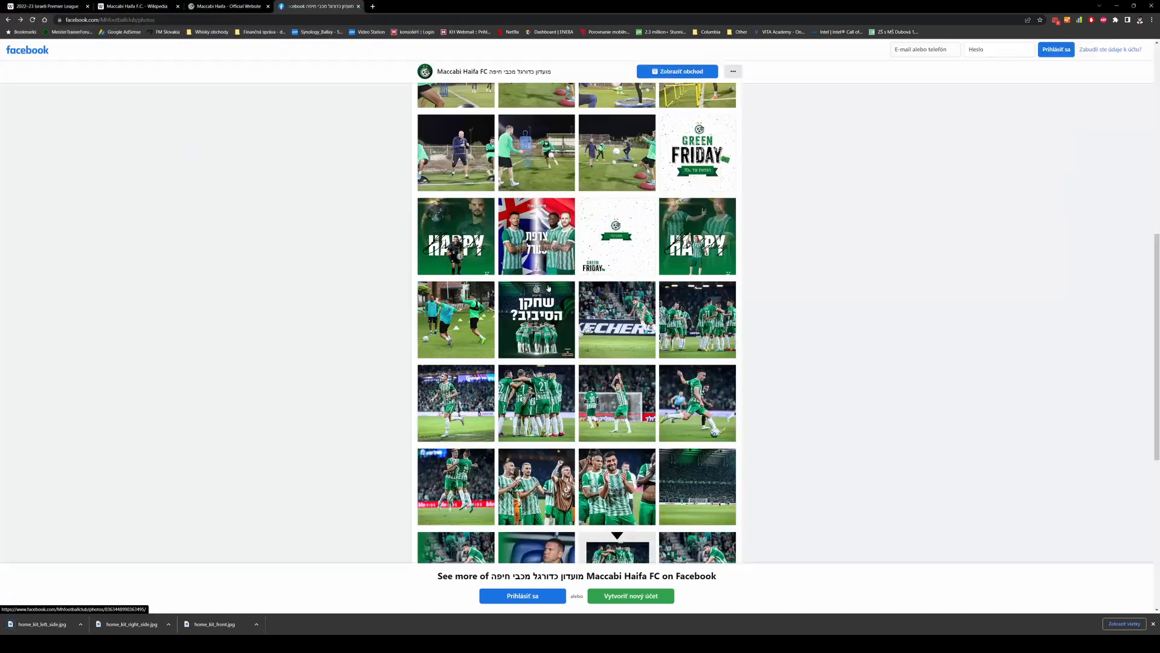
left_click(618, 486)
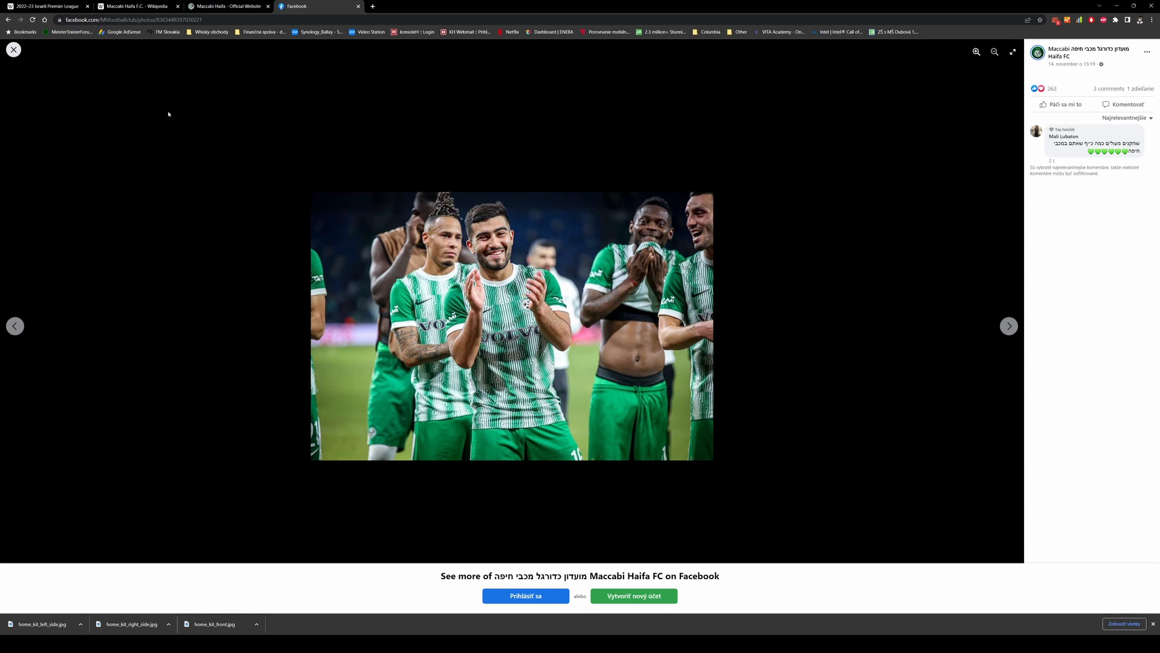
Return to the gallery and bring up the starting-lineup photo of the home-kit player.
left_click(13, 50)
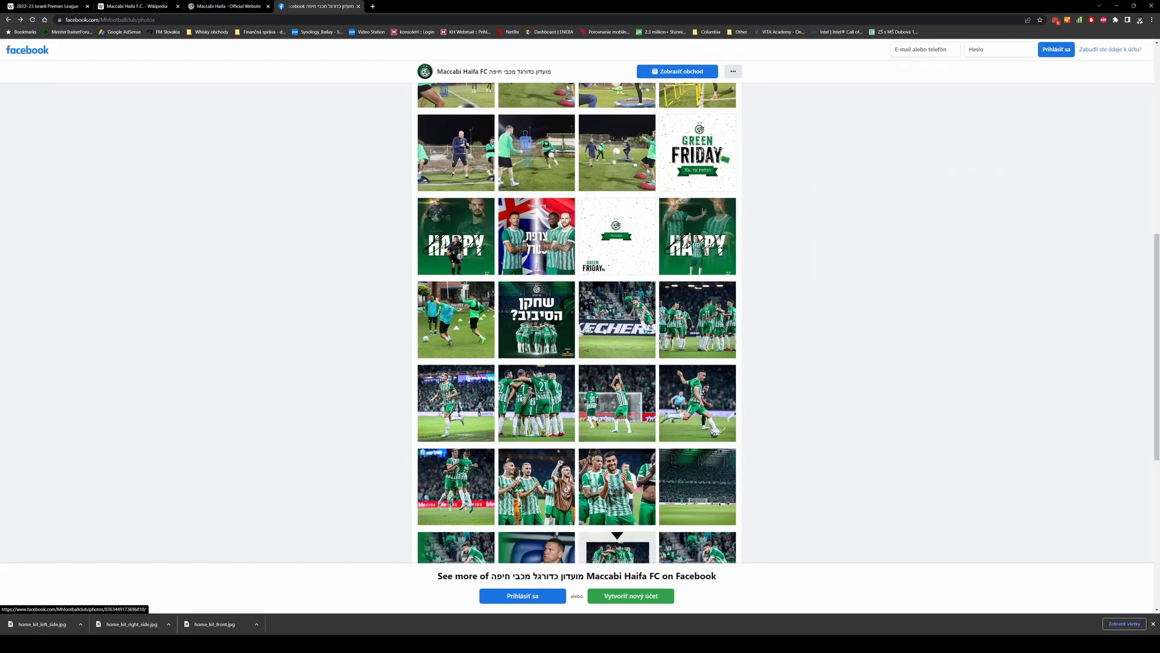
scroll("up", 3)
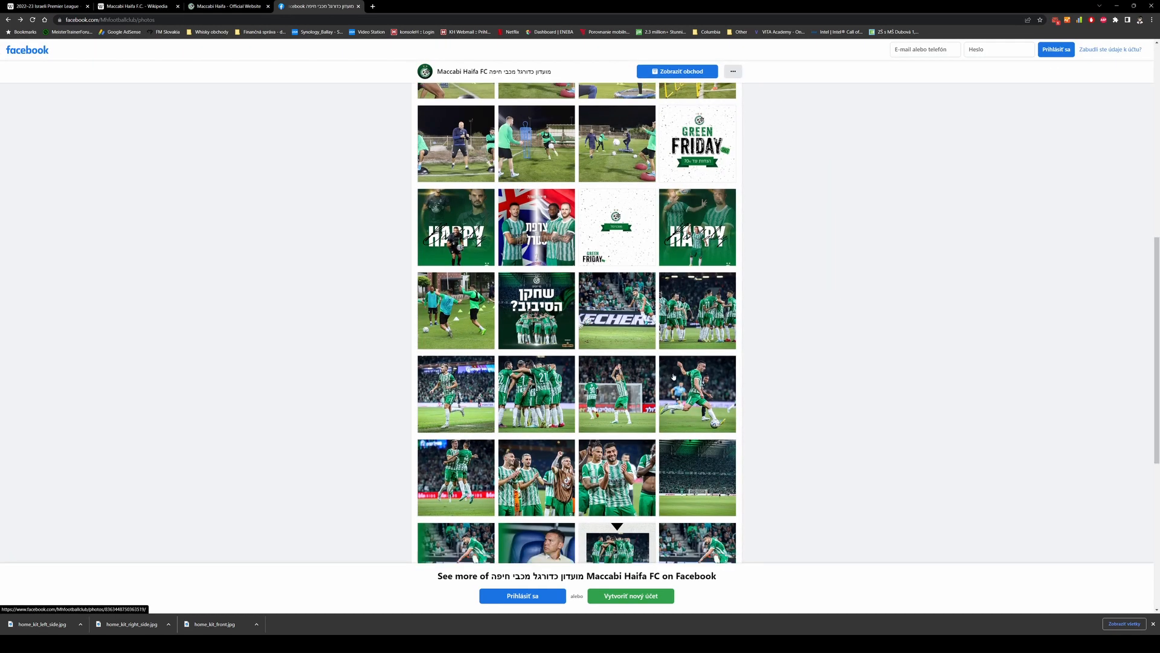
scroll("down", 3)
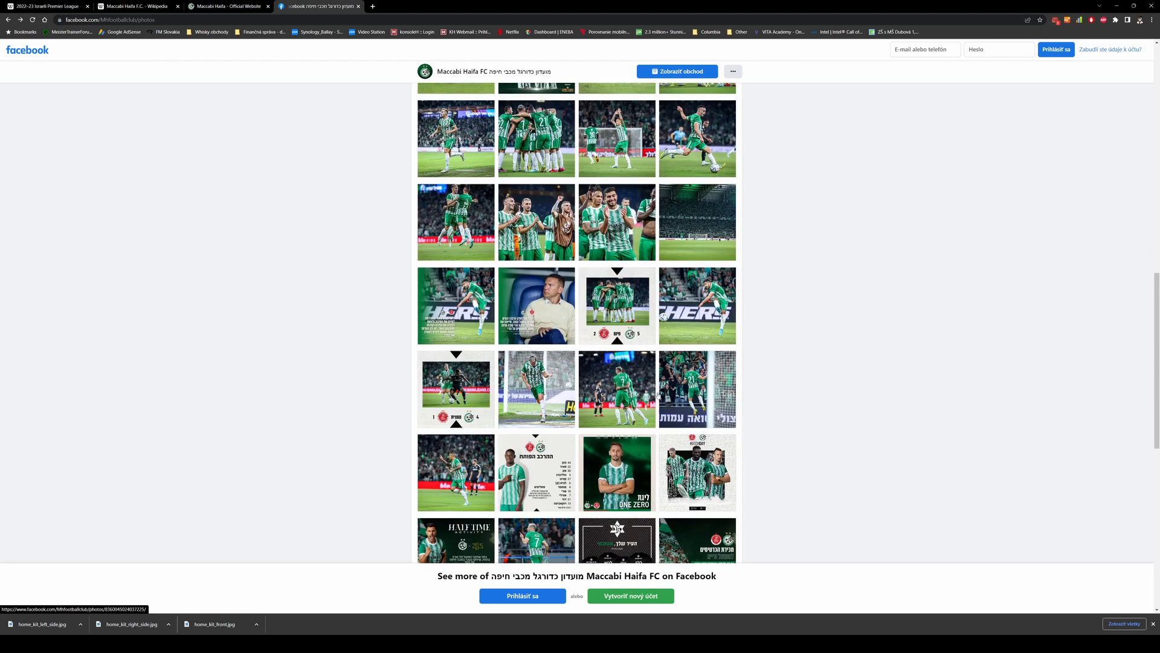
left_click(616, 473)
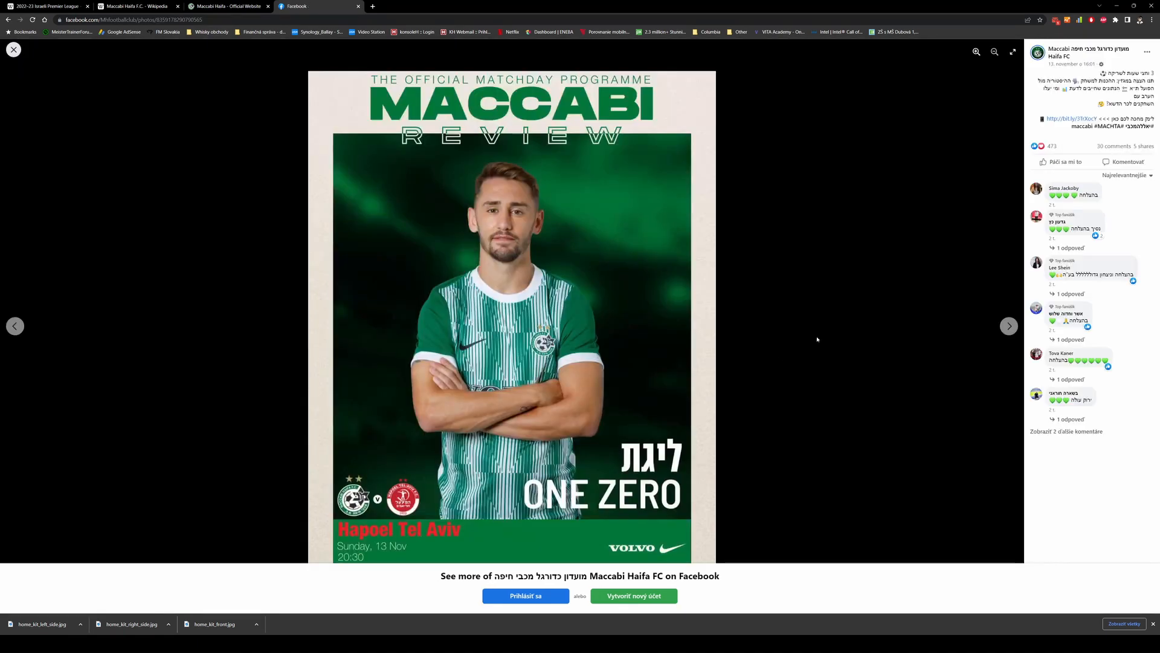
left_click(1009, 325)
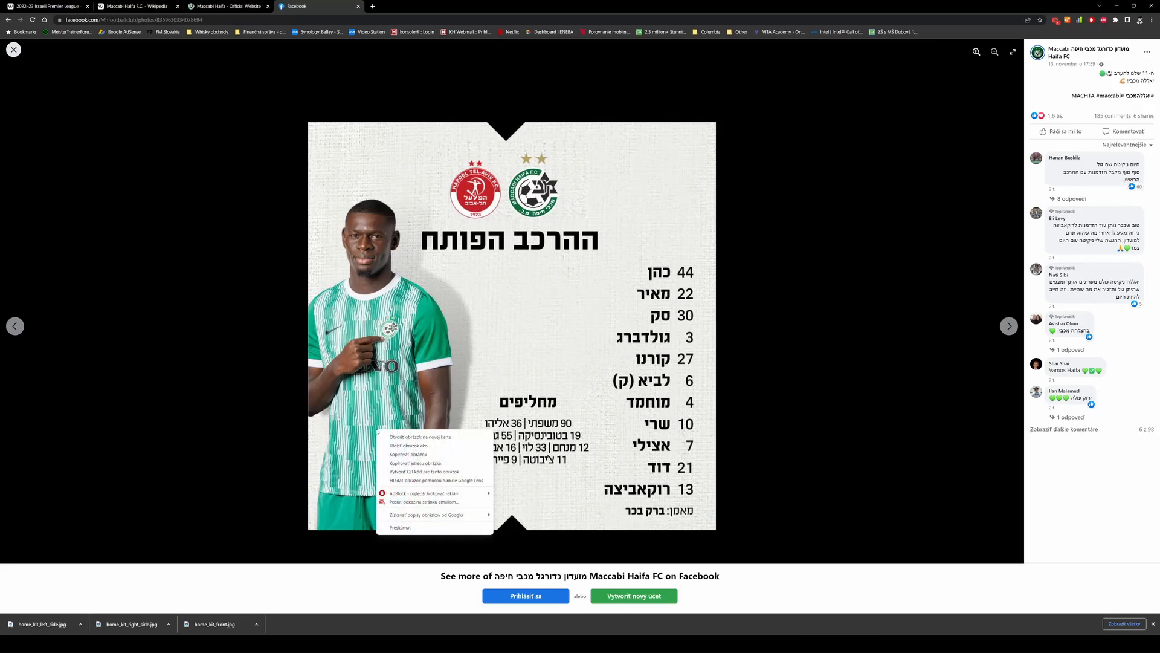
Save the lineup photo as home_kit_front_2.jpg in the Maccabi Haifa folder and leave the viewer.
left_click(409, 445)
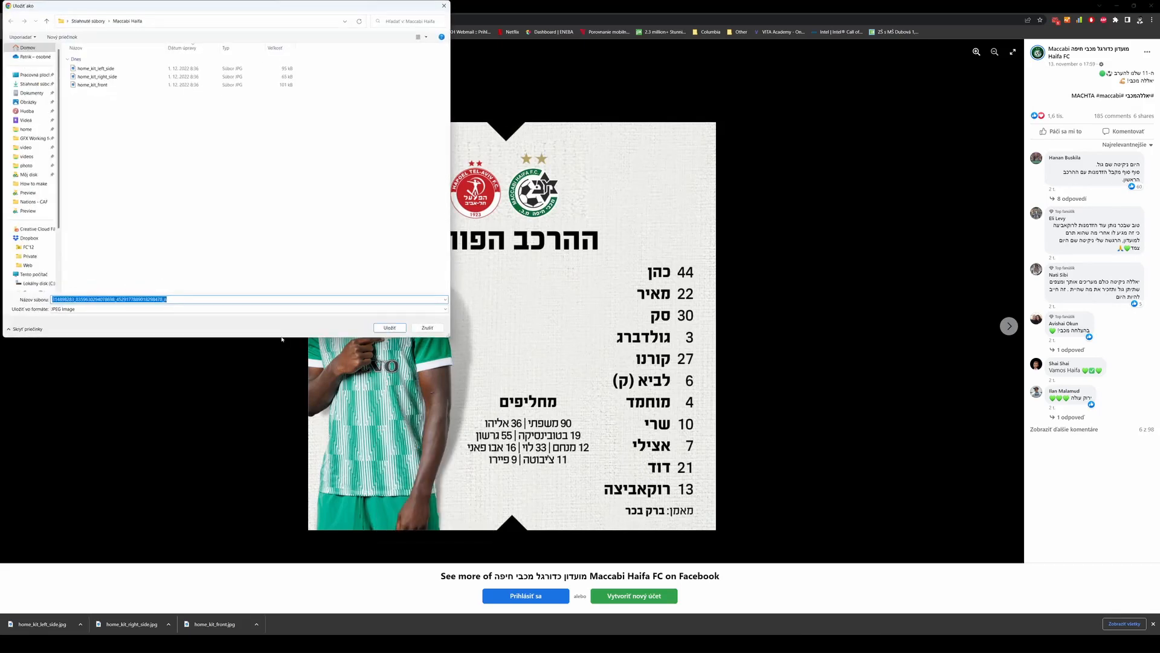
left_click(92, 84)
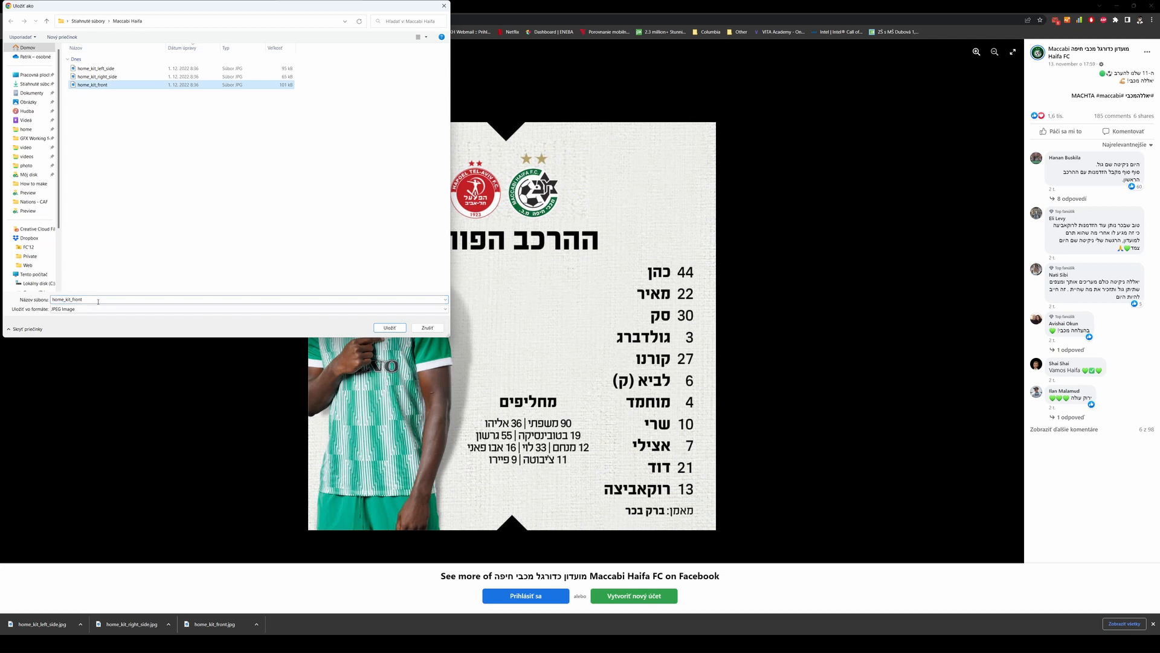
type("_2")
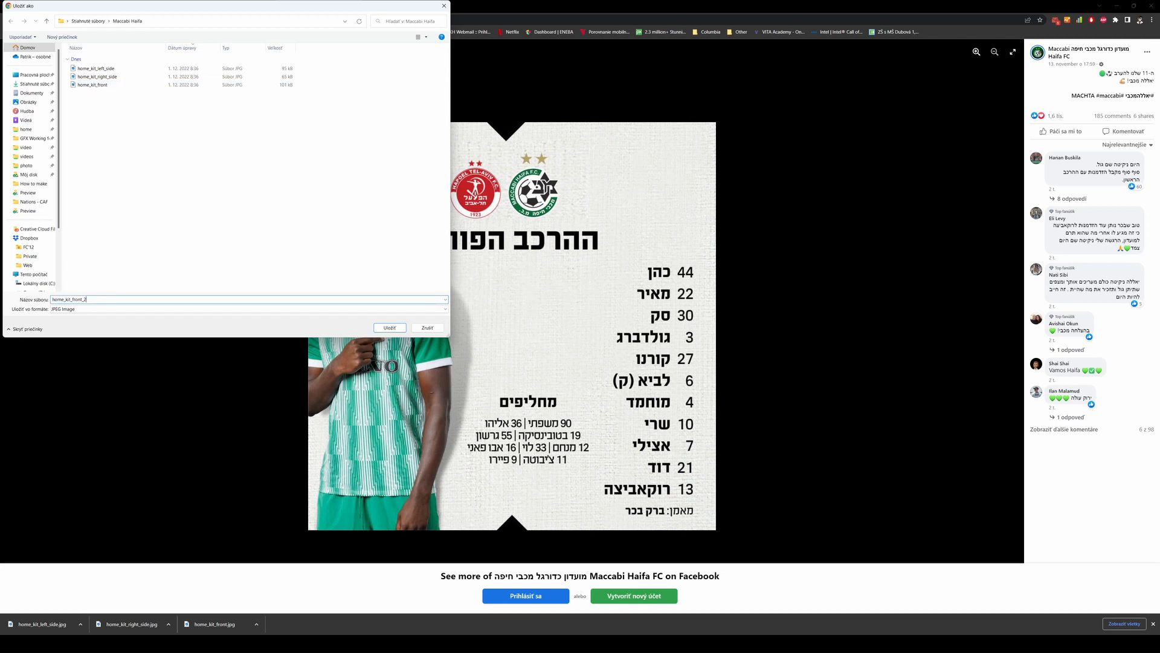
left_click(388, 328)
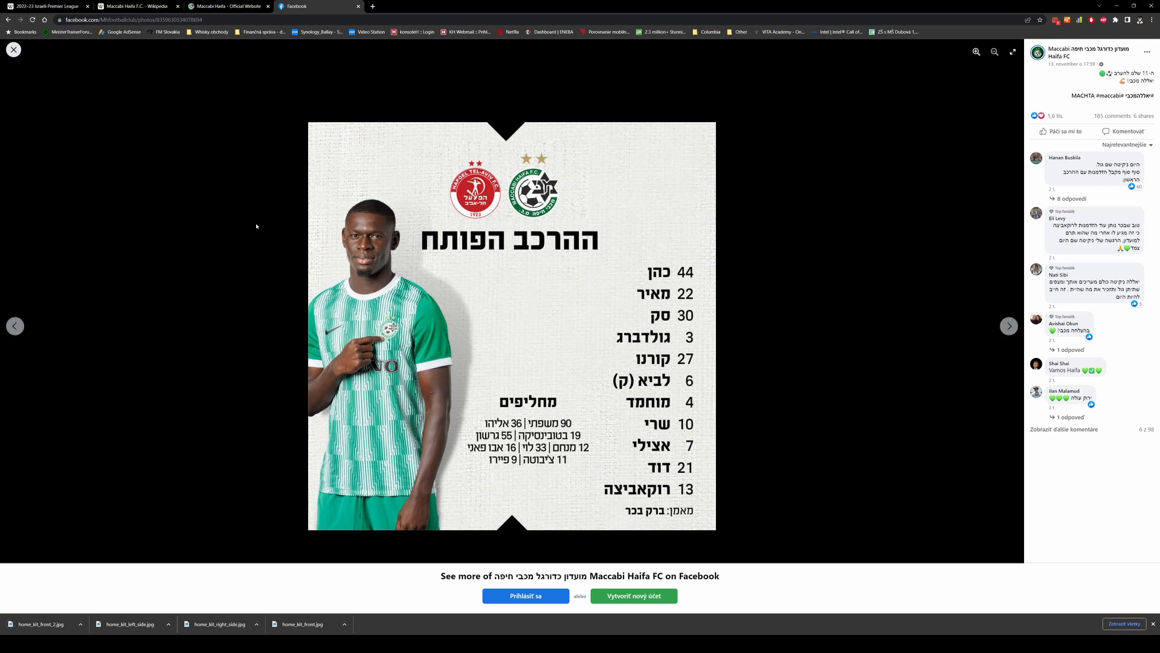
left_click(13, 49)
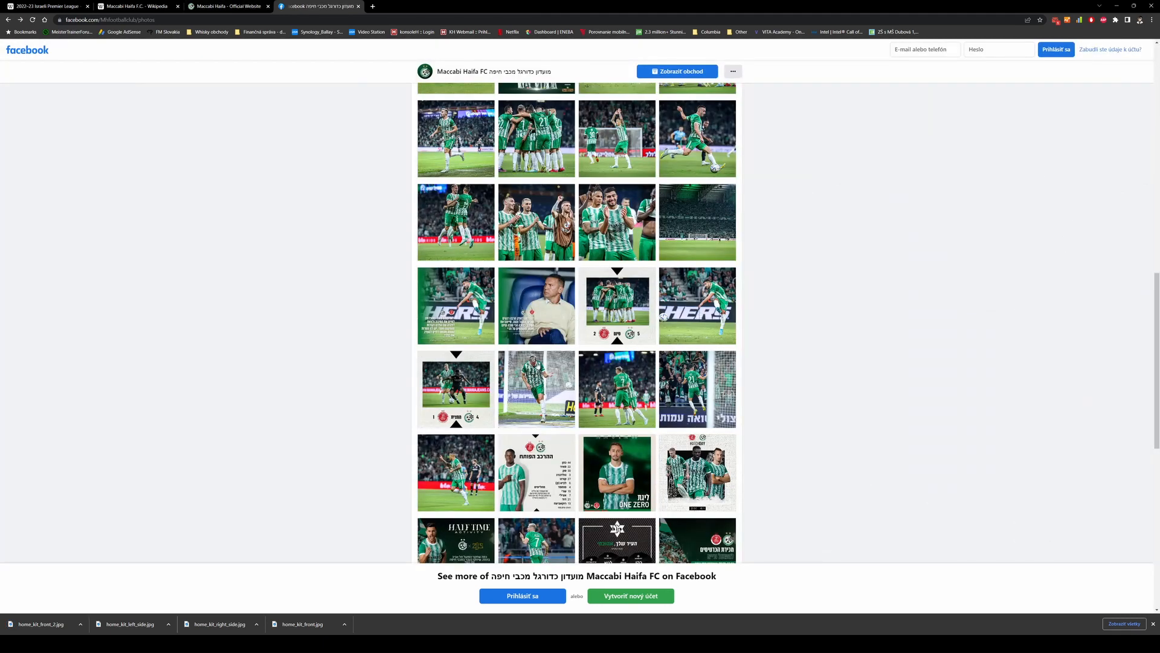
left_click(536, 473)
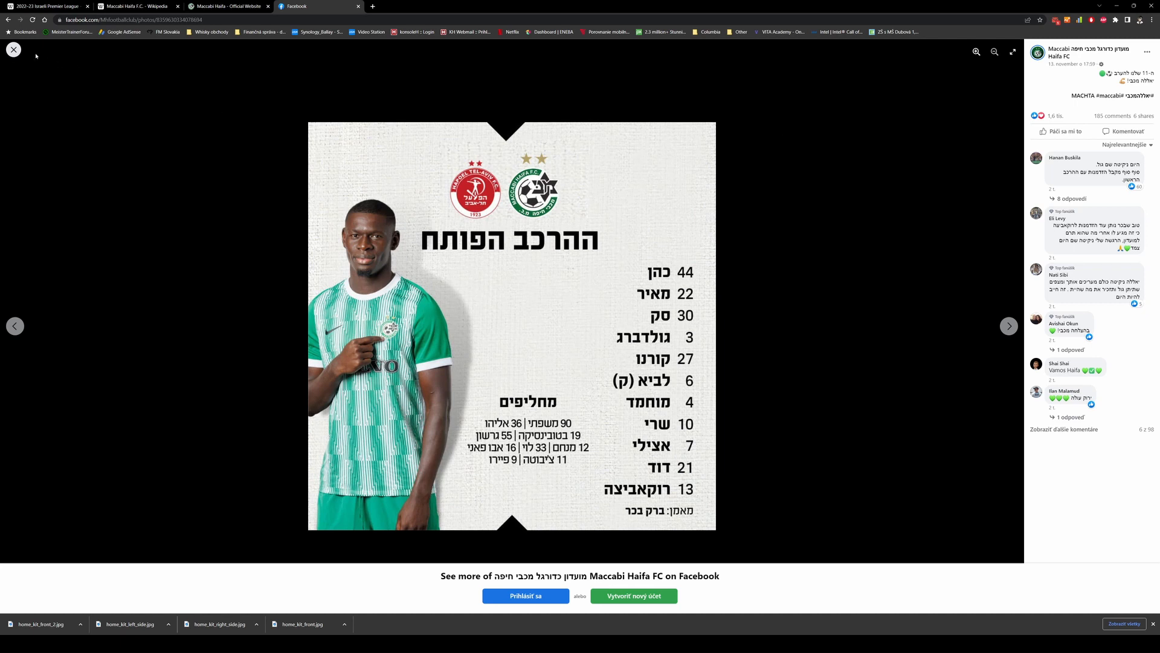
left_click(227, 6)
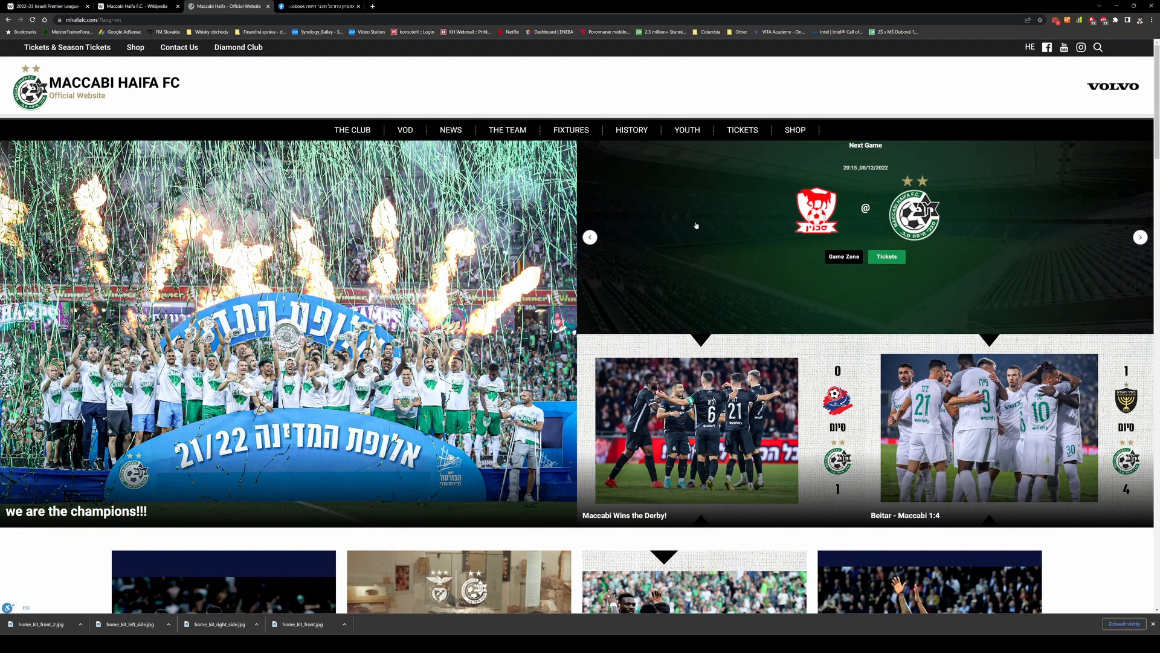
mouse_move(732, 223)
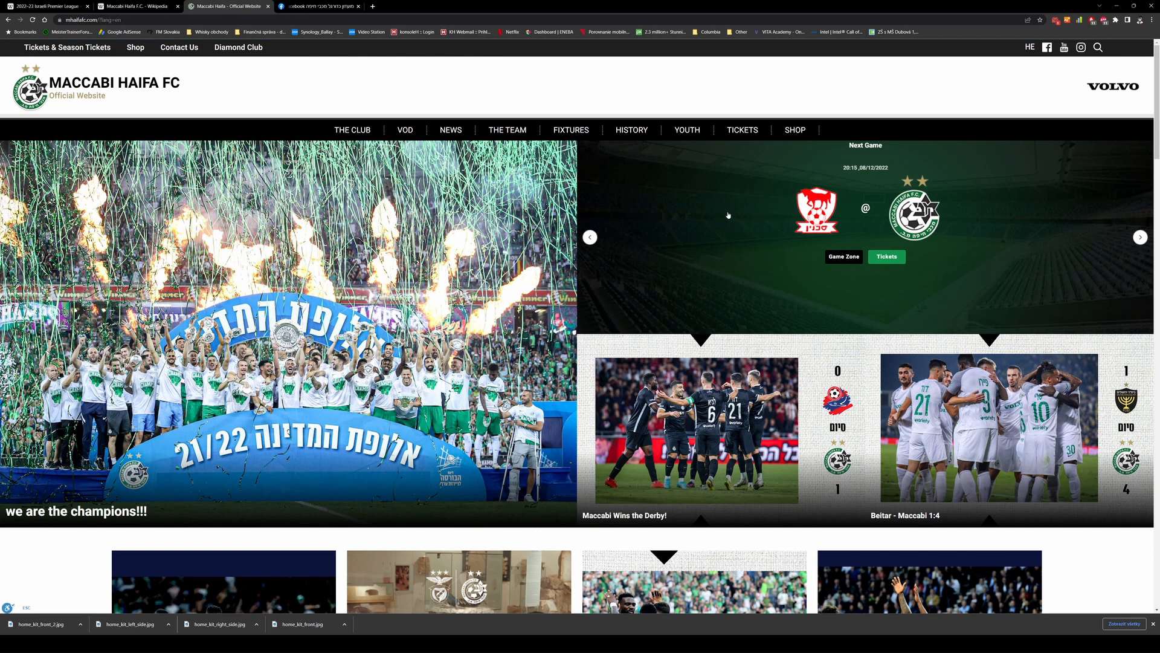
mouse_move(1112, 87)
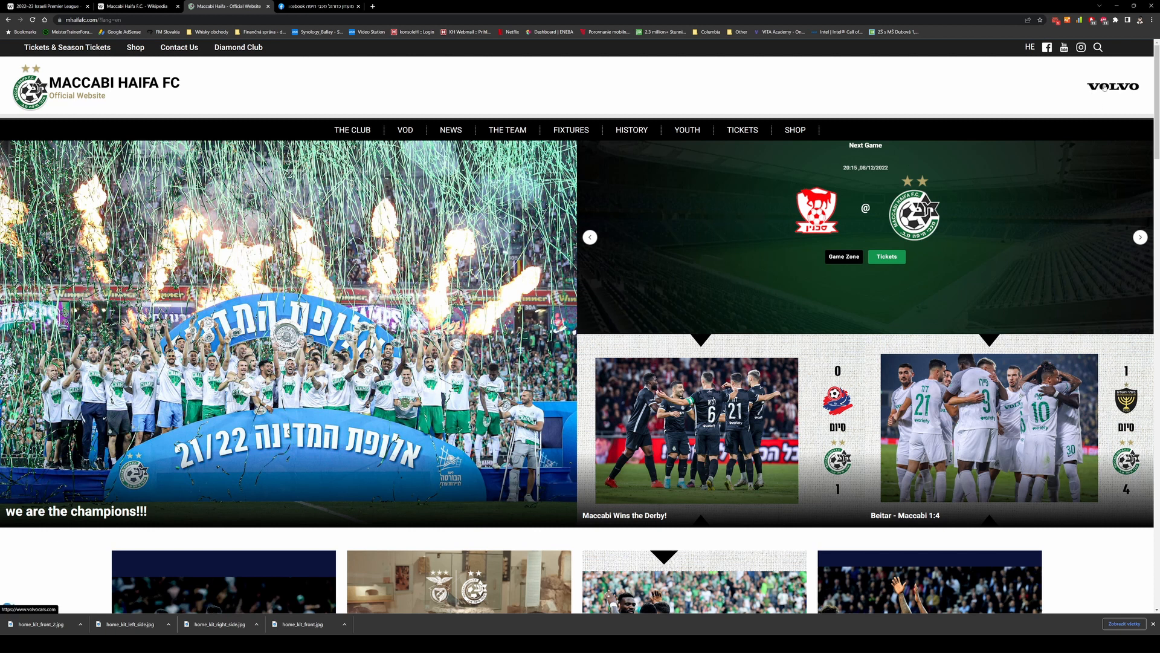
Scroll to the sponsor logos and open the Volvo sponsor site in a new tab.
scroll("down", 3)
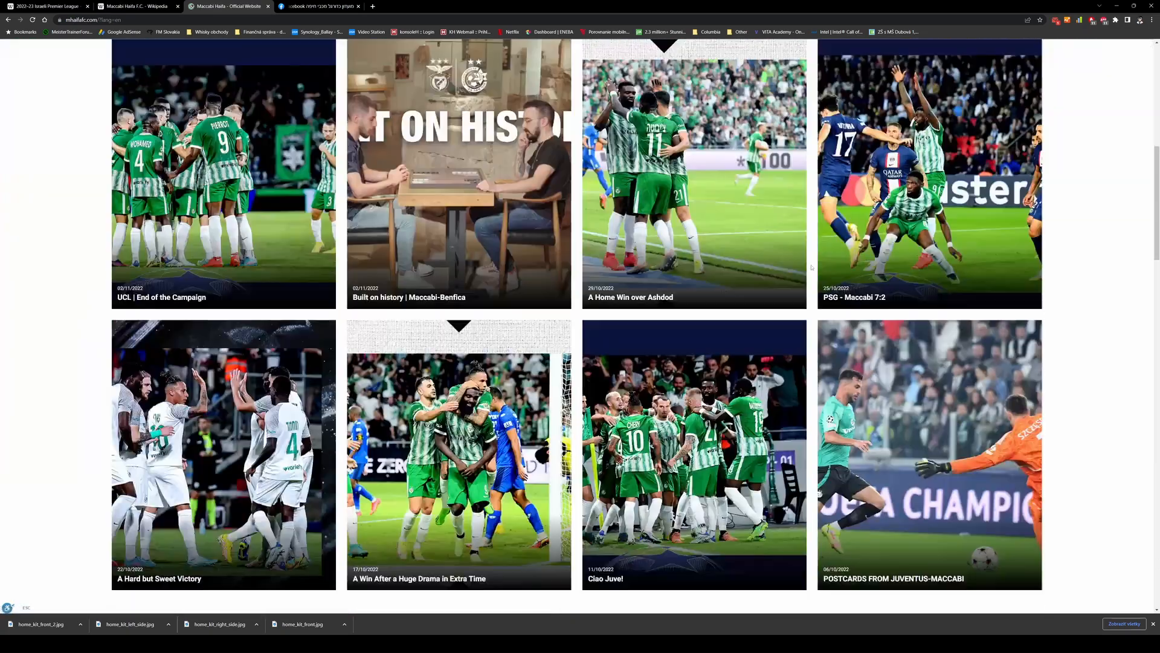
scroll("up", 3)
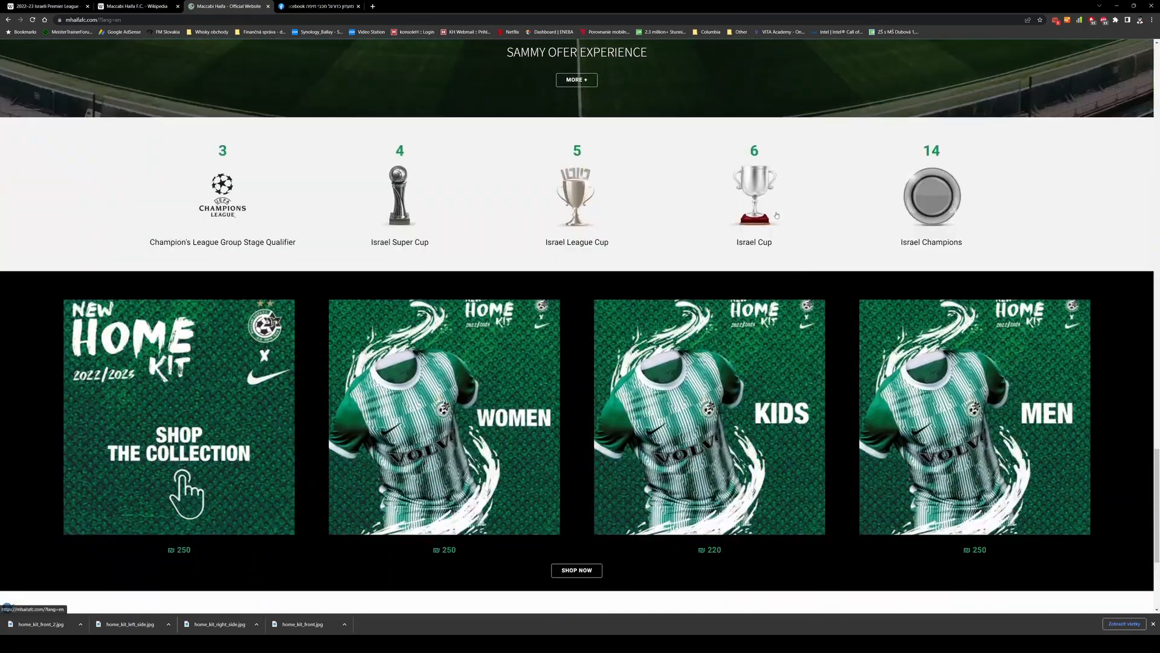
scroll("down", 3)
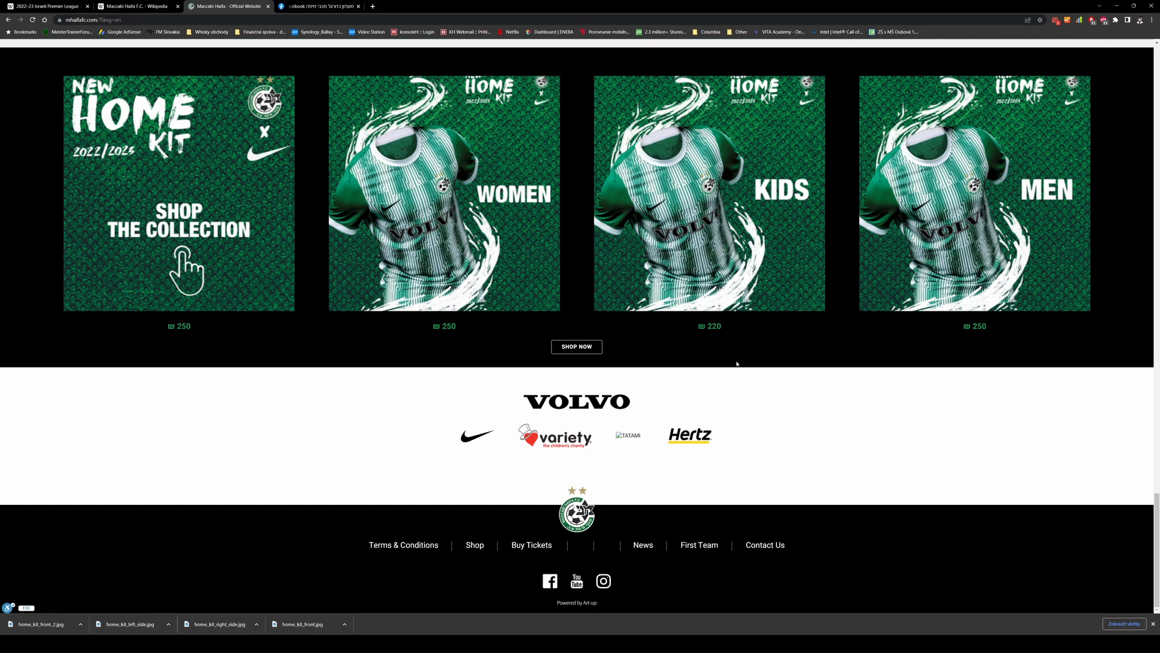
mouse_move(596, 404)
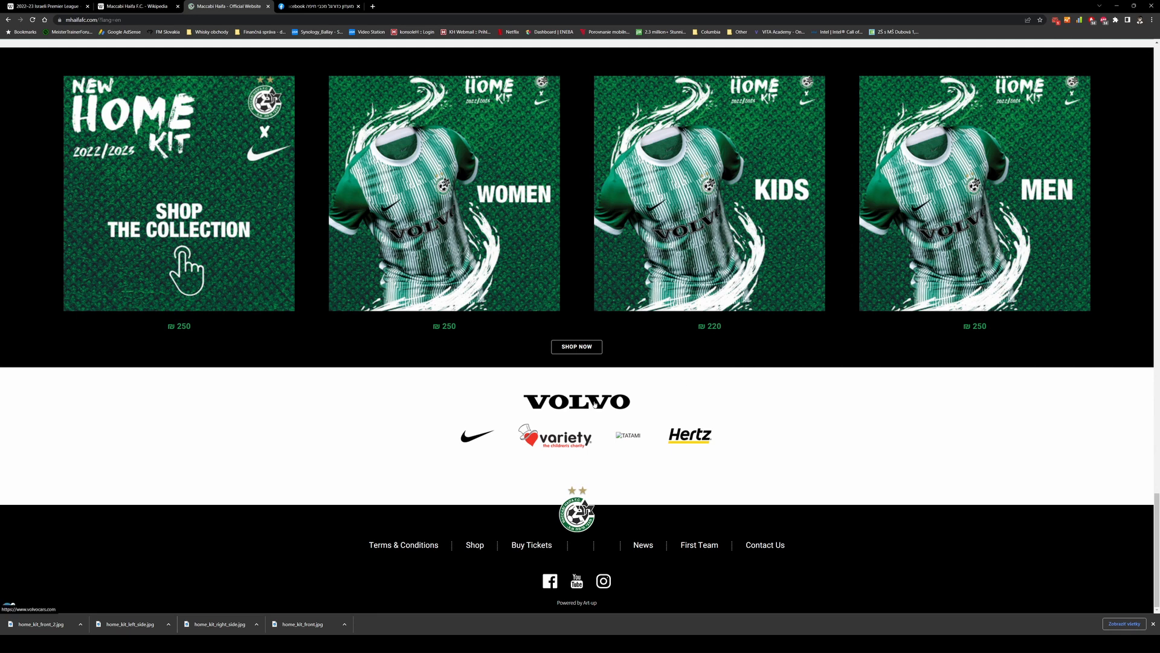
left_click(576, 401)
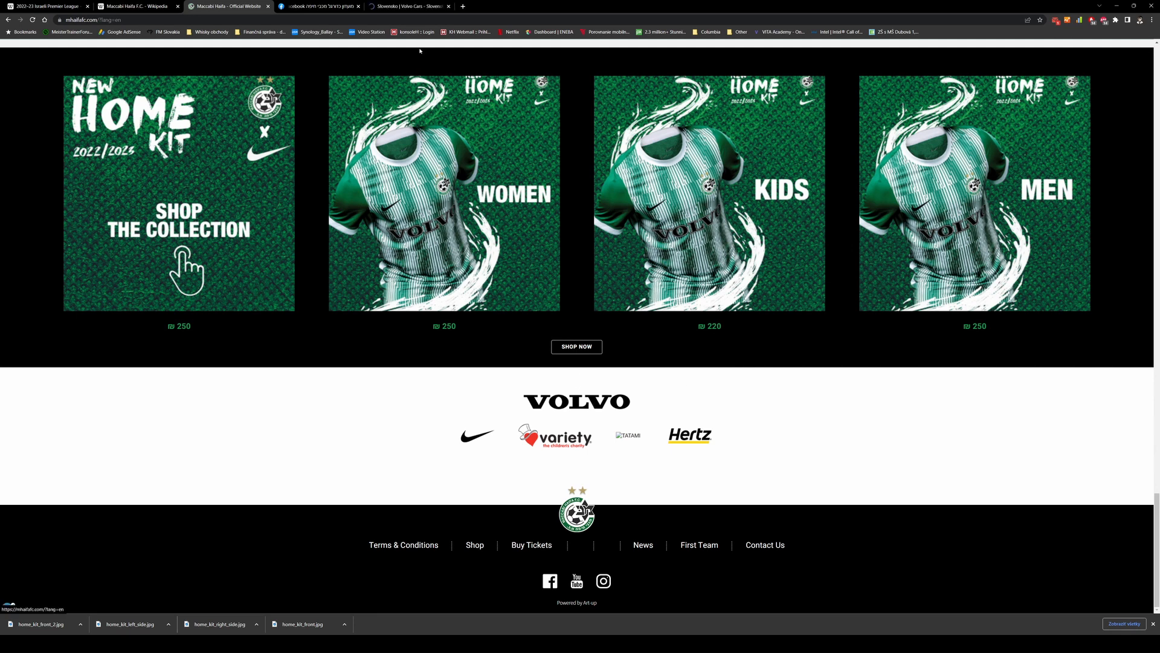
mouse_move(408, 6)
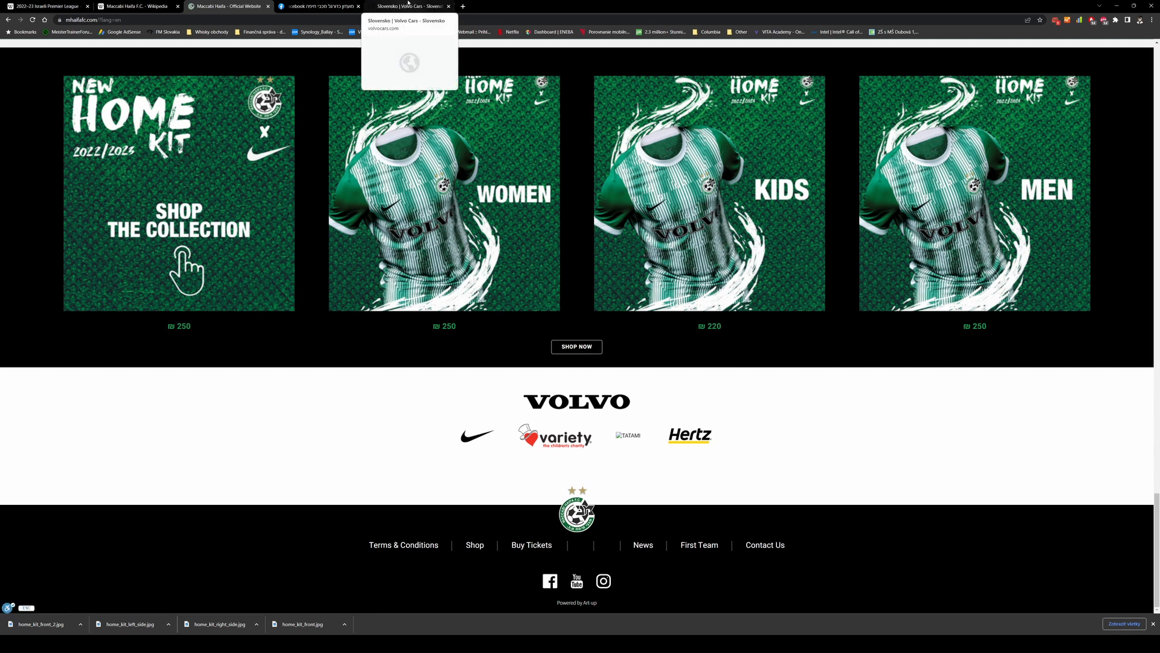
Switch to the Volvo Cars Slovakia tab and accept its cookie notice (Prijať).
left_click(409, 6)
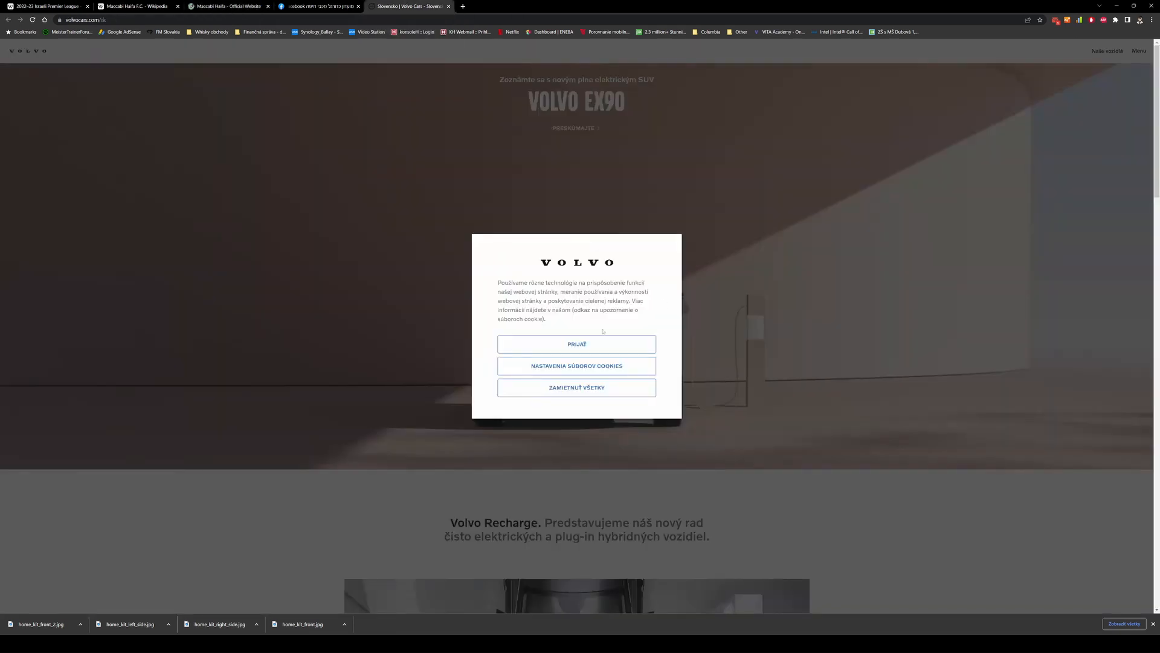
left_click(577, 345)
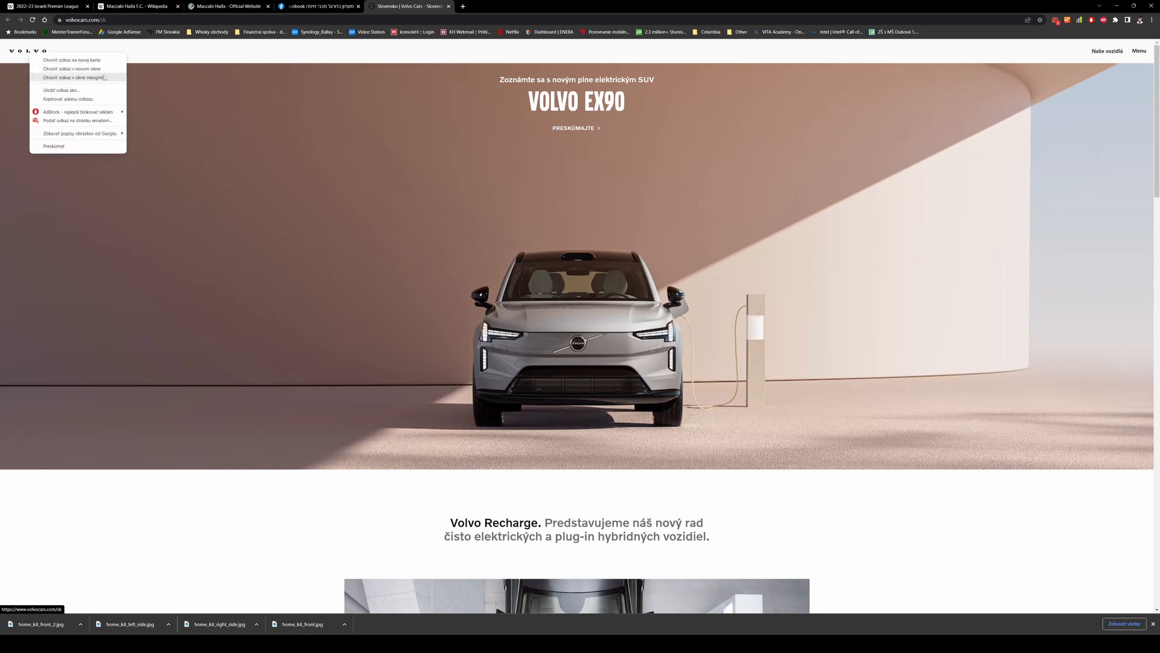
mouse_move(66, 91)
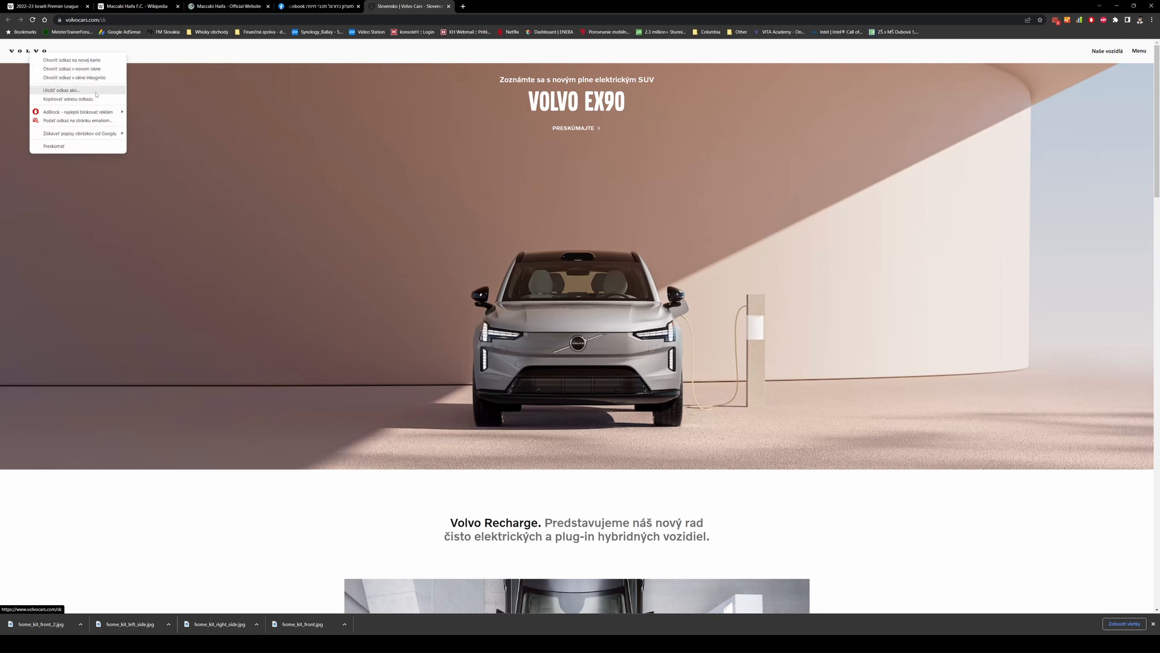
left_click(94, 92)
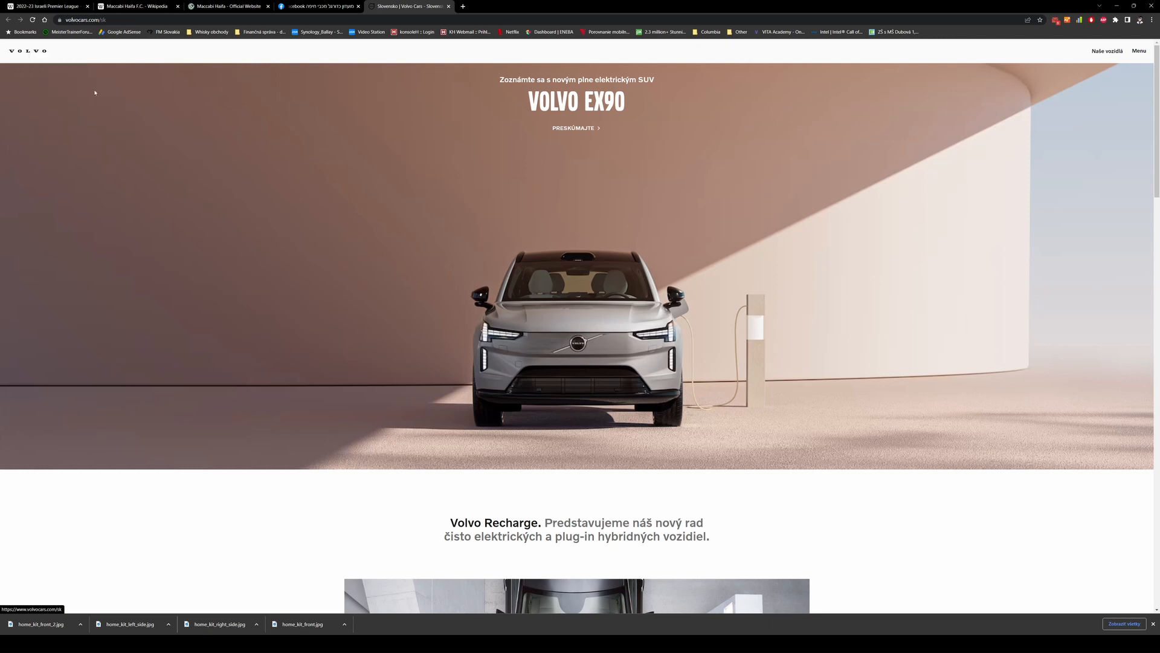
mouse_move(318, 189)
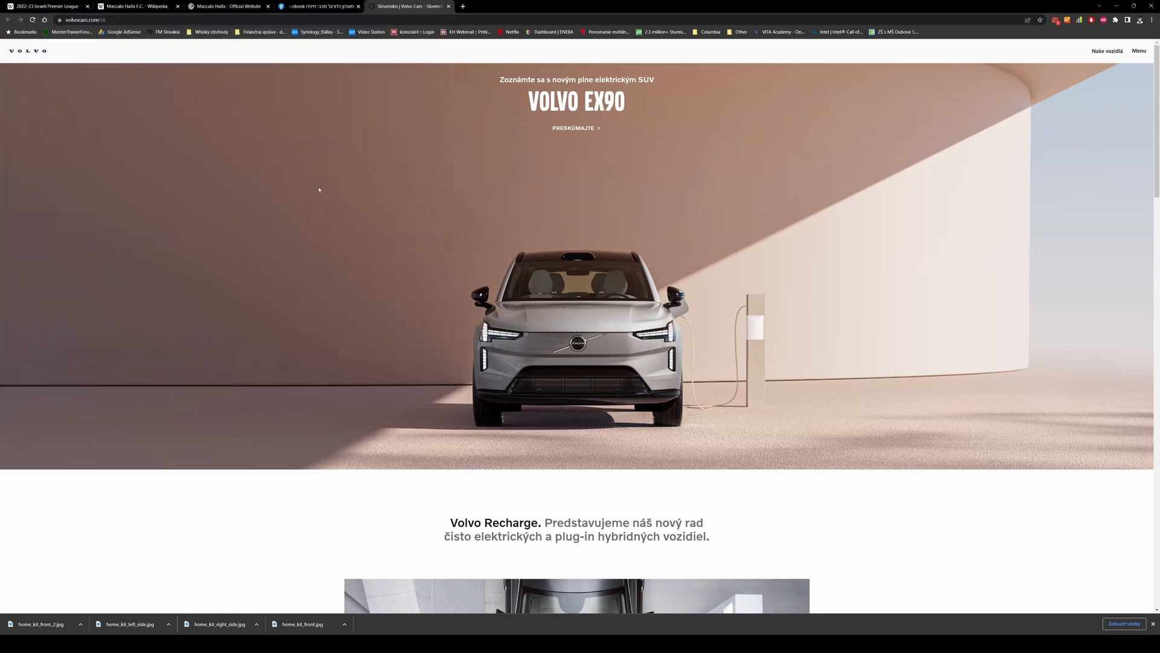
mouse_move(28, 50)
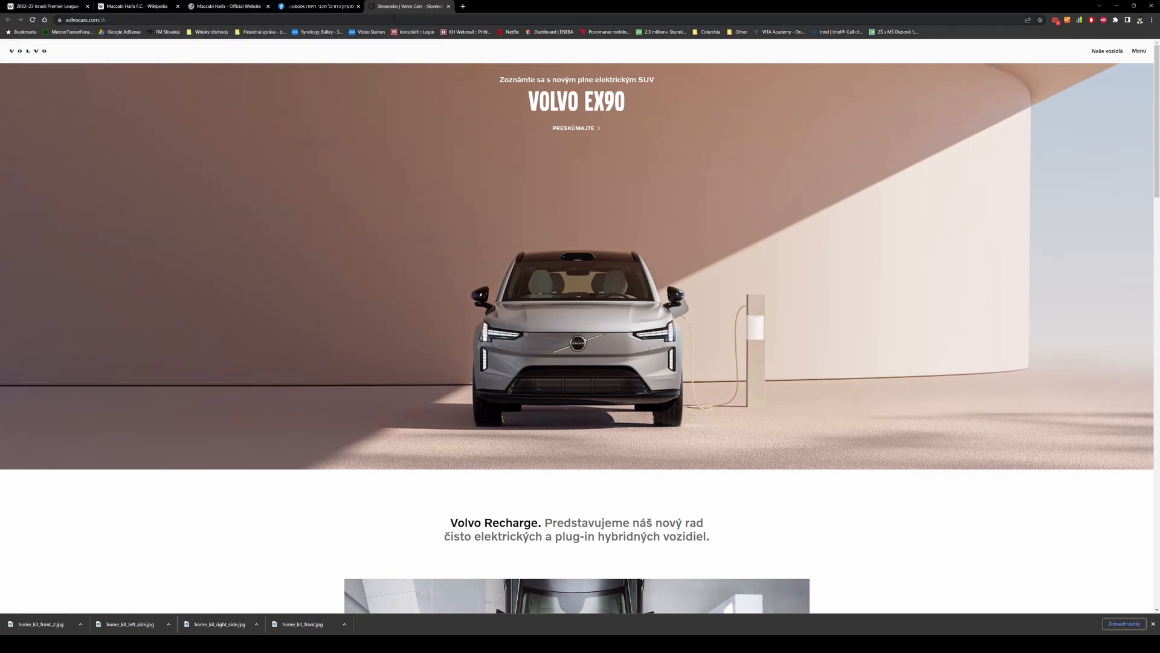
Search Google for the Volvo logo and open the Wikimedia SVG result.
type("google")
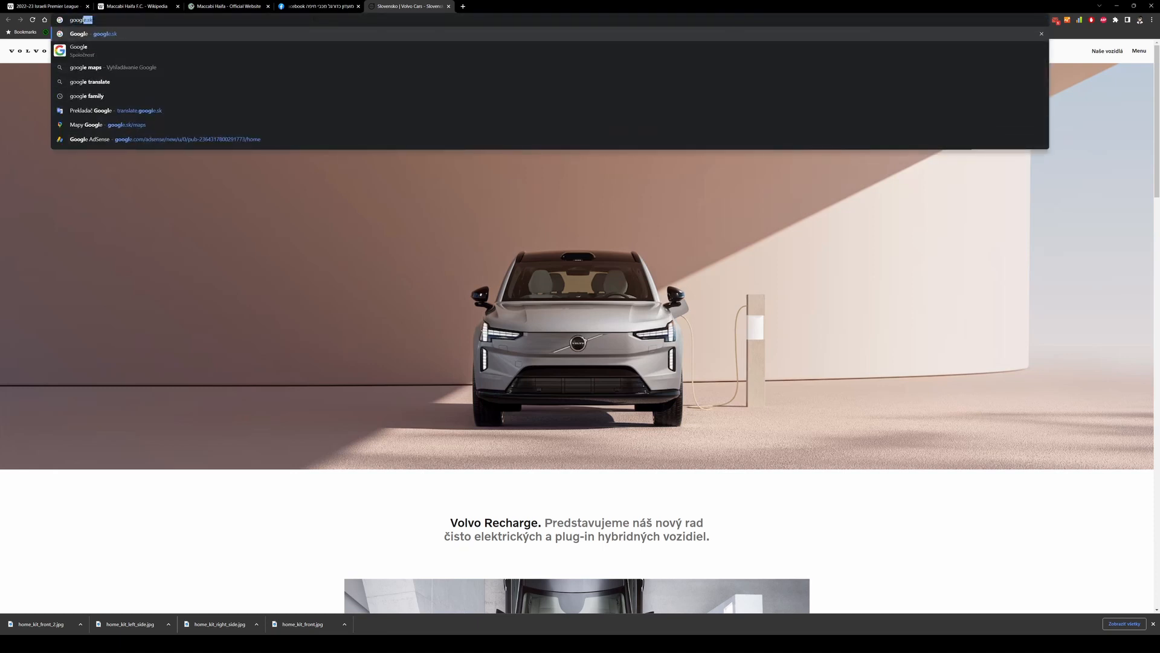
left_click(78, 47)
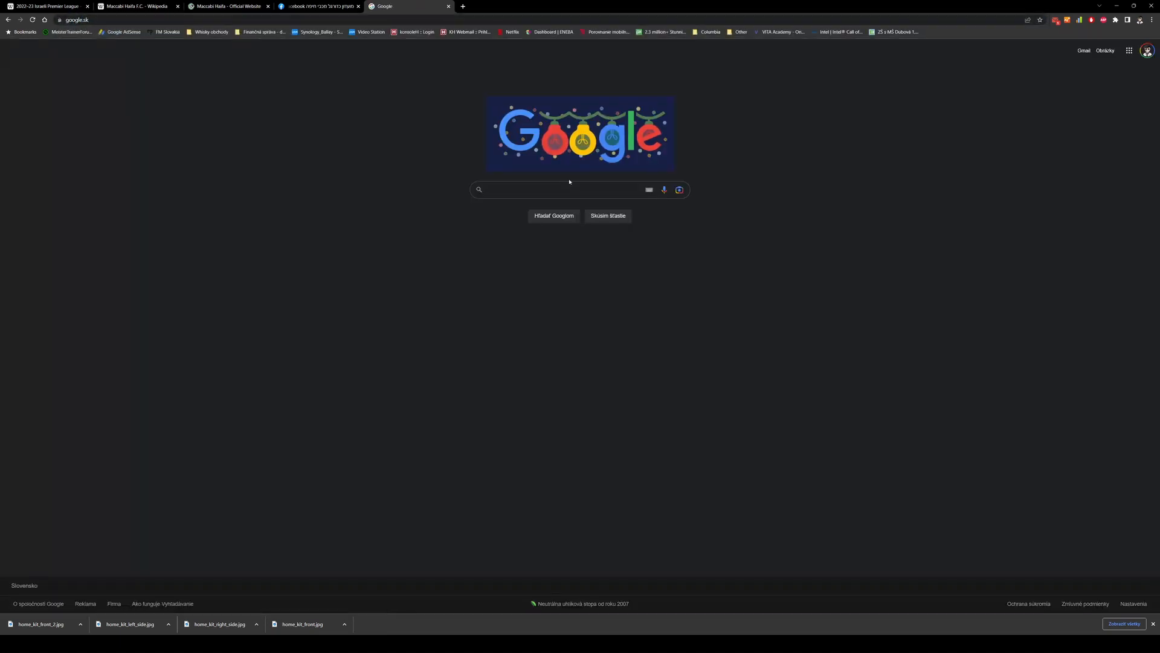
type("volvo")
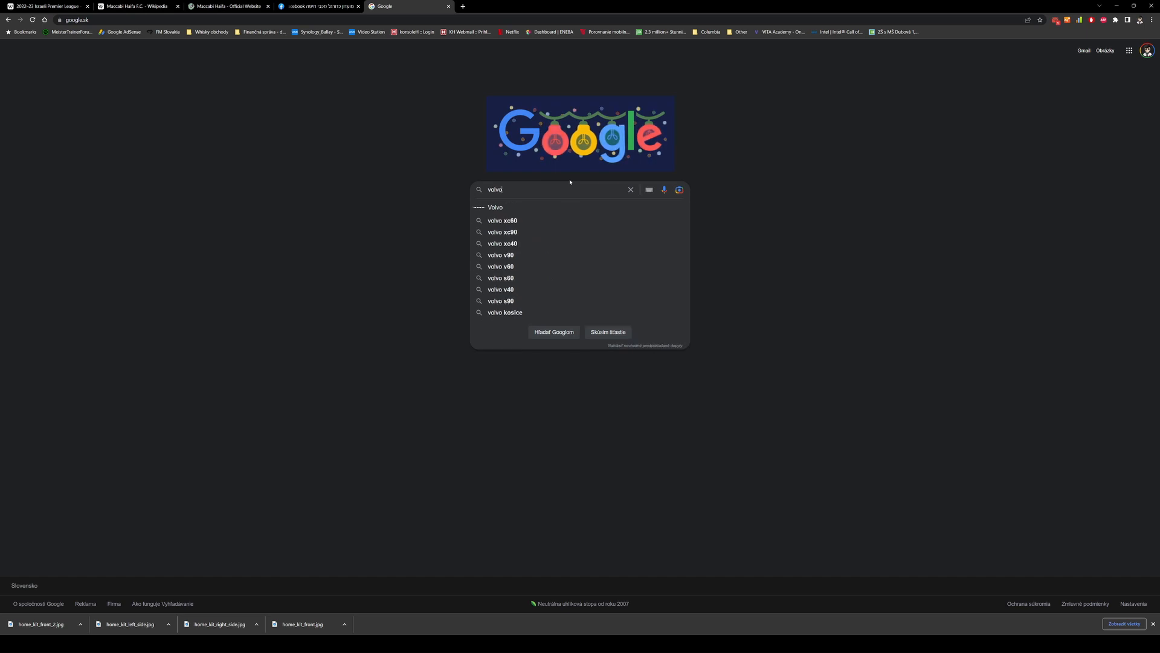
key("Return")
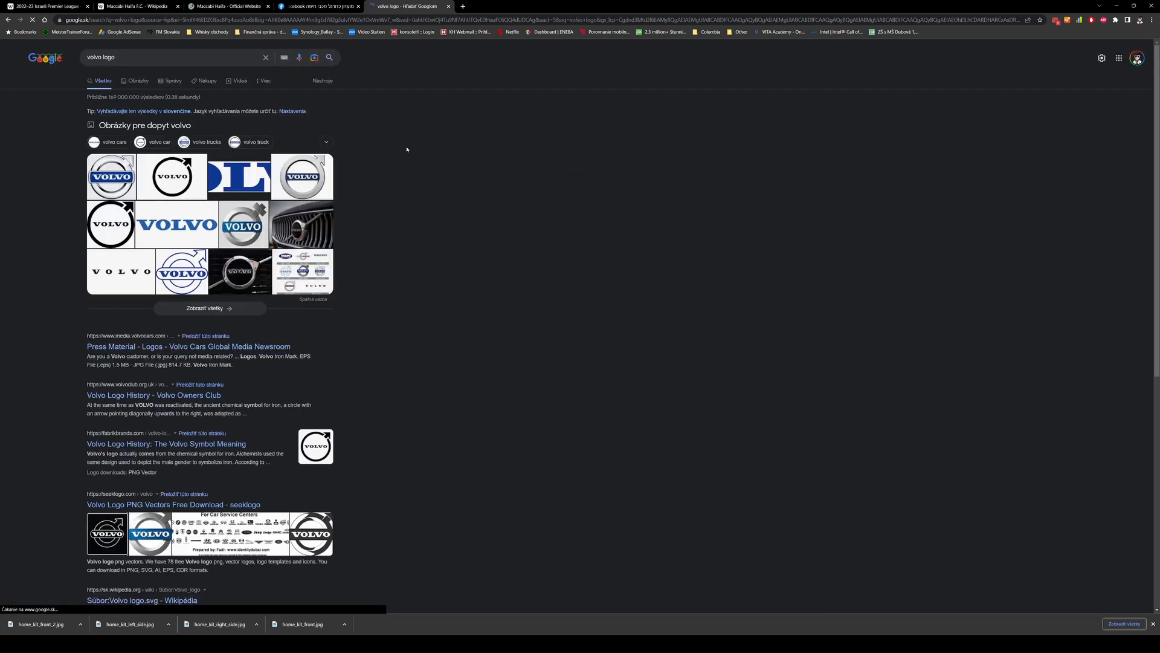
left_click(136, 81)
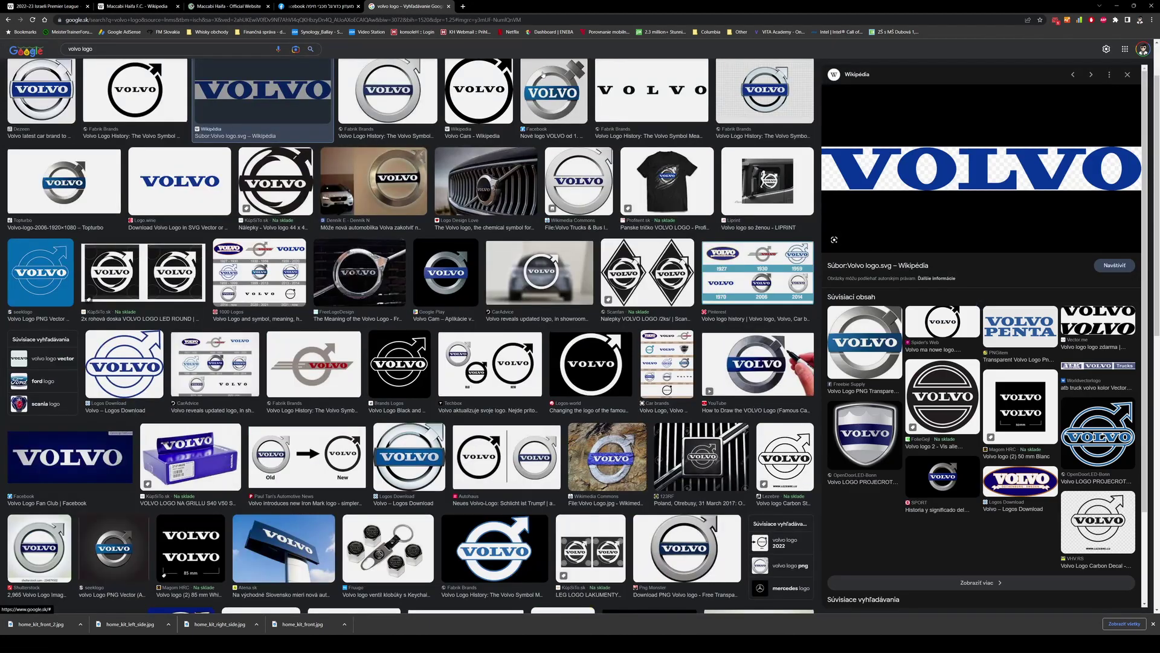
mouse_move(1041, 200)
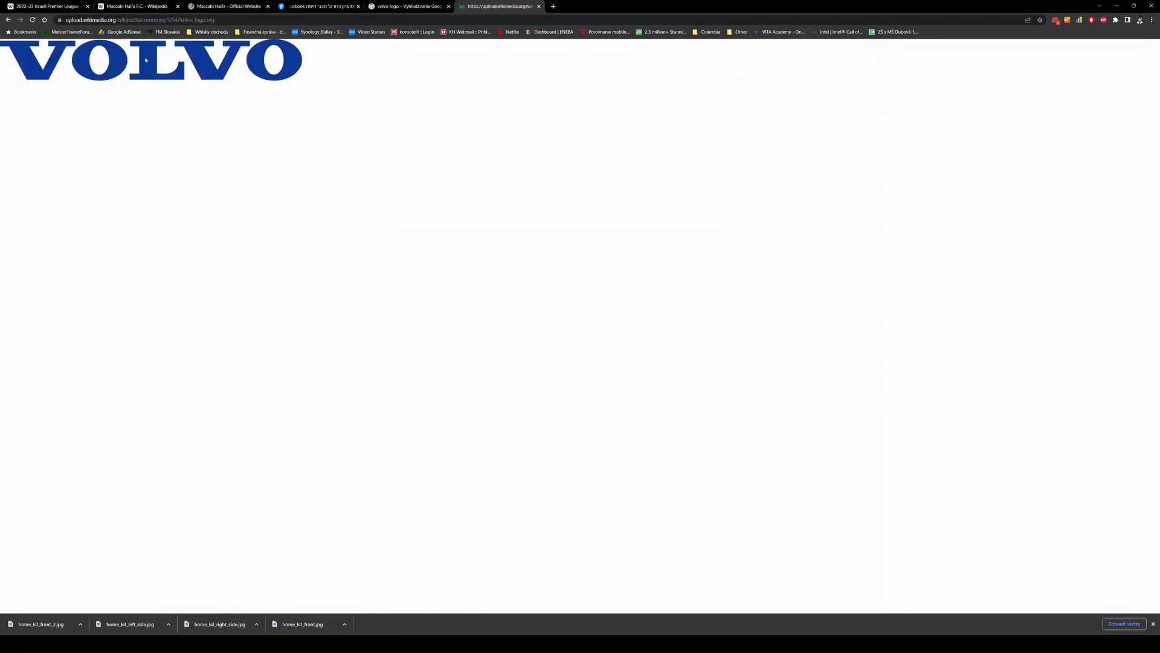
Save the logo as Volvo_logo.svg into the Maccabi Haifa folder.
right_click(152, 66)
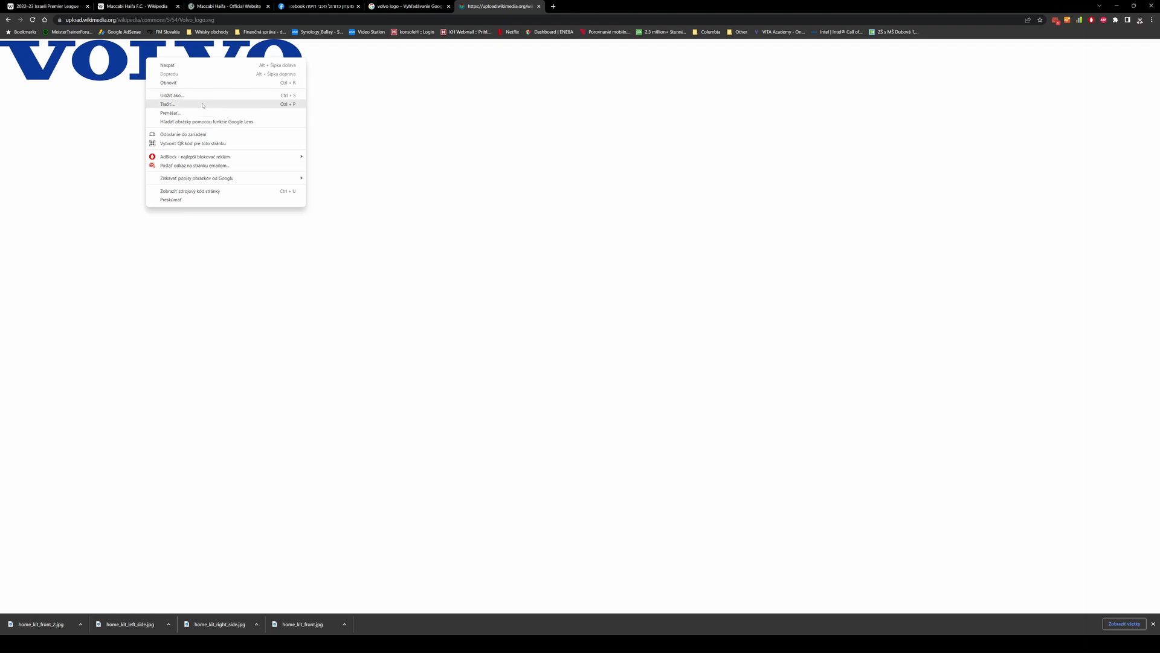
left_click(172, 94)
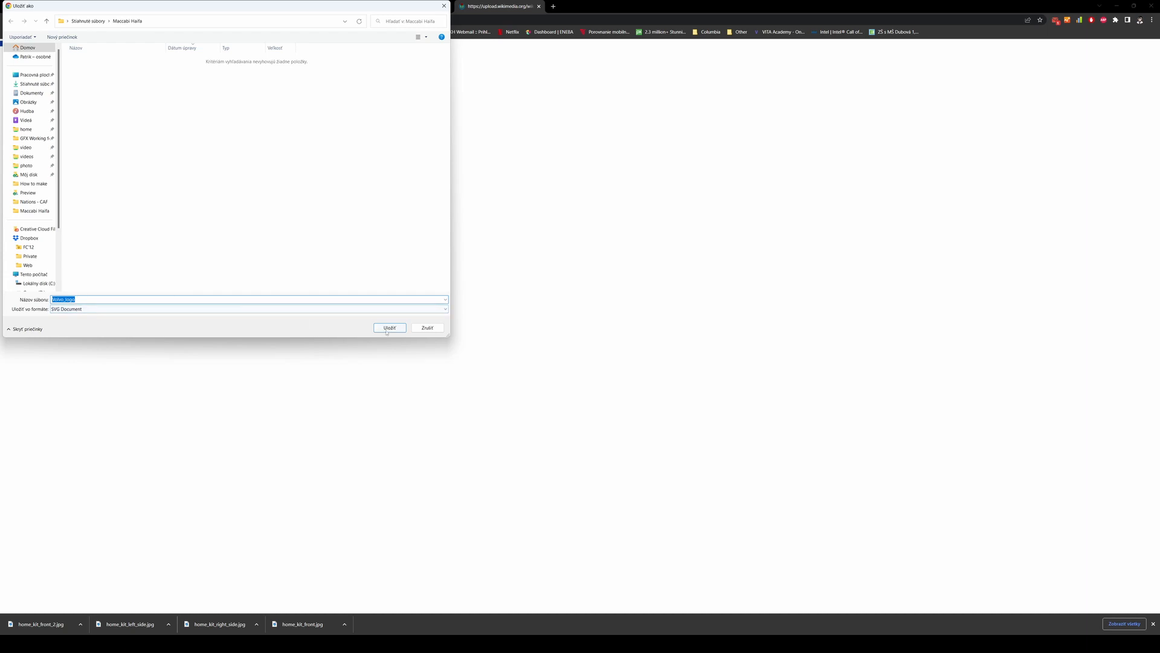
left_click(390, 327)
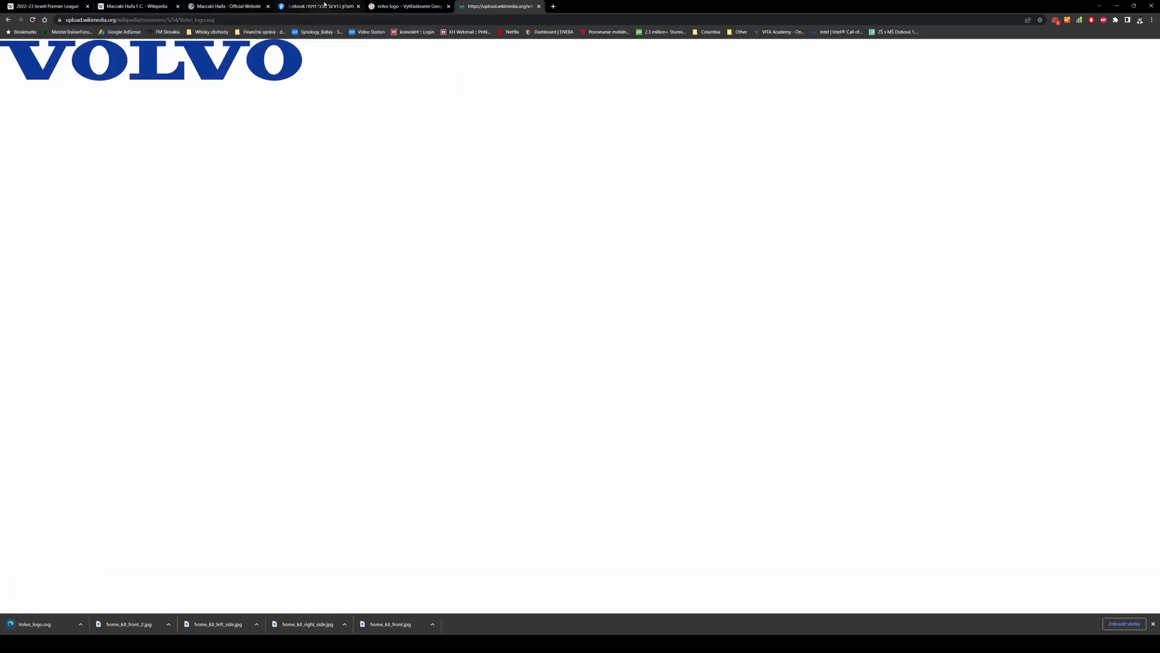
Go to the Tatami Sushi sponsor site and open its header logo image in its own tab.
left_click(227, 6)
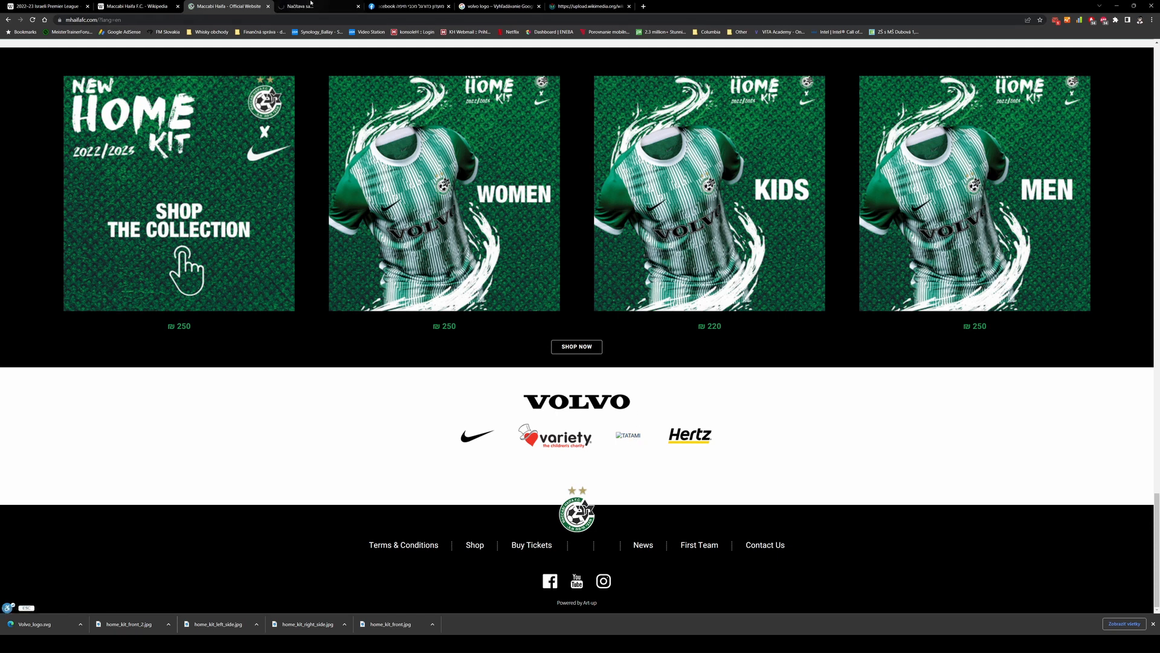
left_click(318, 6)
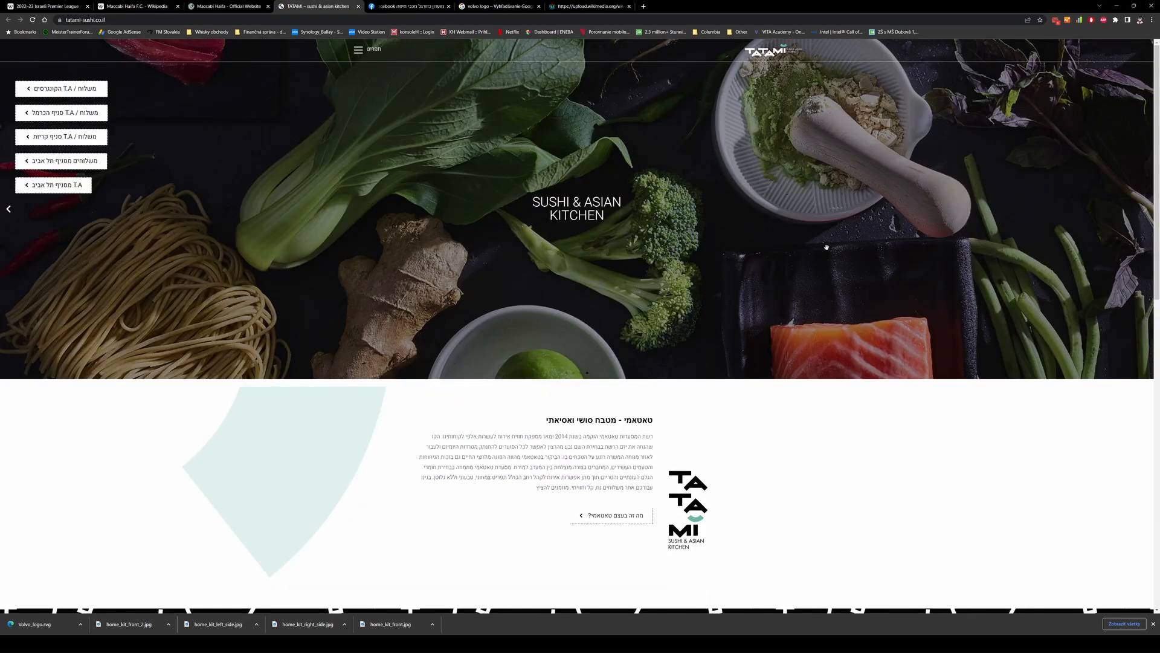
scroll("down", 3)
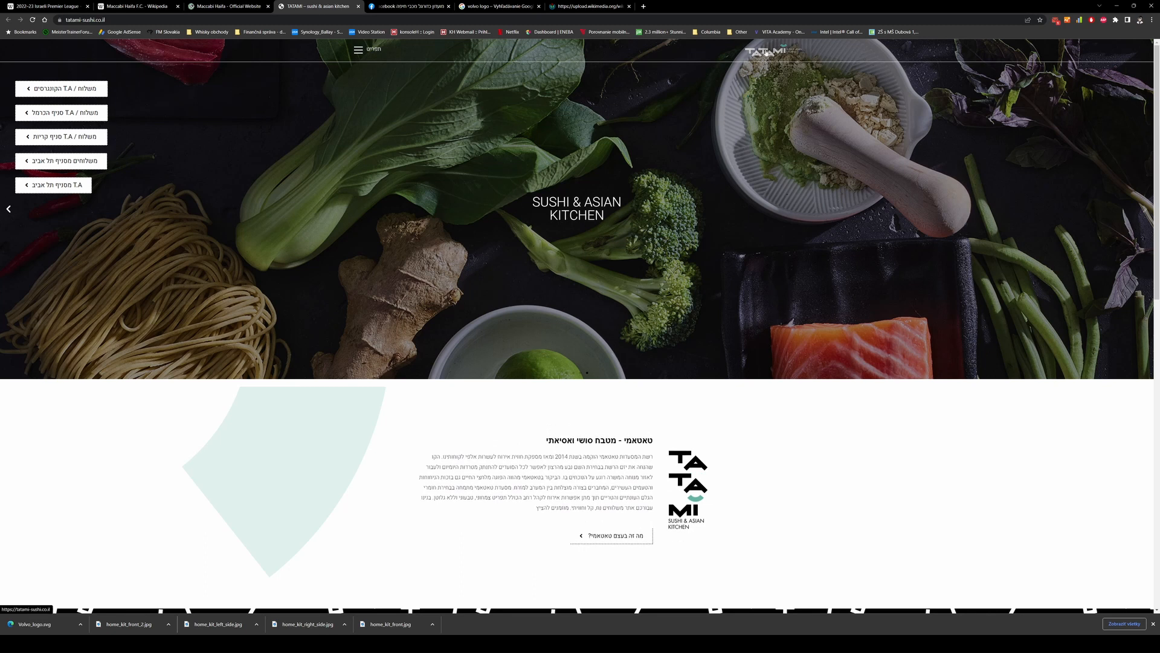
right_click(760, 55)
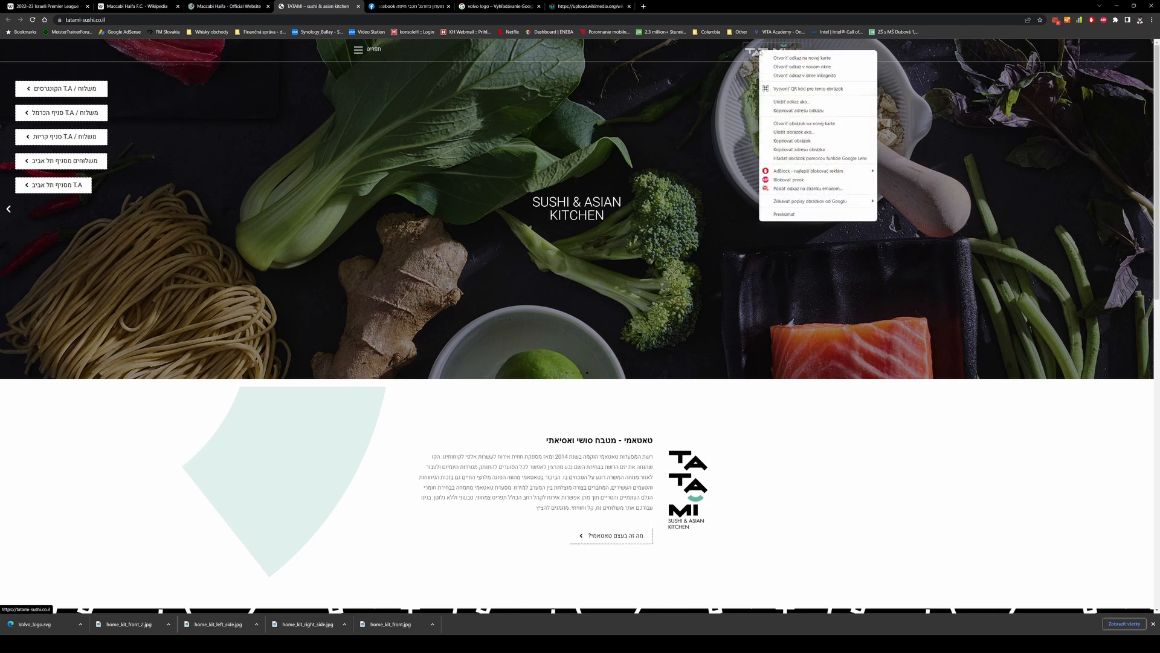
mouse_move(807, 123)
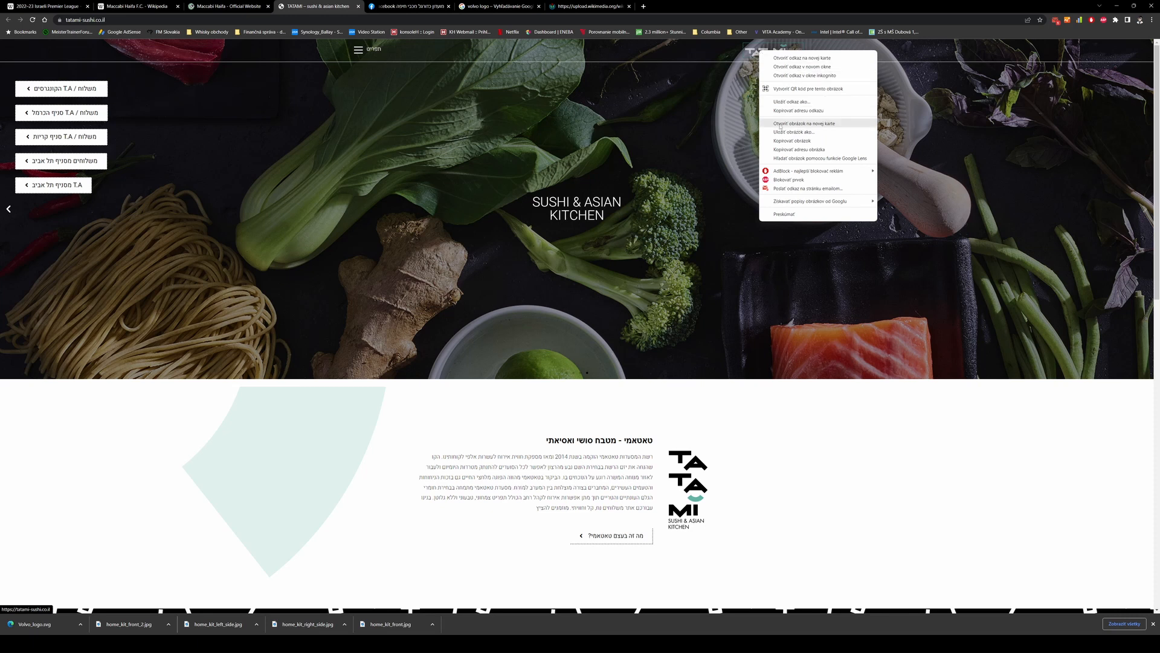
left_click(801, 124)
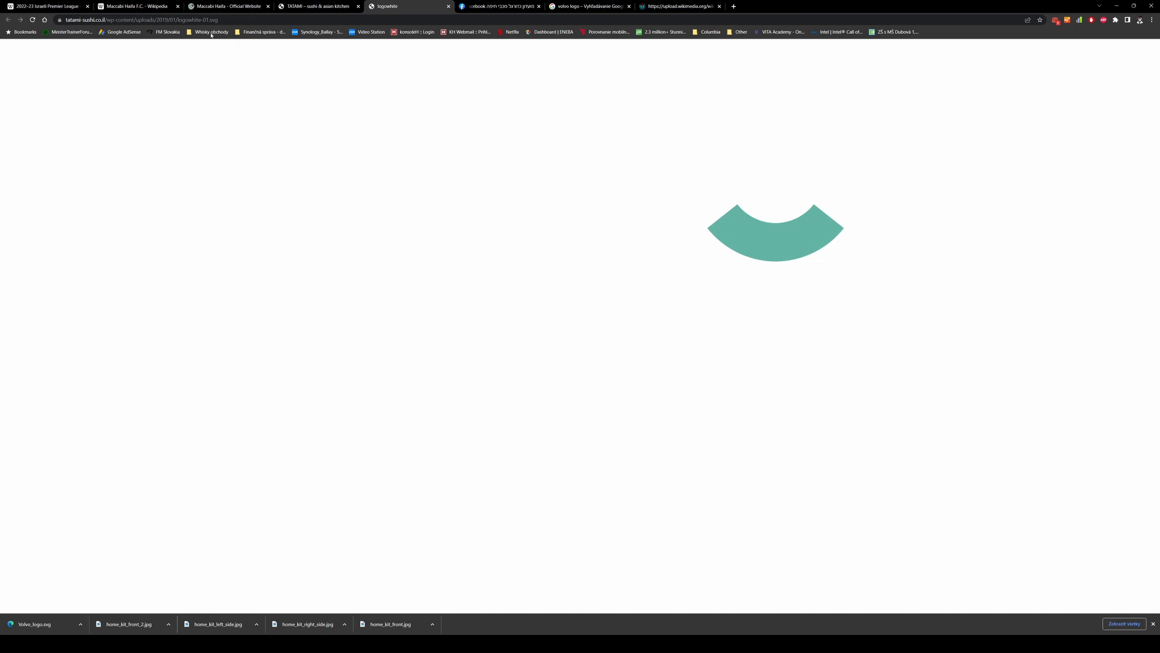
Save the logo as tatami.svg in the Maccabi Haifa folder.
right_click(552, 146)
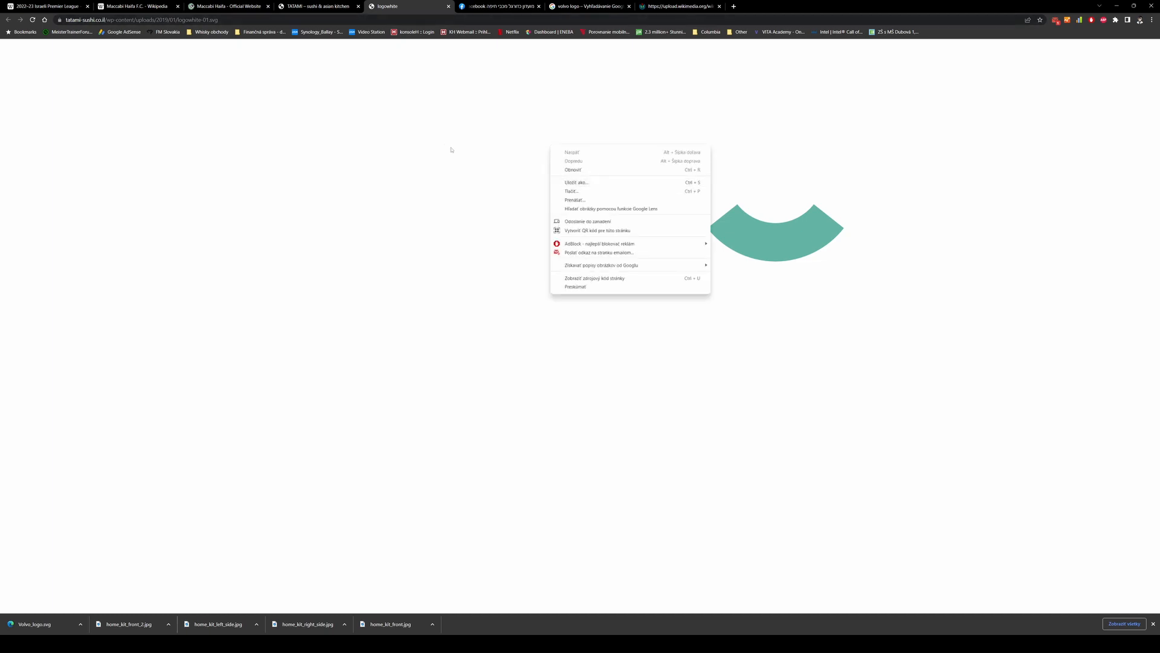
mouse_move(548, 174)
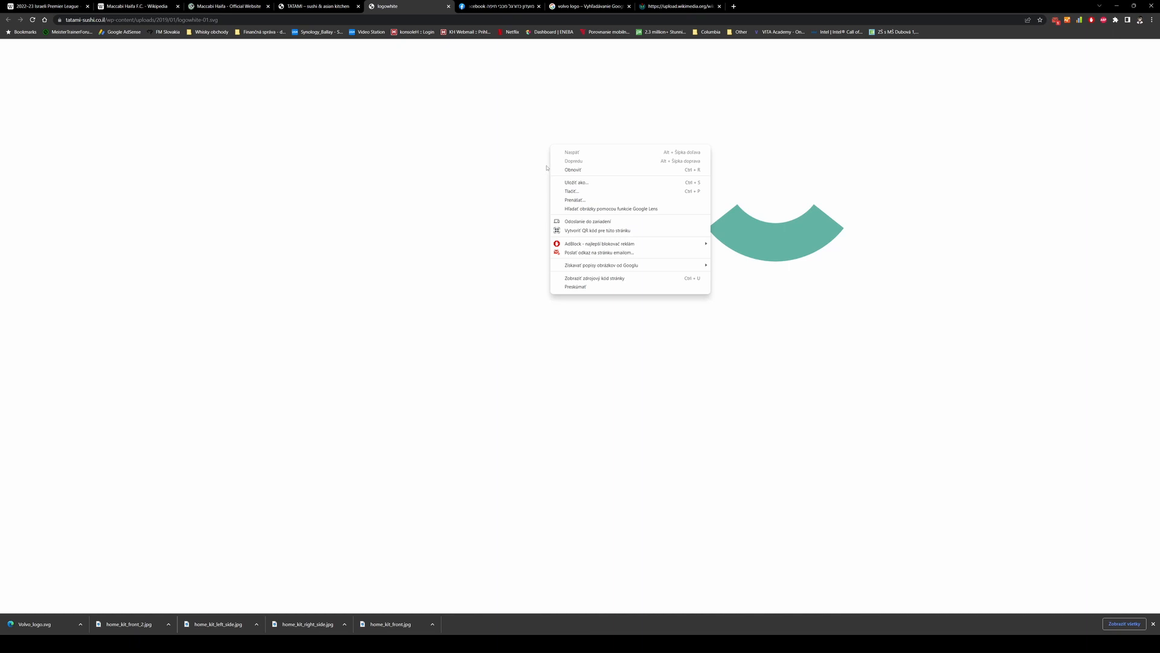
mouse_move(598, 182)
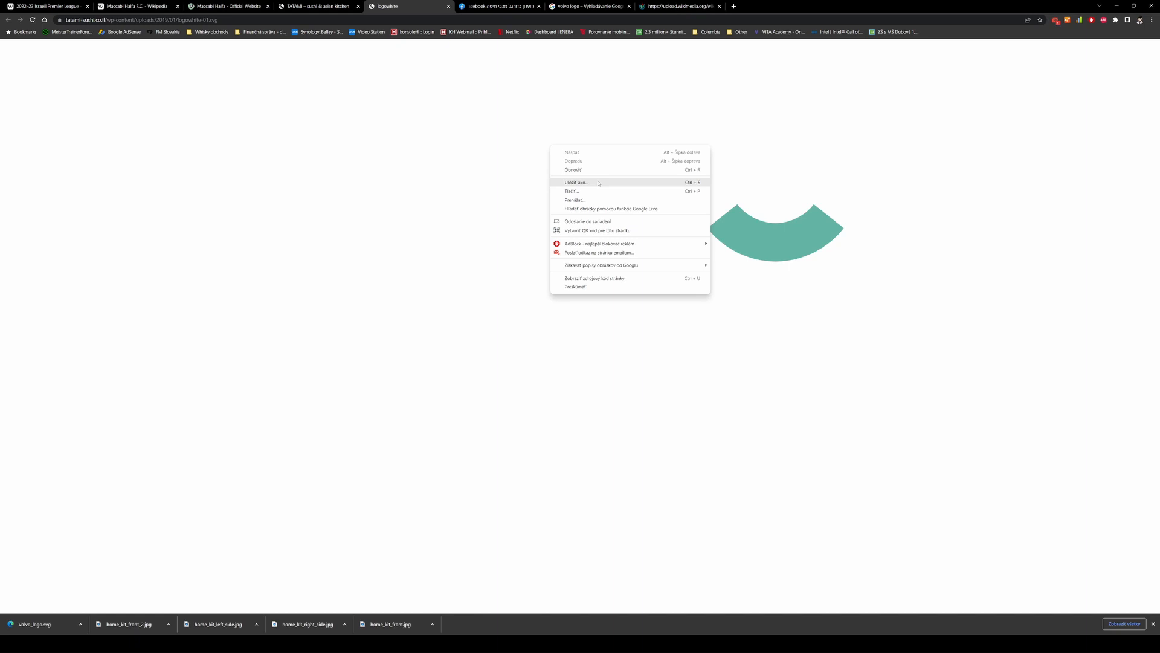
left_click(575, 183)
type("tatami")
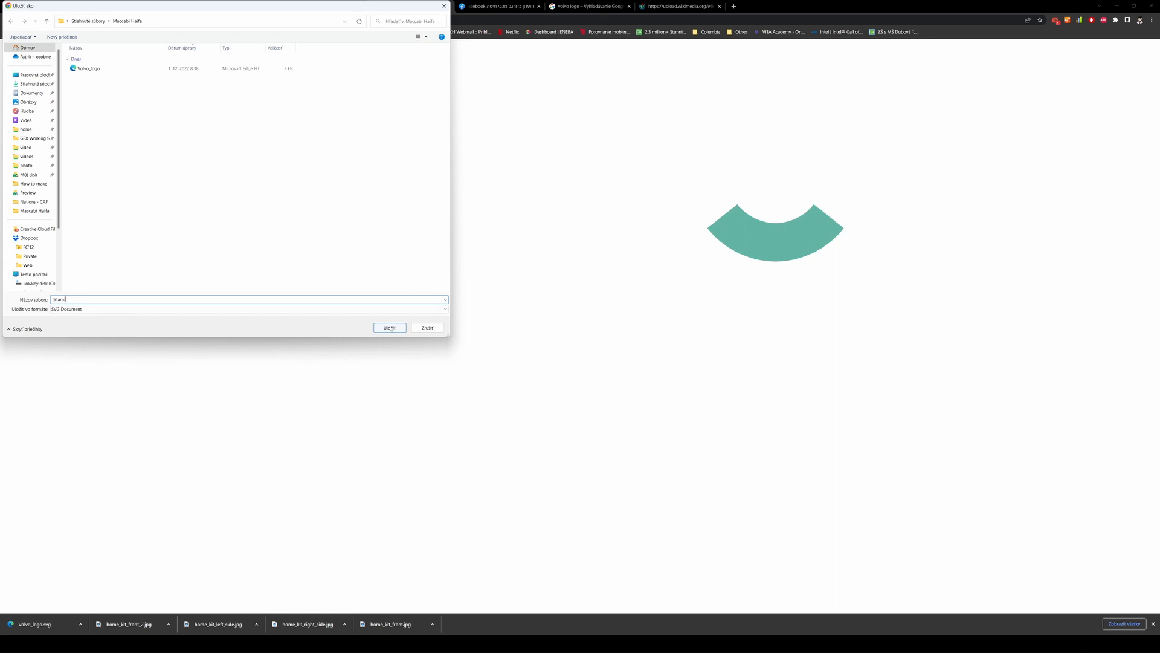
left_click(389, 328)
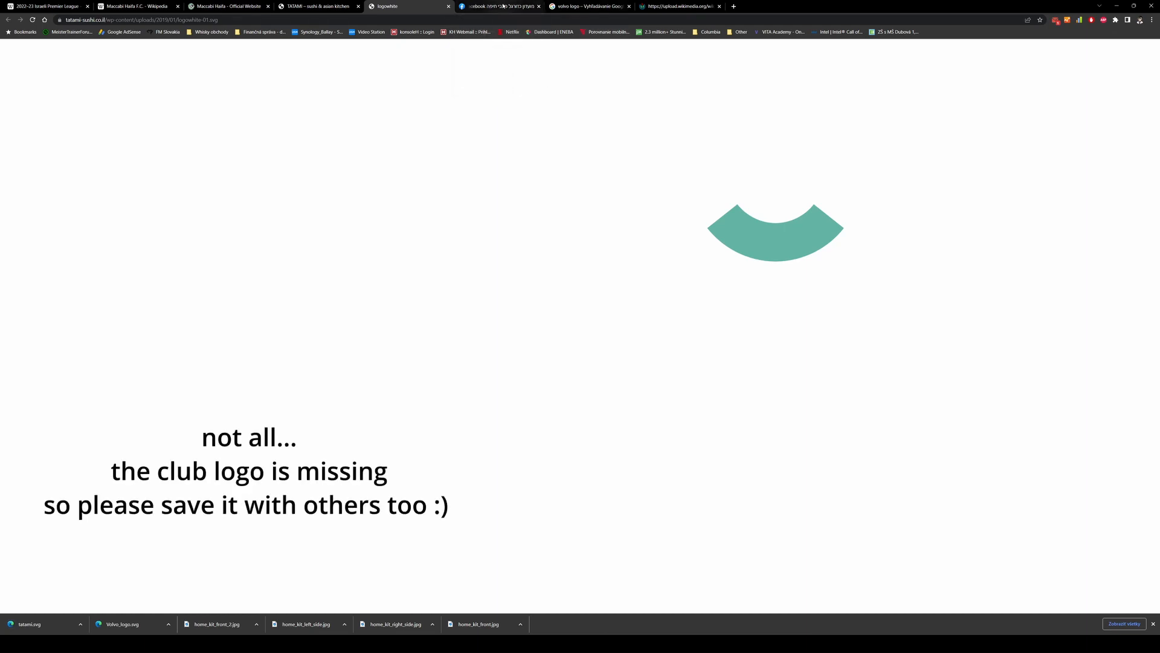
Back in the Facebook album, save a white third-kit photo as third_kit_front.jpg.
left_click(500, 6)
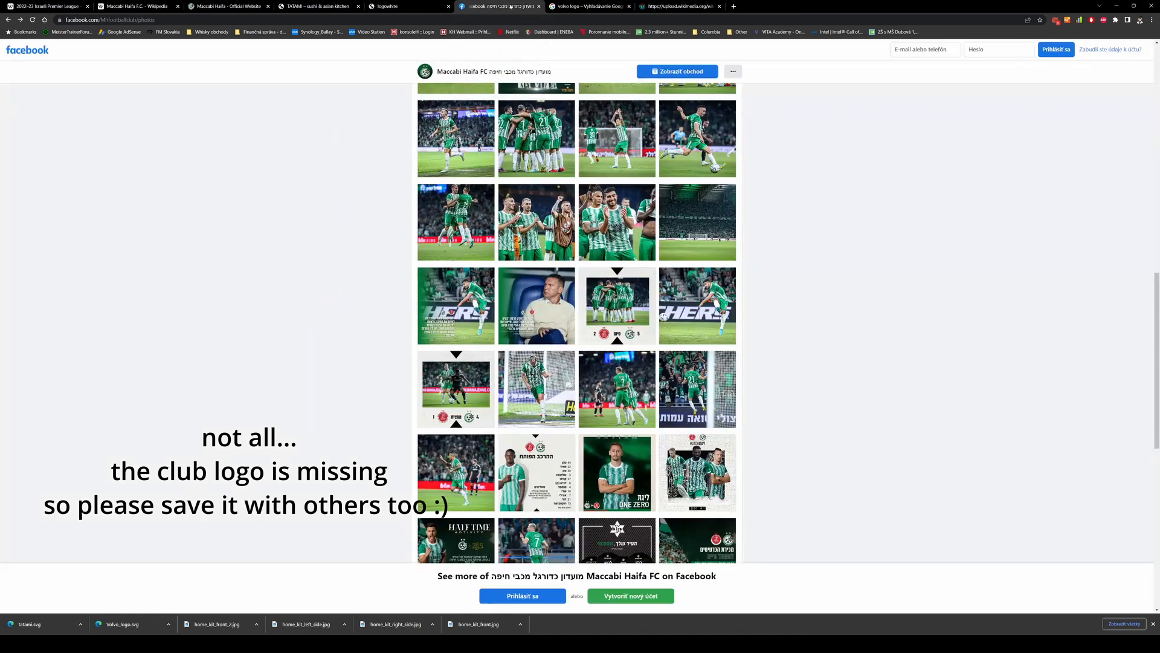
mouse_move(730, 220)
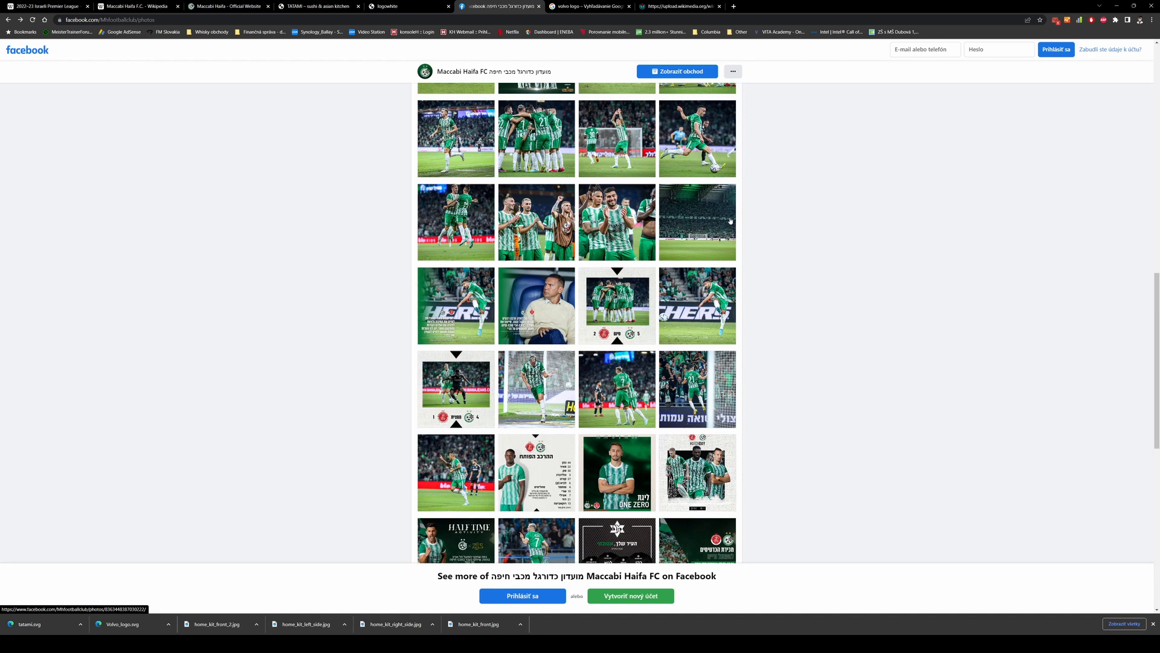
scroll("down", 3)
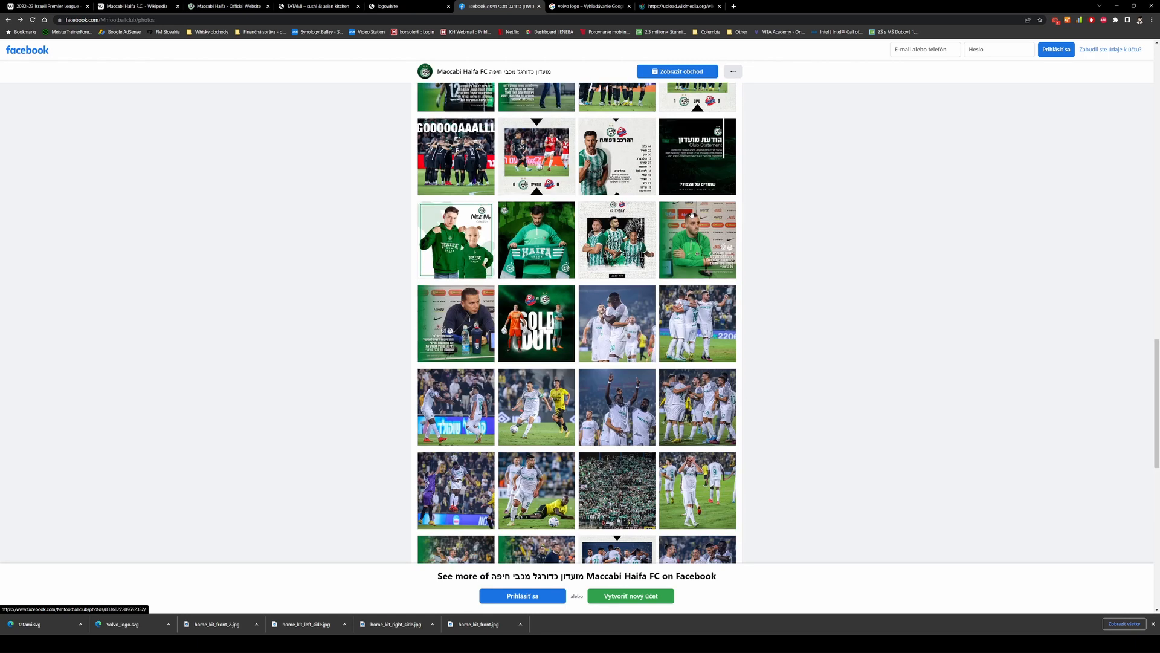
scroll("down", 3)
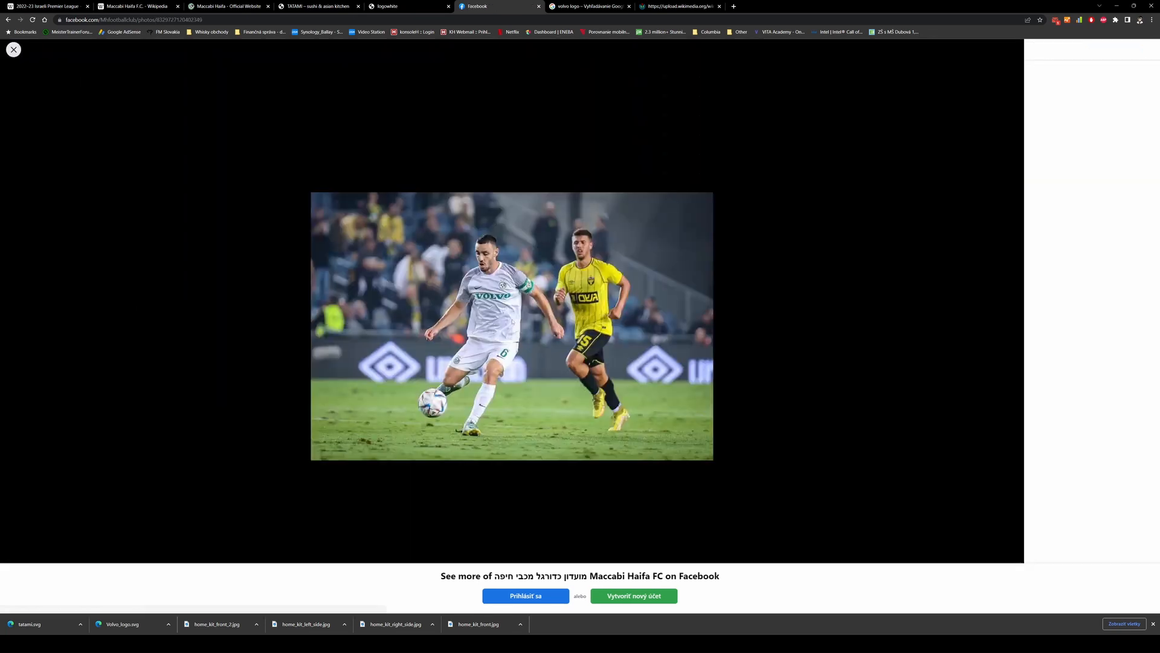
right_click(510, 326)
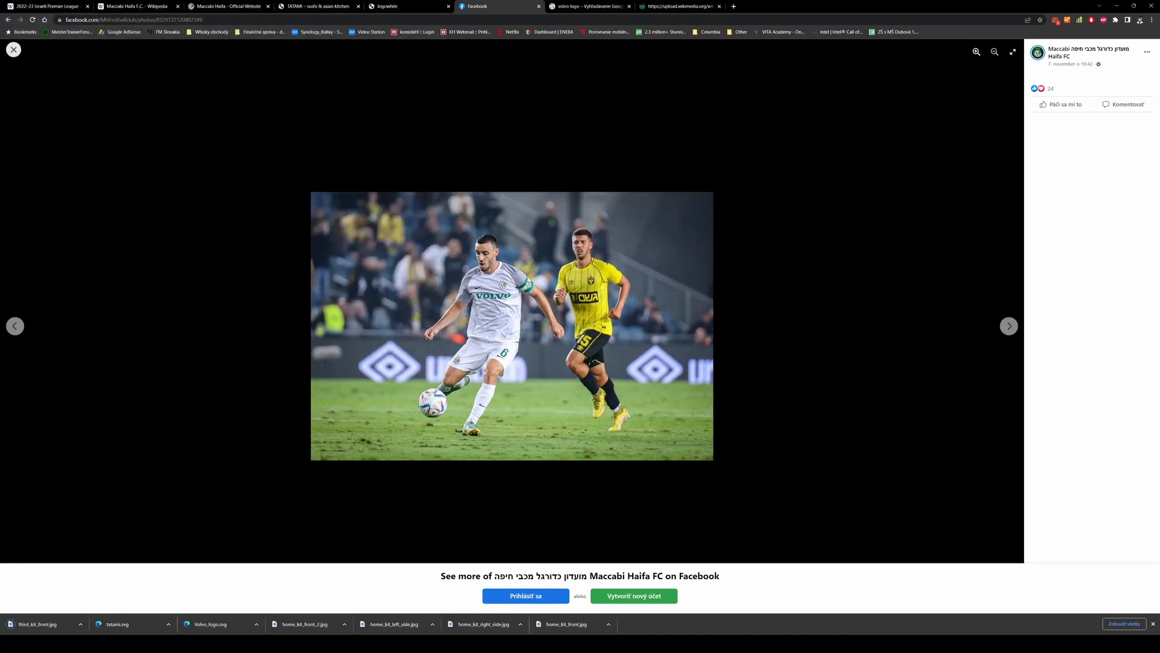
Save the next white-kit celebration photo as third_kit_side.jpg.
left_click(13, 50)
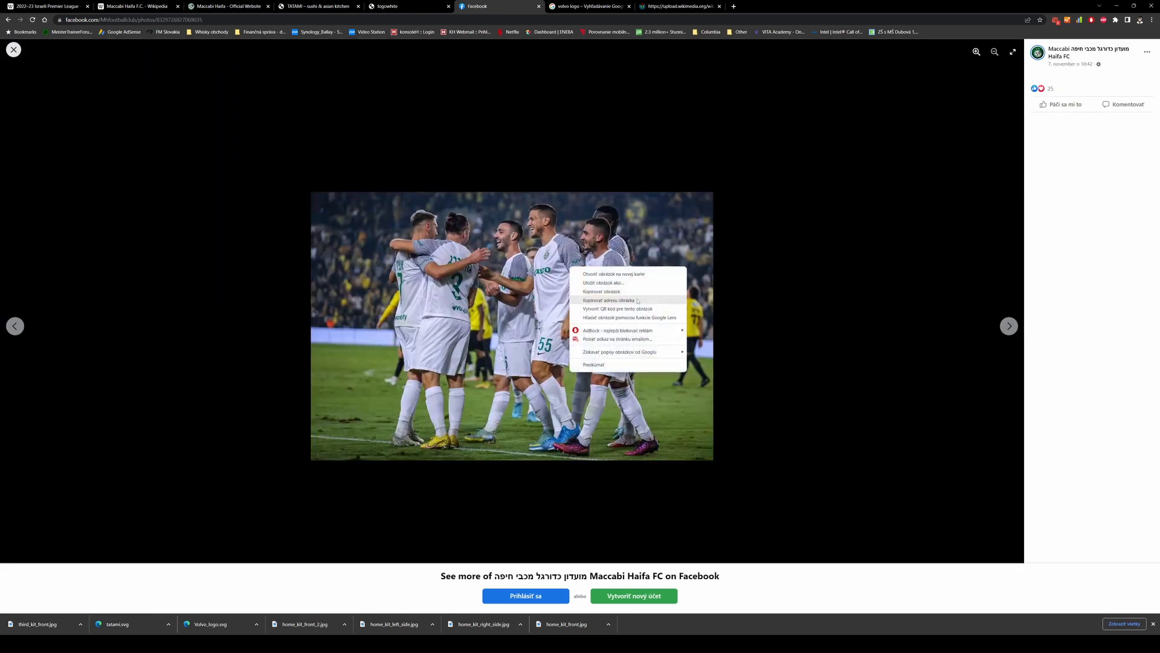
left_click(604, 283)
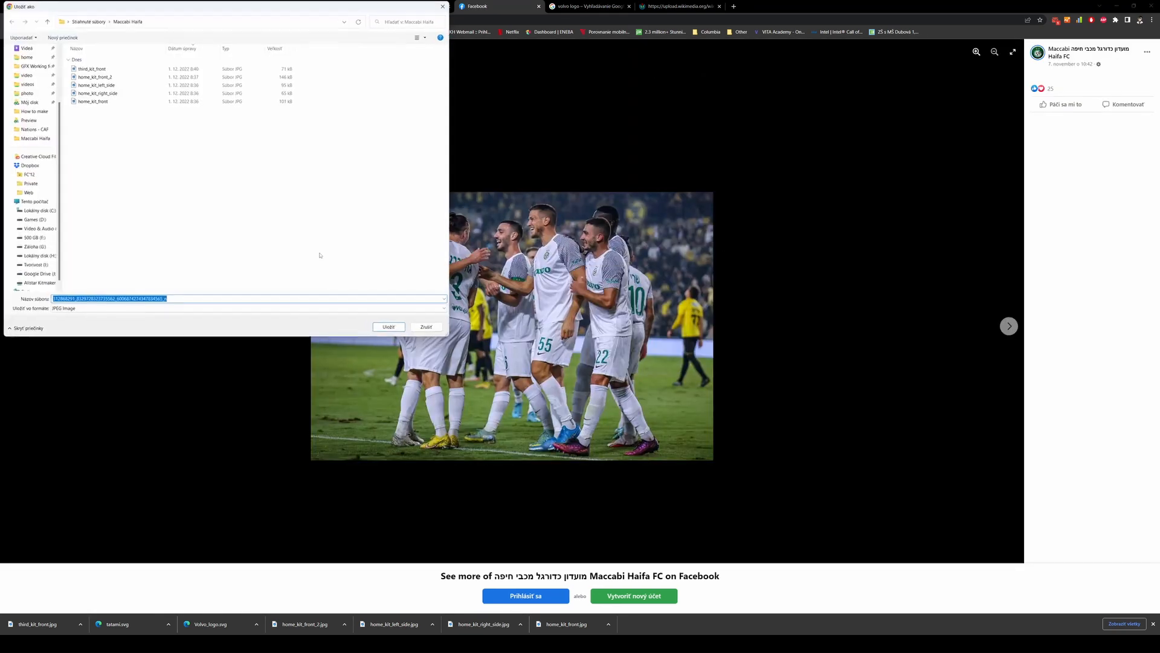
left_click(92, 67)
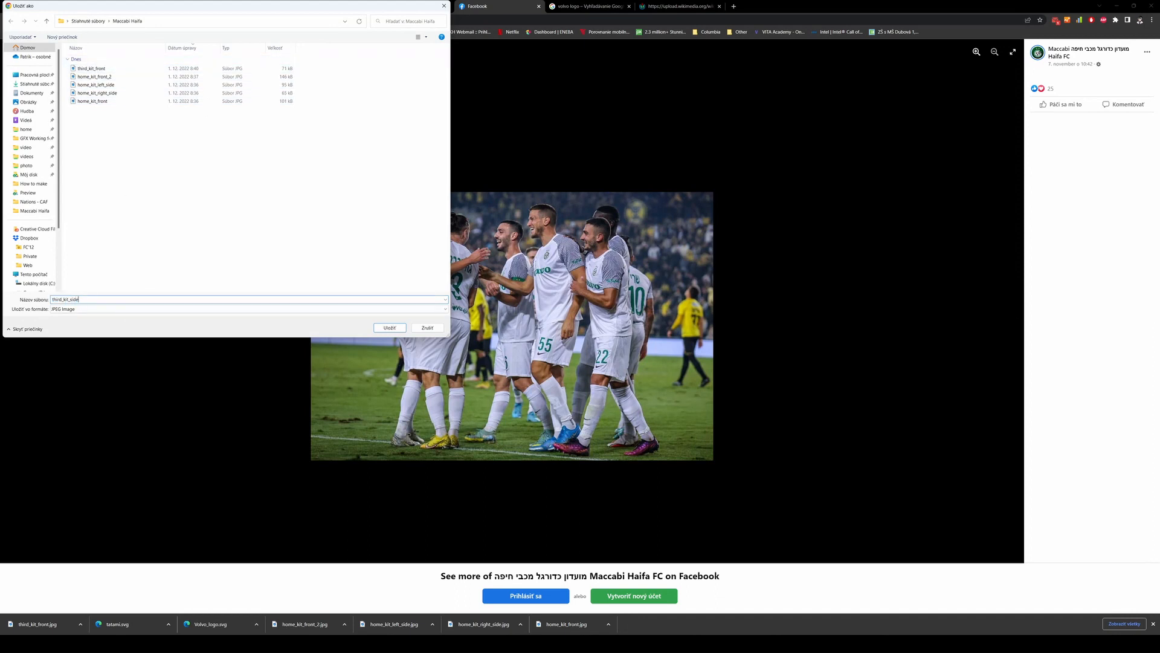
left_click(389, 328)
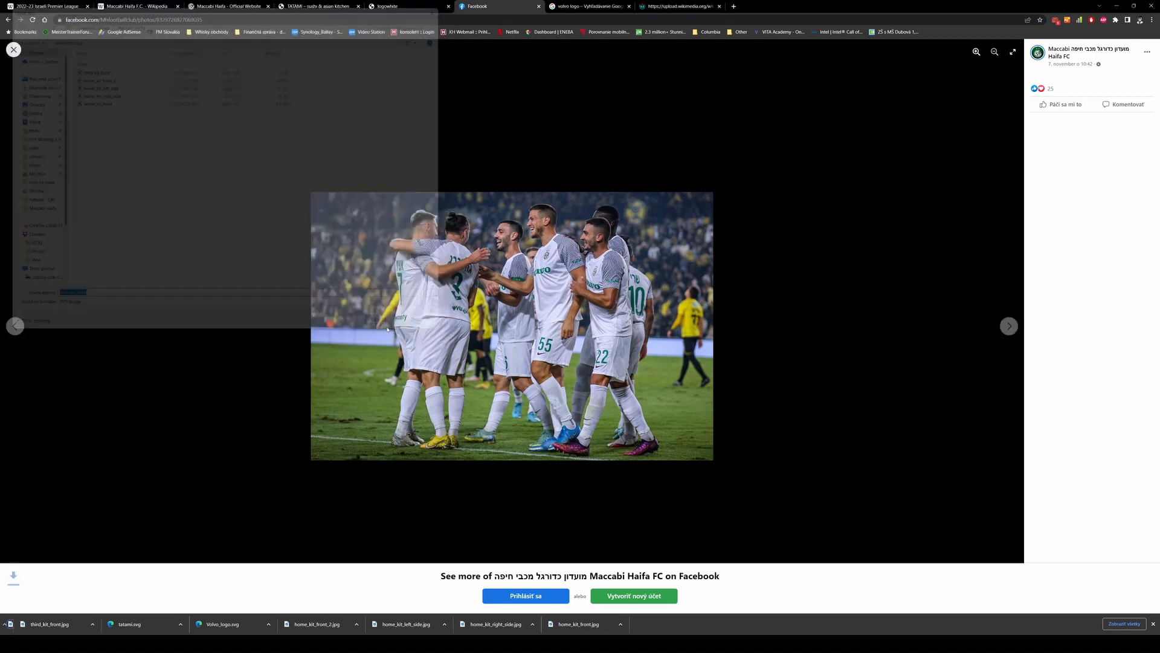
Scroll down the album and bring up the matchday photo of the black away kit.
left_click(13, 48)
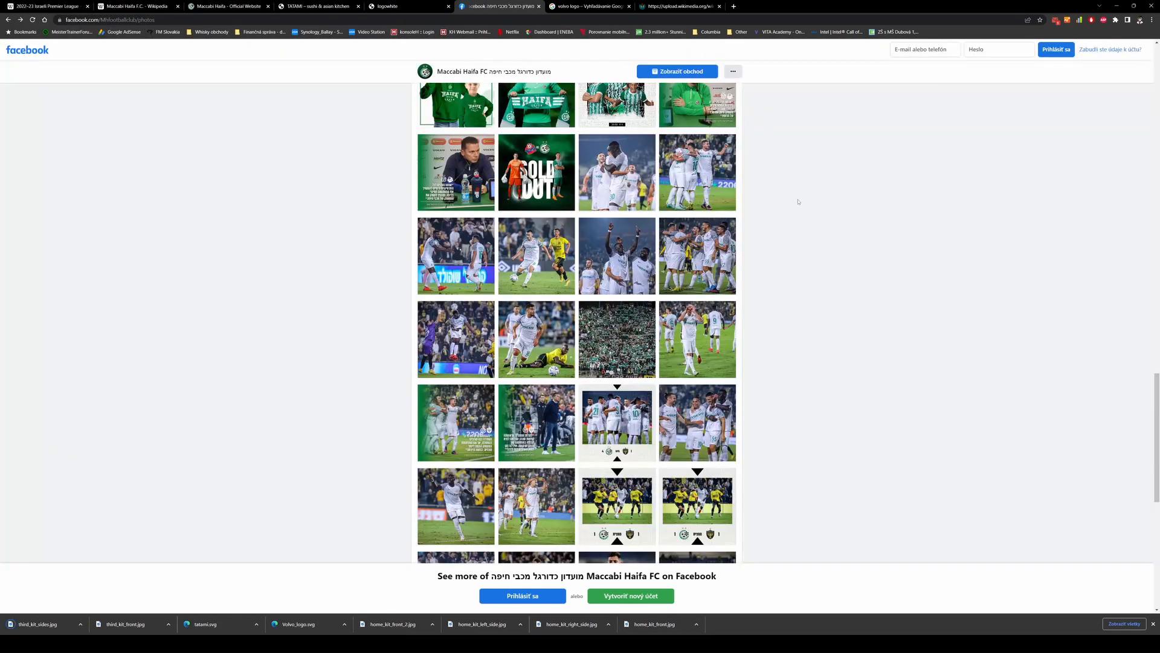
scroll("down", 3)
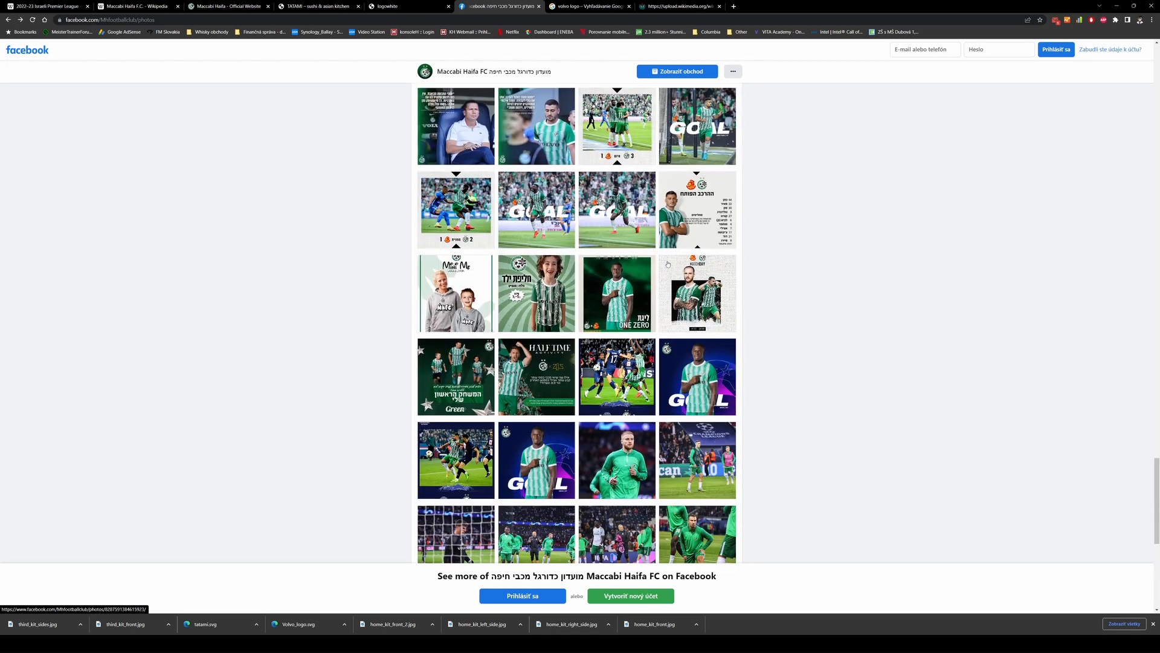
scroll("down", 3)
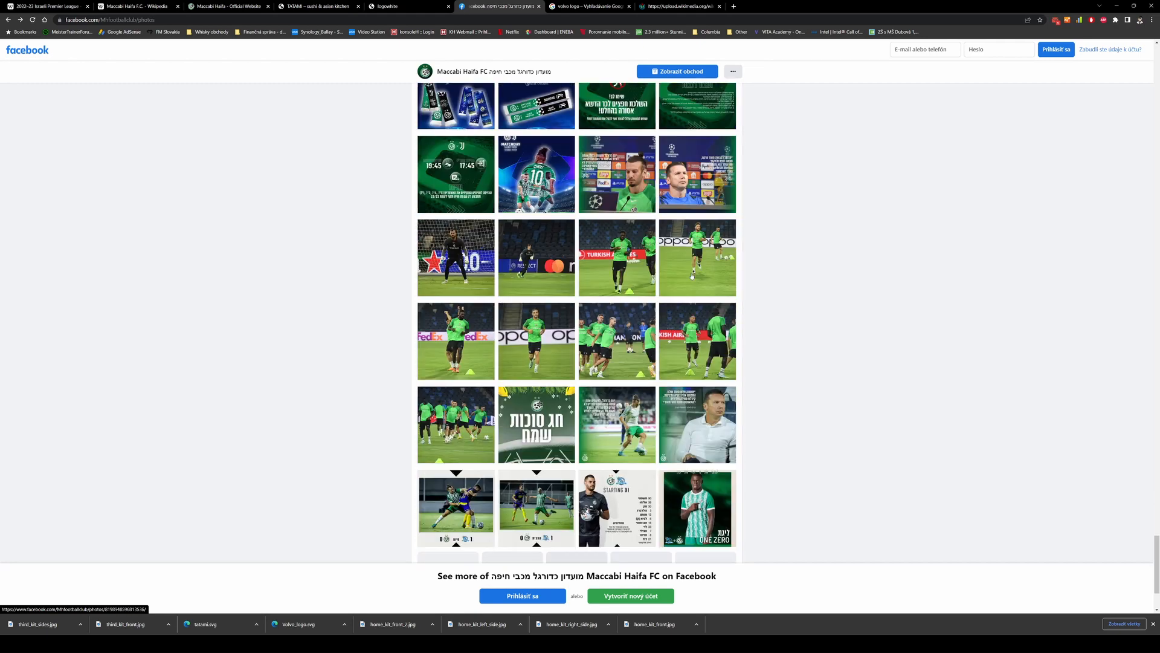
scroll("down", 3)
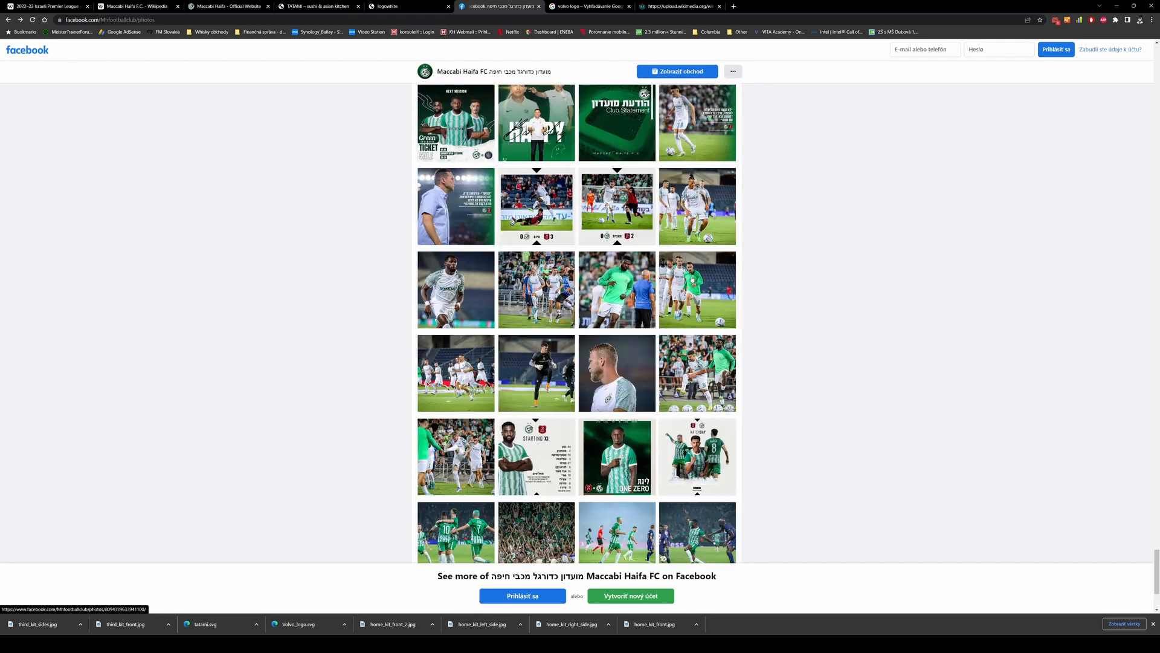
scroll("down", 3)
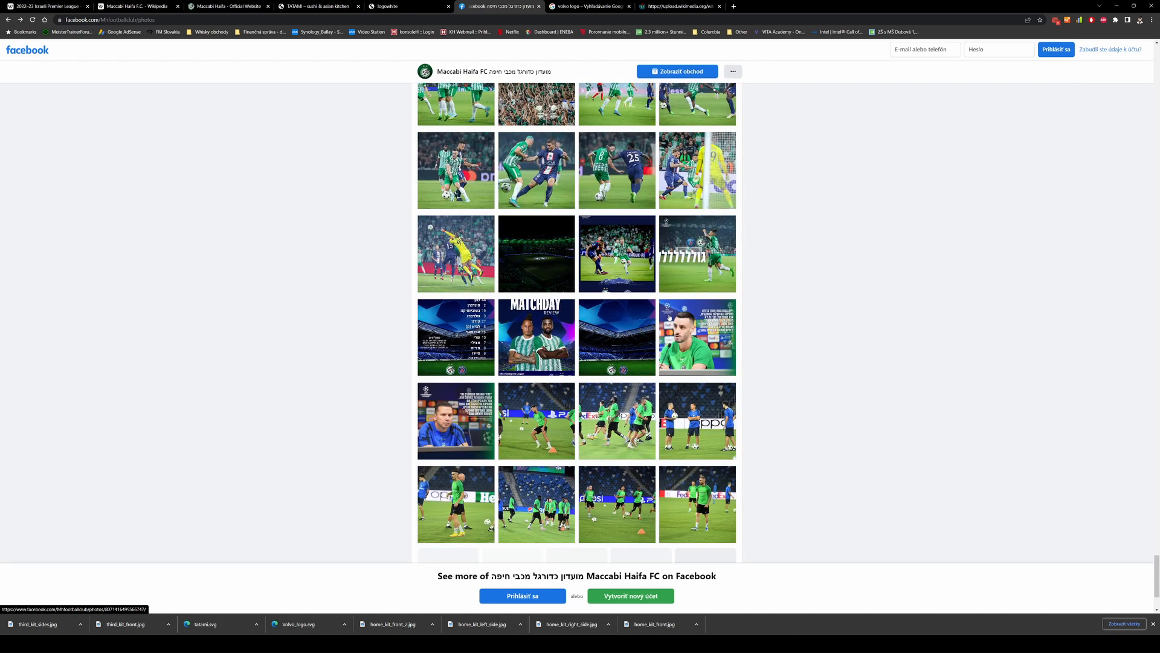
scroll("down", 3)
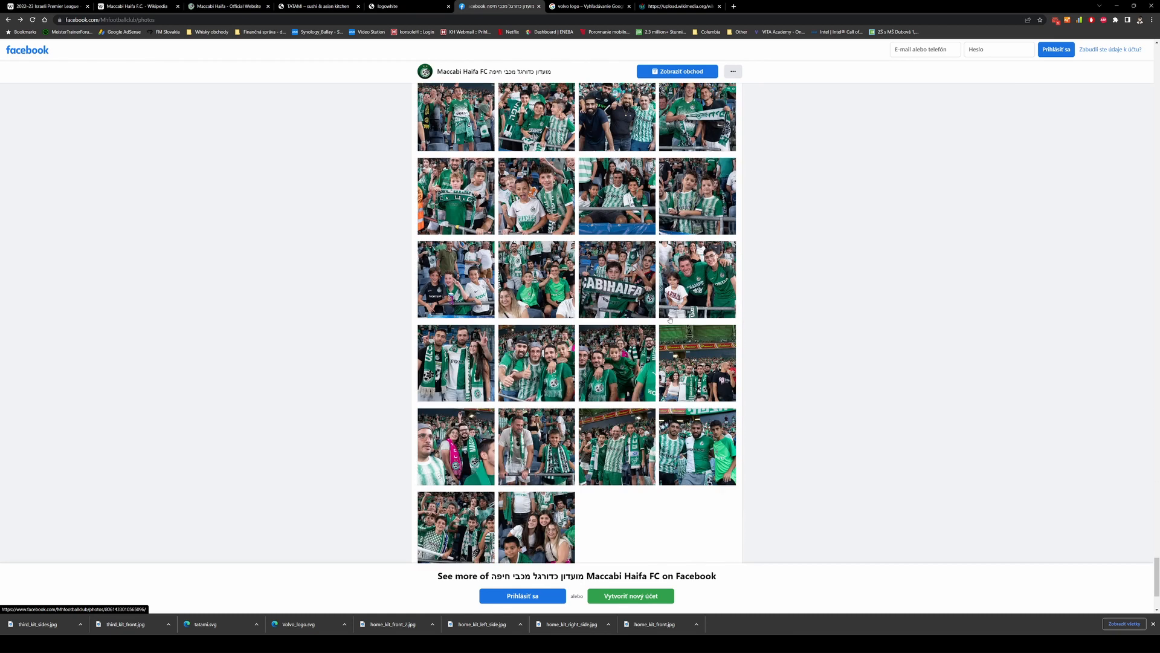
scroll("down", 3)
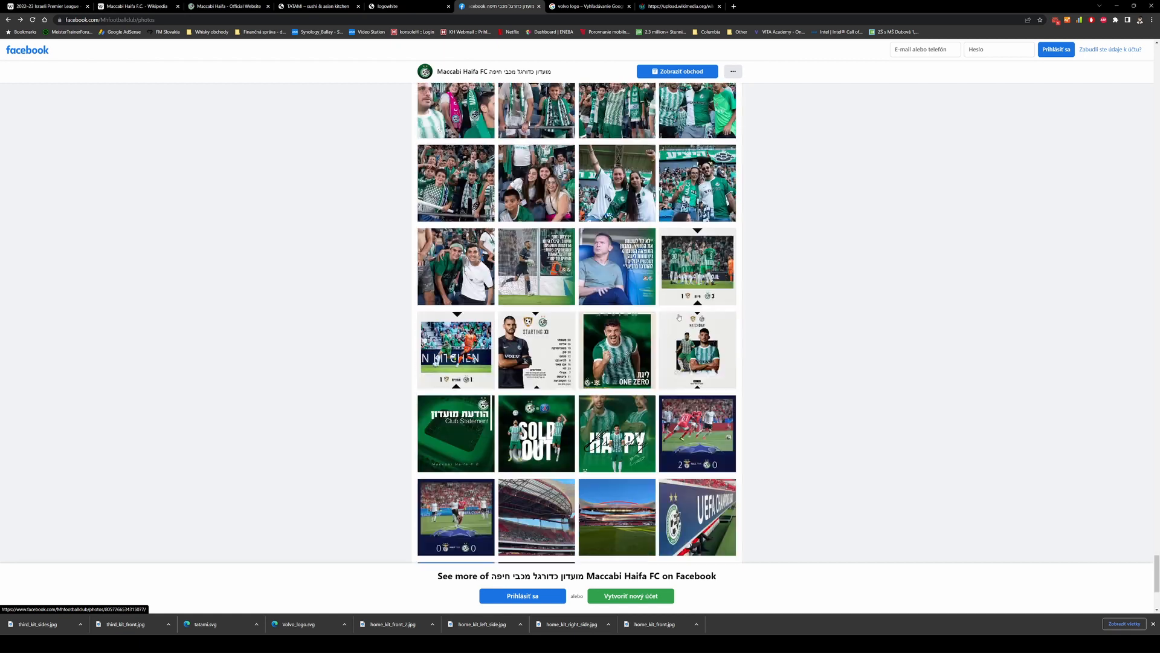
scroll("down", 3)
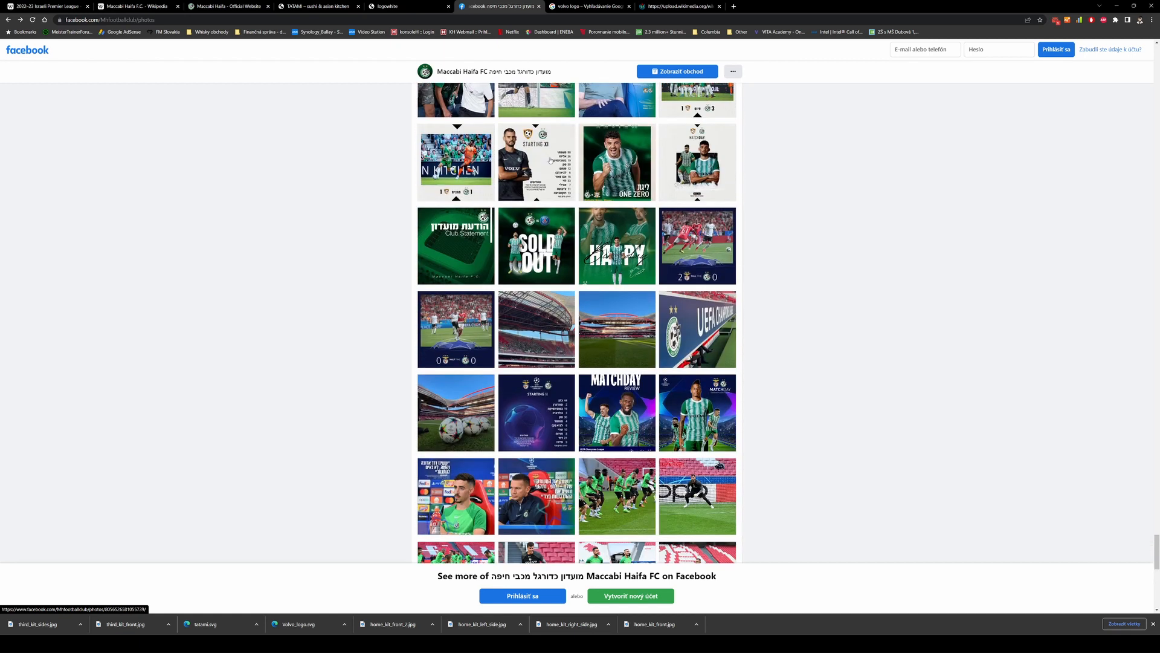
scroll("down", 3)
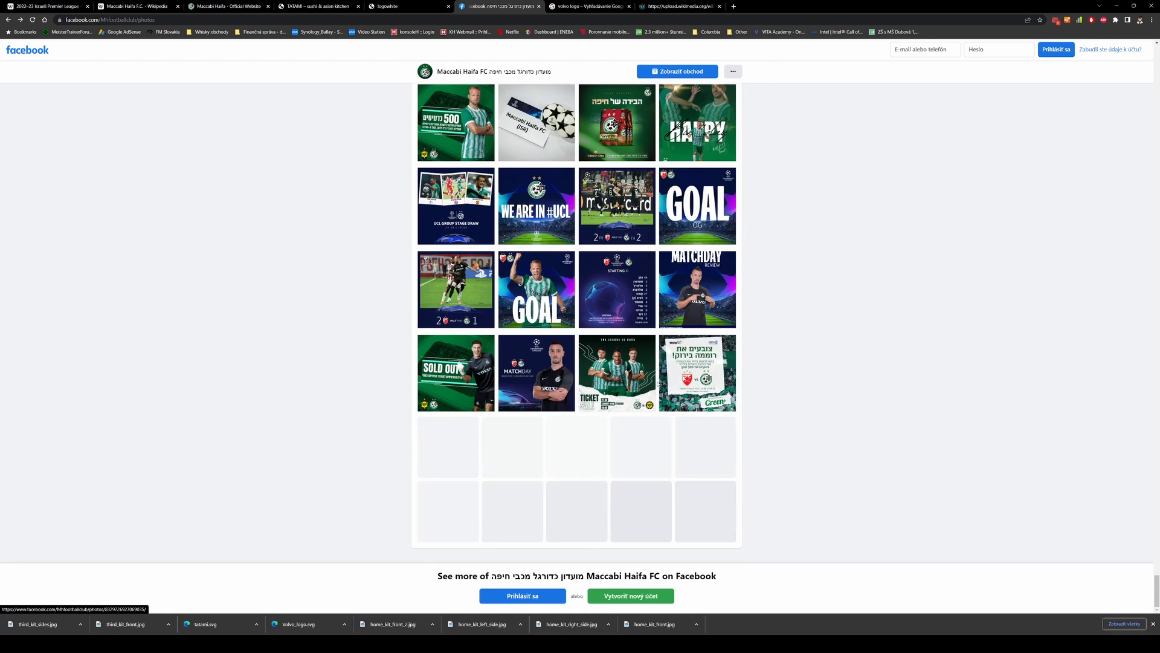
scroll("down", 3)
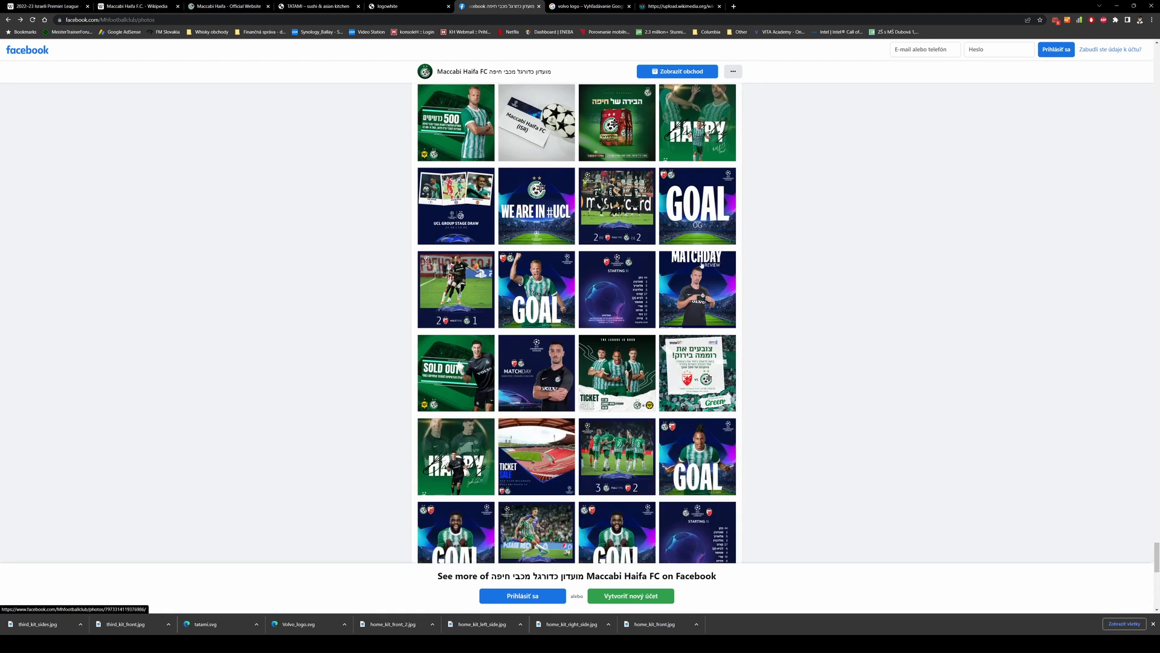
left_click(696, 289)
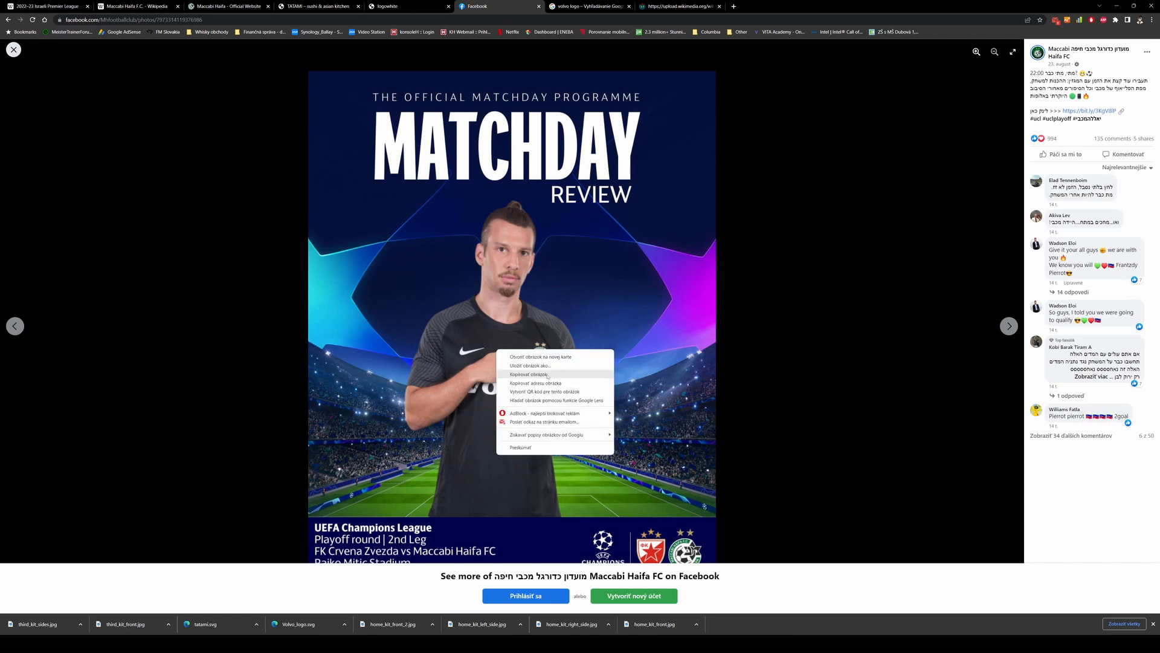
Save that photo as away_kit_front.jpg in the Maccabi Haifa folder.
left_click(529, 365)
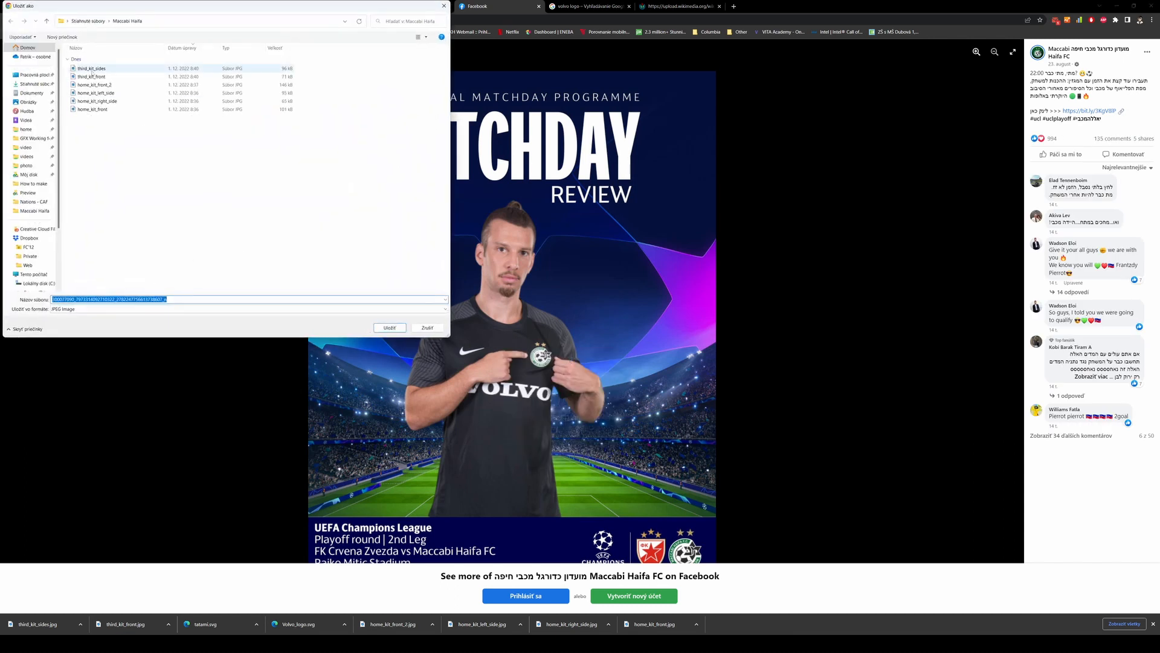
left_click(93, 108)
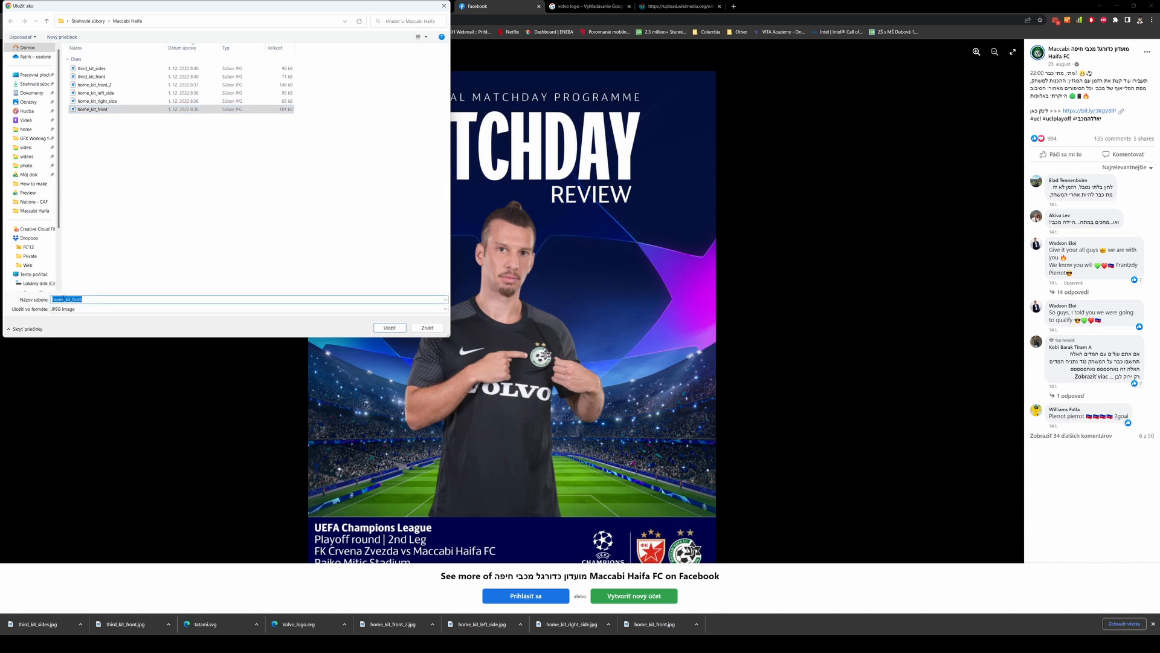
type("away_kit_front")
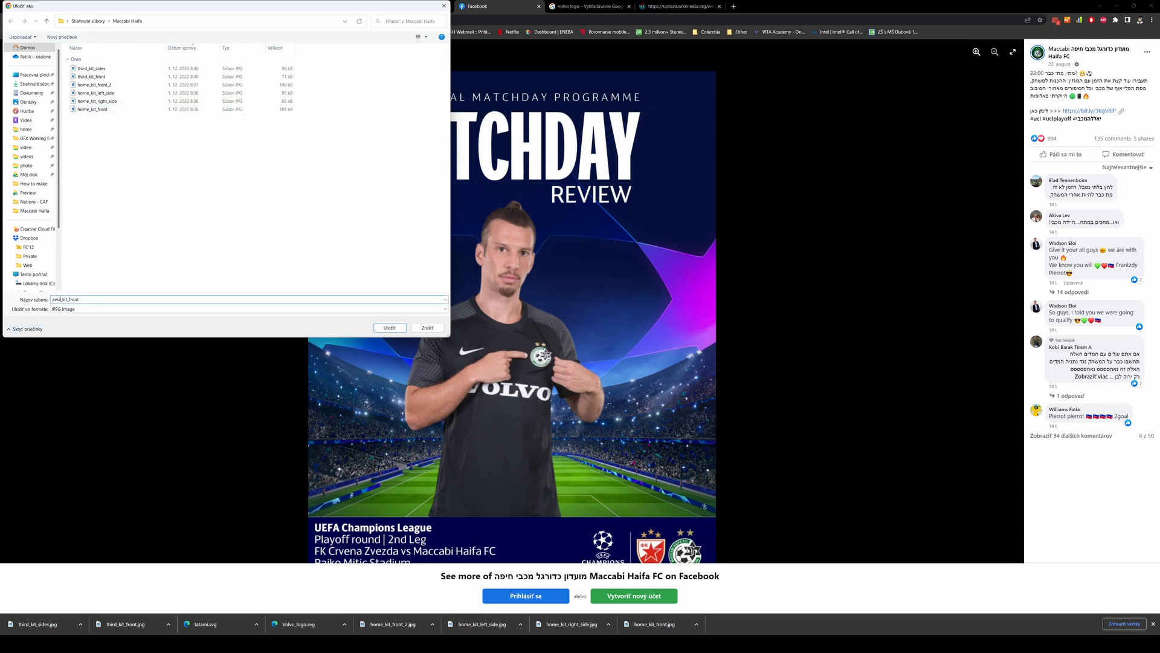
left_click(389, 328)
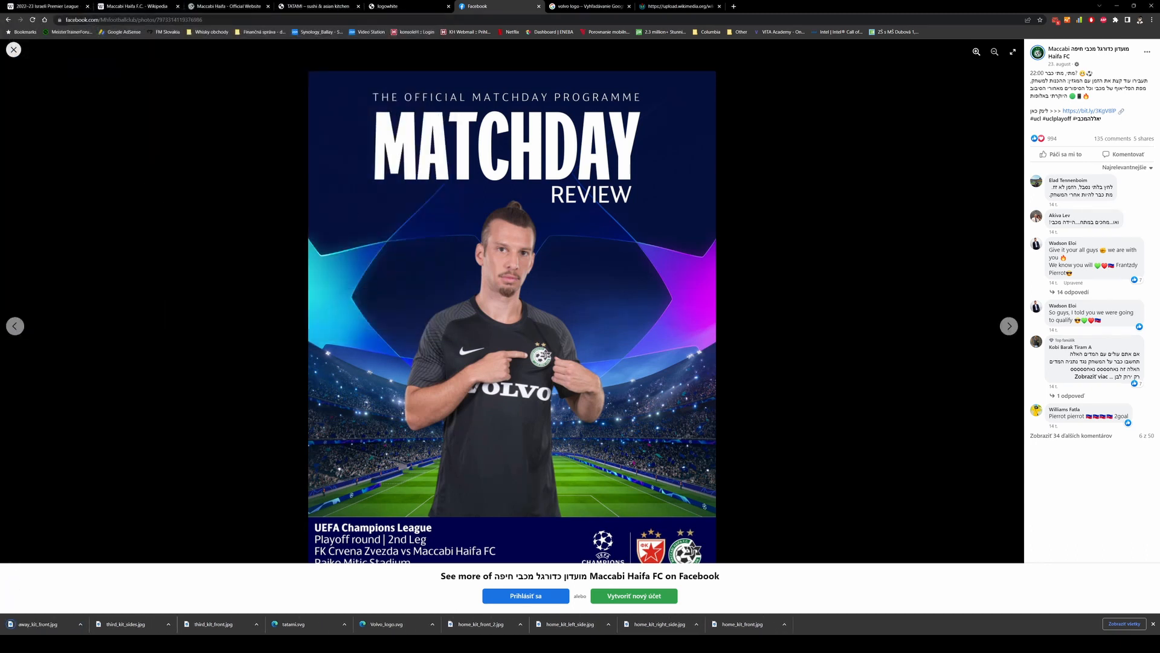
Save the next black-kit photo as away_kit_front_2.jpg.
left_click(13, 50)
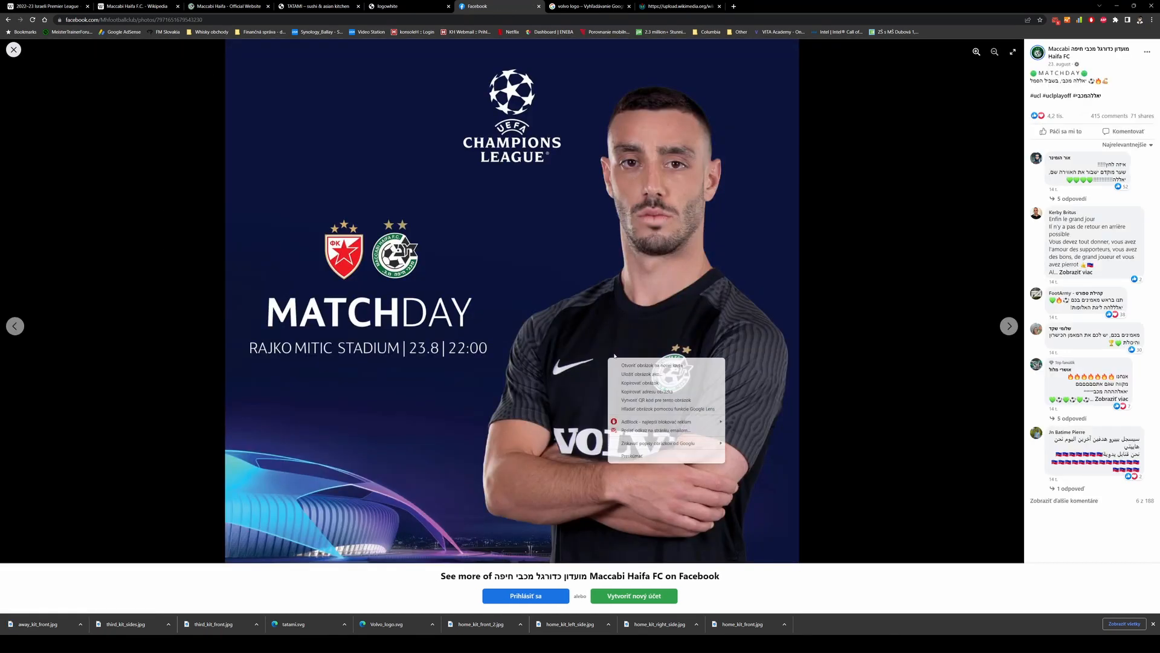
mouse_move(650, 374)
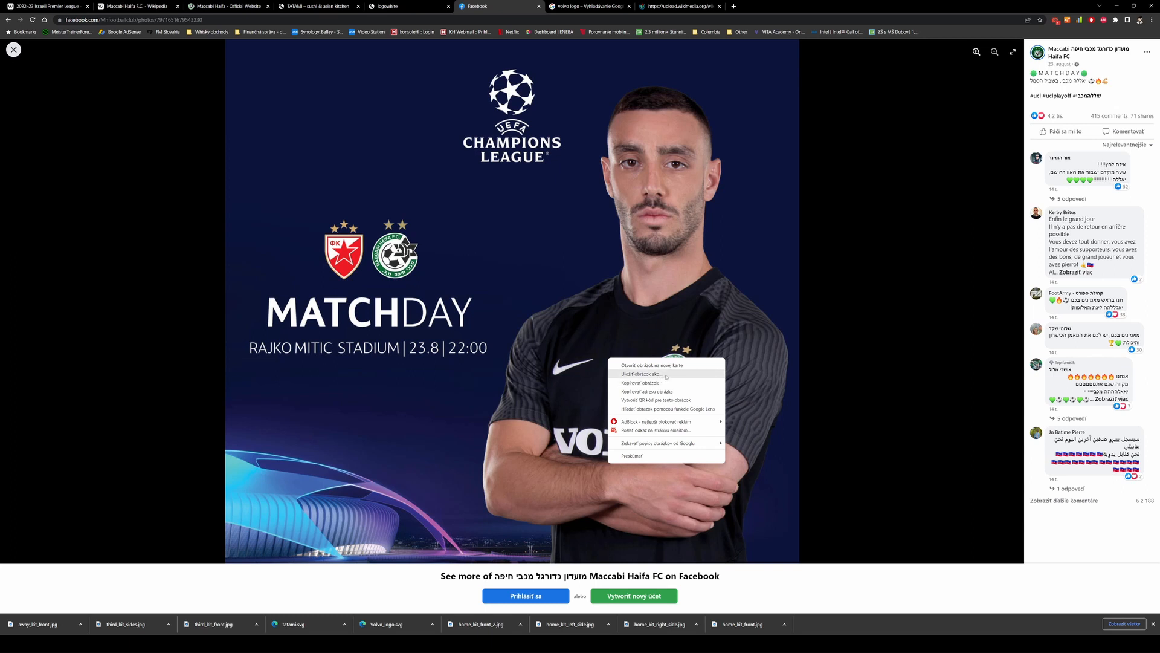
left_click(643, 374)
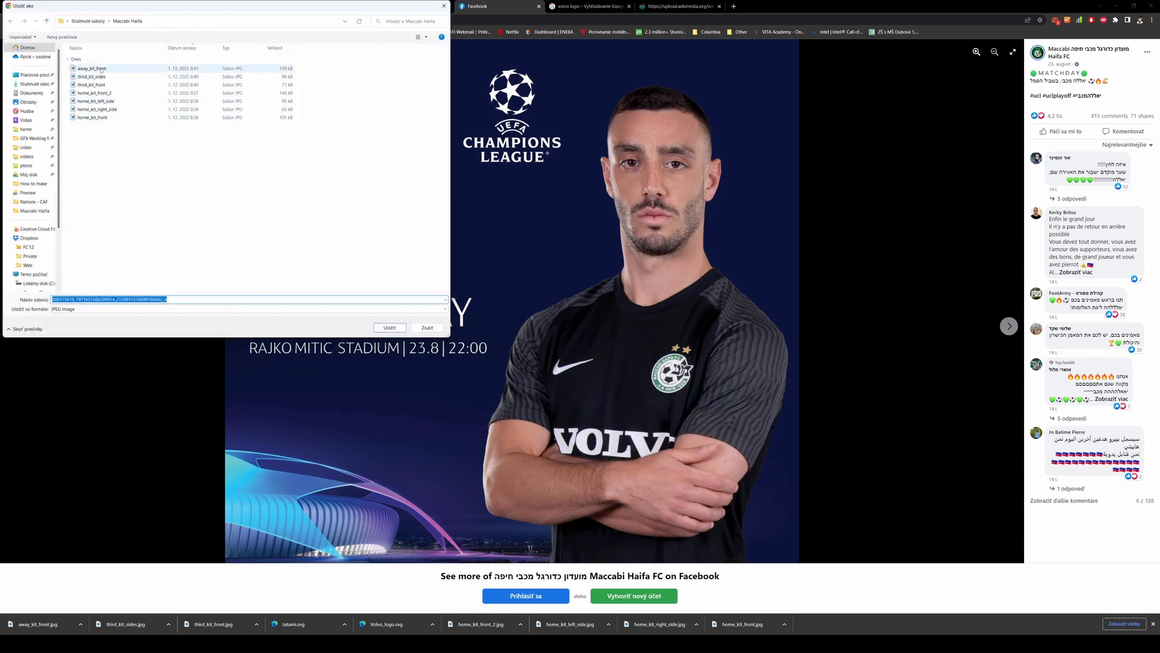
left_click(92, 68)
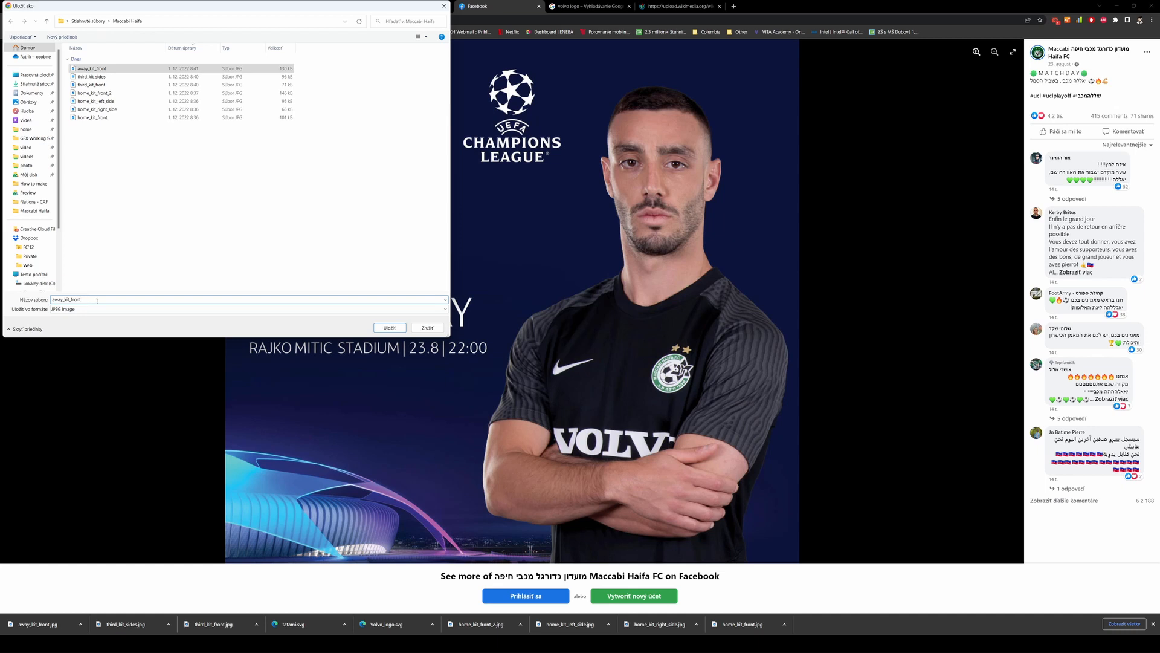
left_click(388, 328)
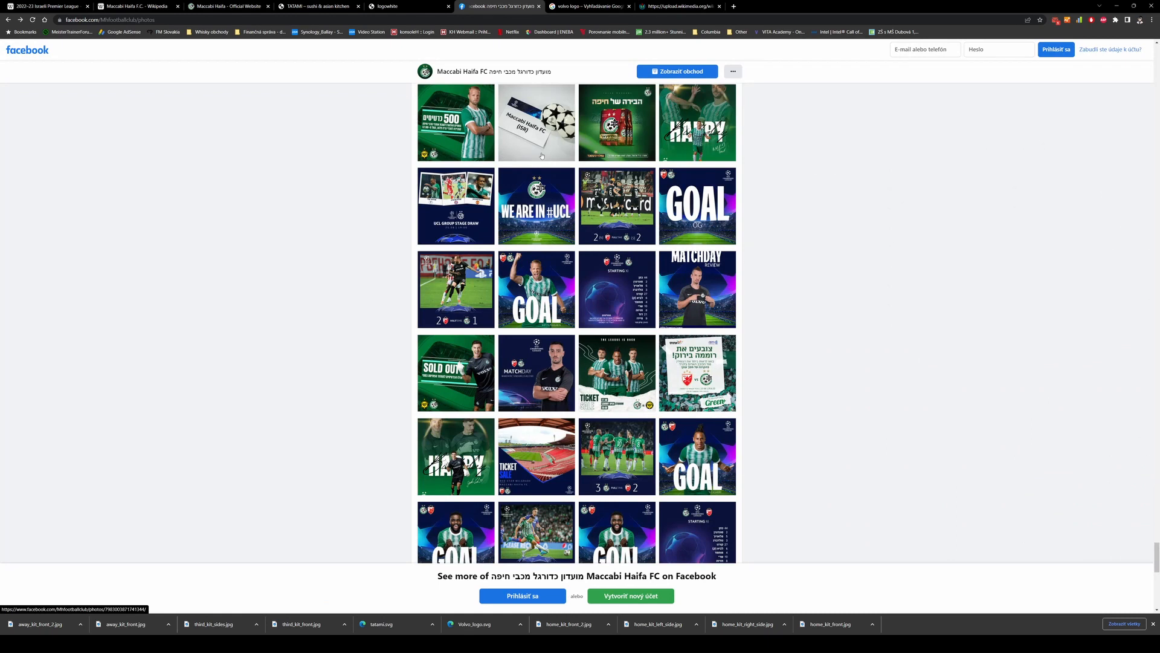
mouse_move(946, 232)
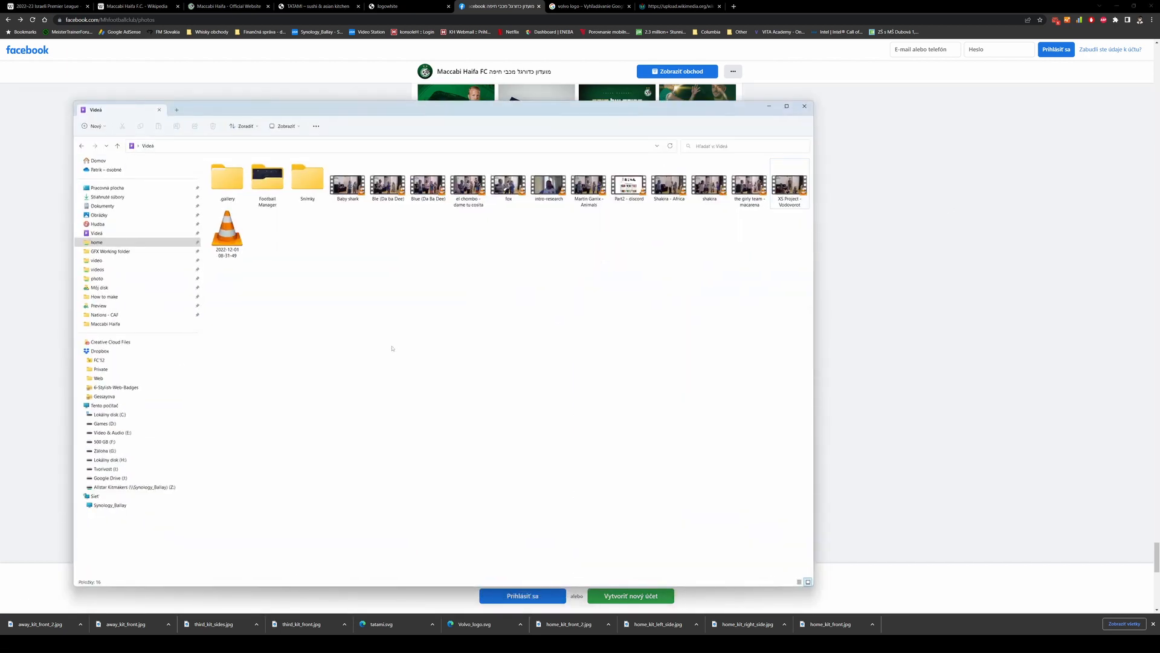
In Downloads, bring up the full context menu with 7-Zip options for the Maccabi Haifa folder.
left_click(109, 459)
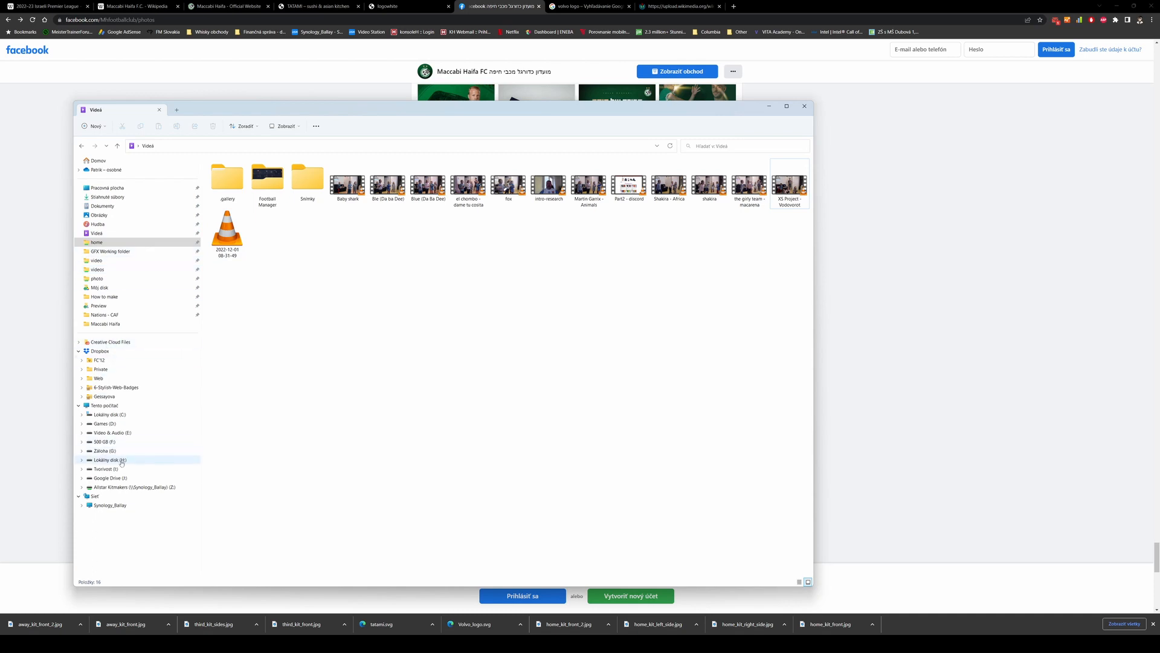
left_click(107, 196)
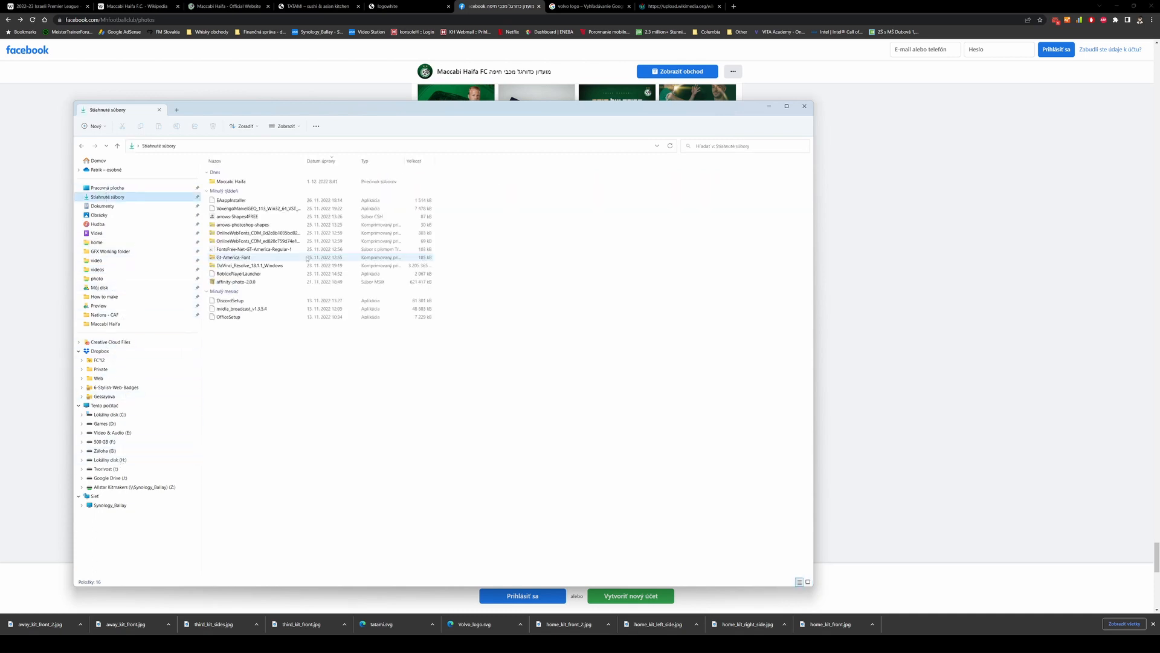
left_click(231, 182)
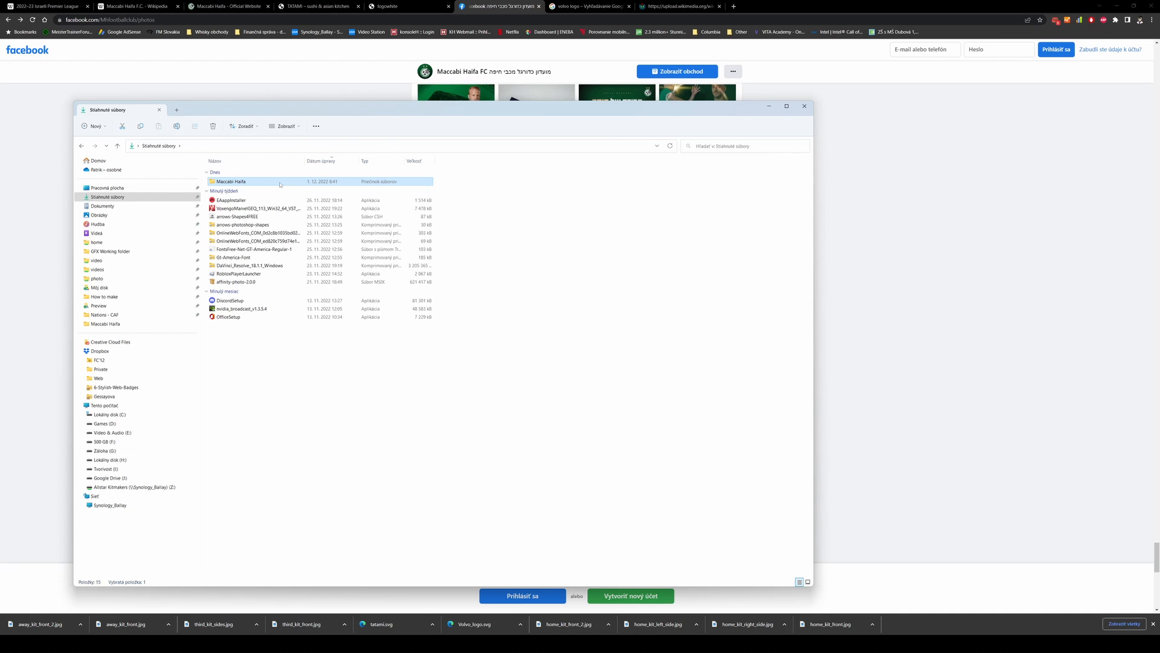
right_click(231, 181)
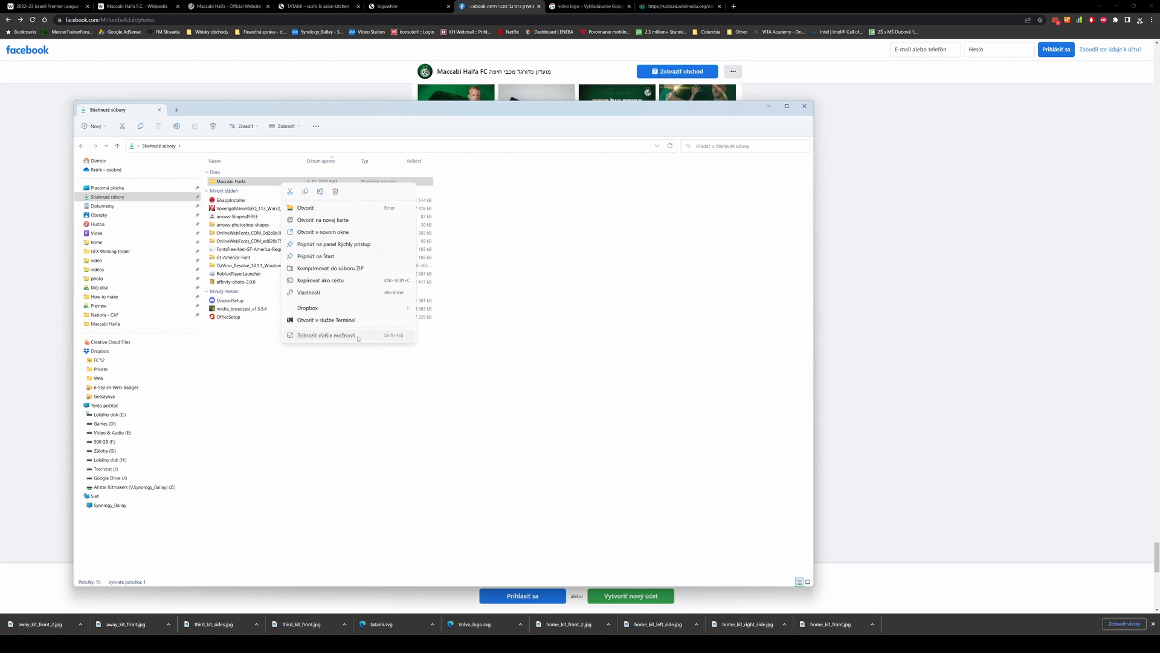
left_click(325, 337)
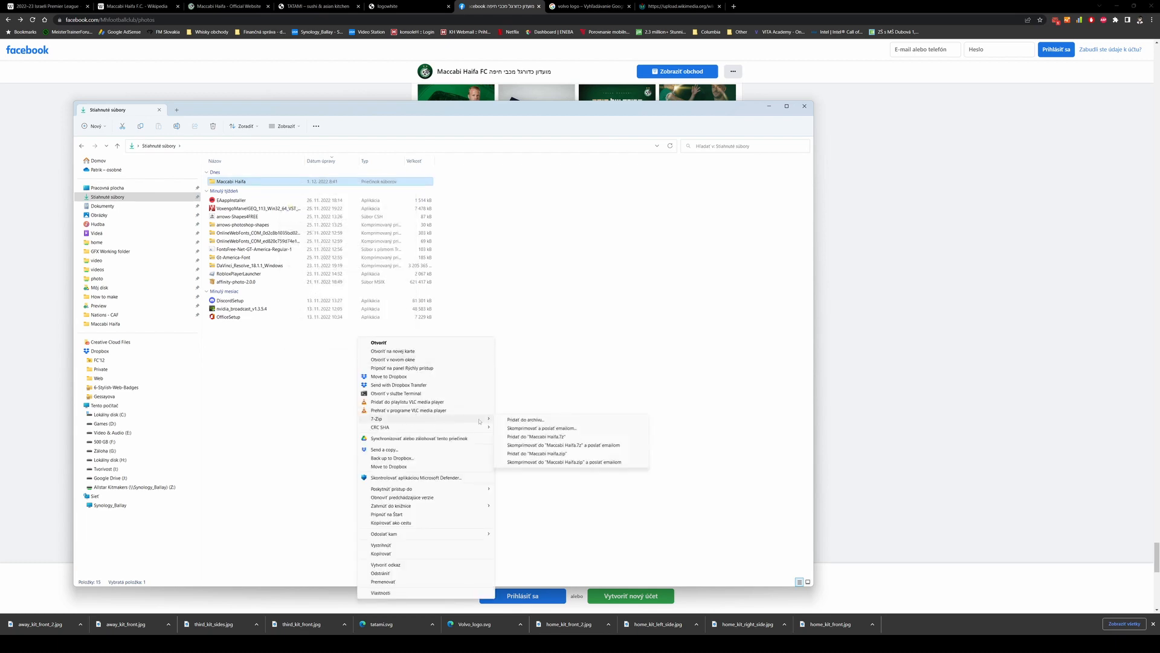
mouse_move(564, 453)
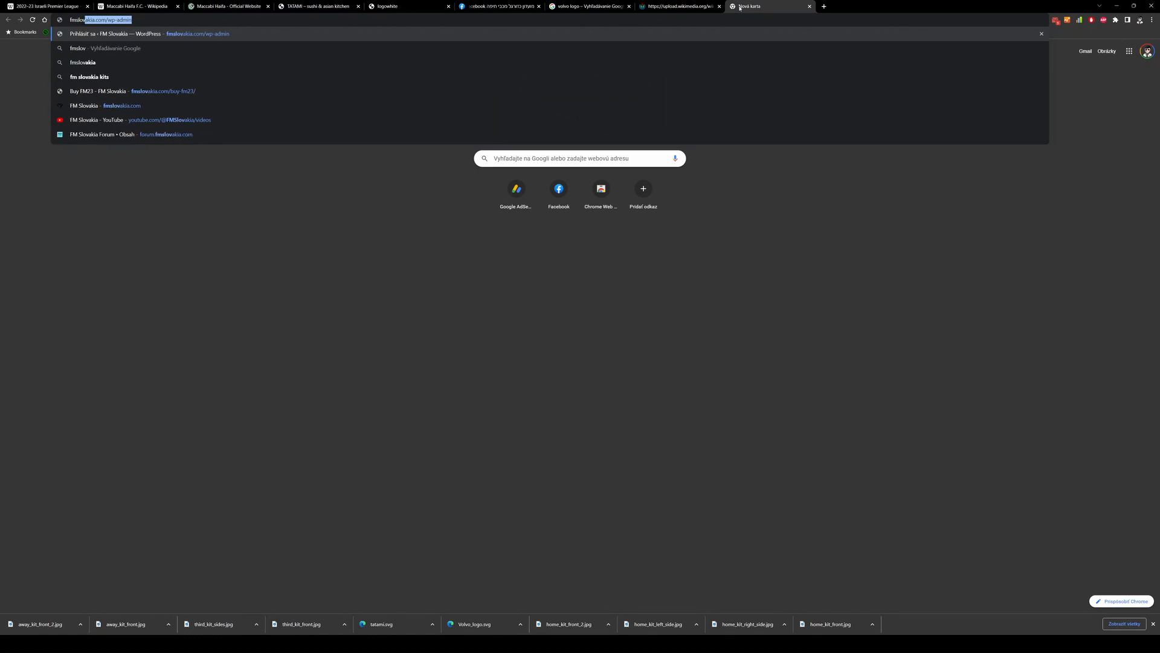
Navigate to fmslovakia.com in the new tab and scroll the homepage down to the footer.
type("fmslovakia.com")
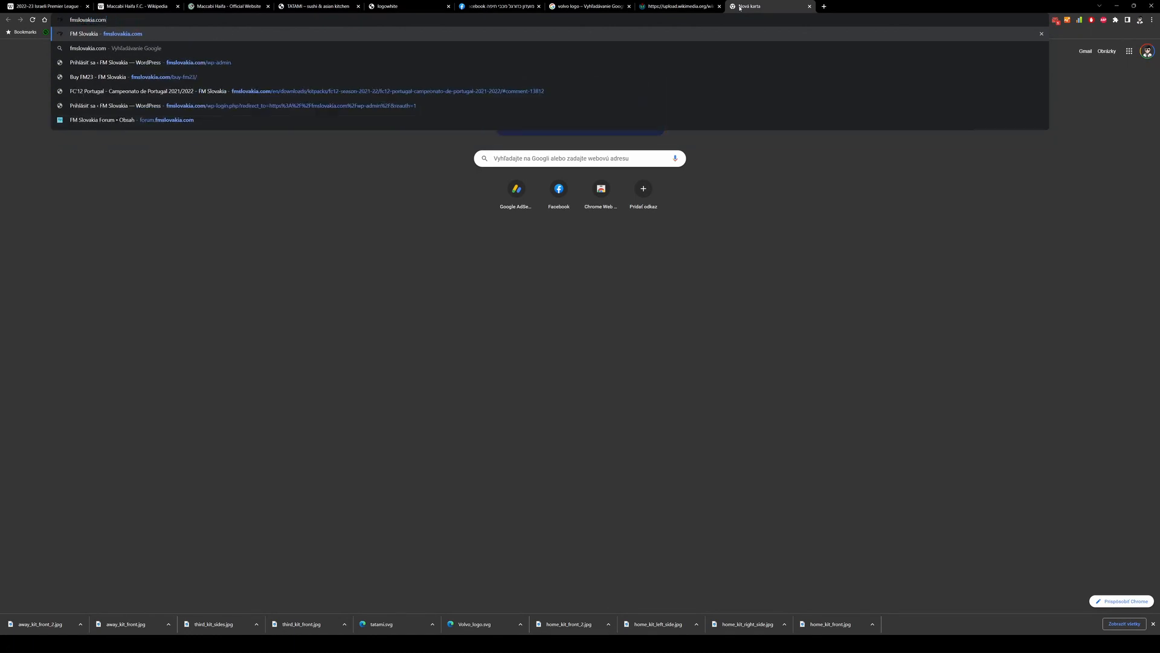
left_click(104, 34)
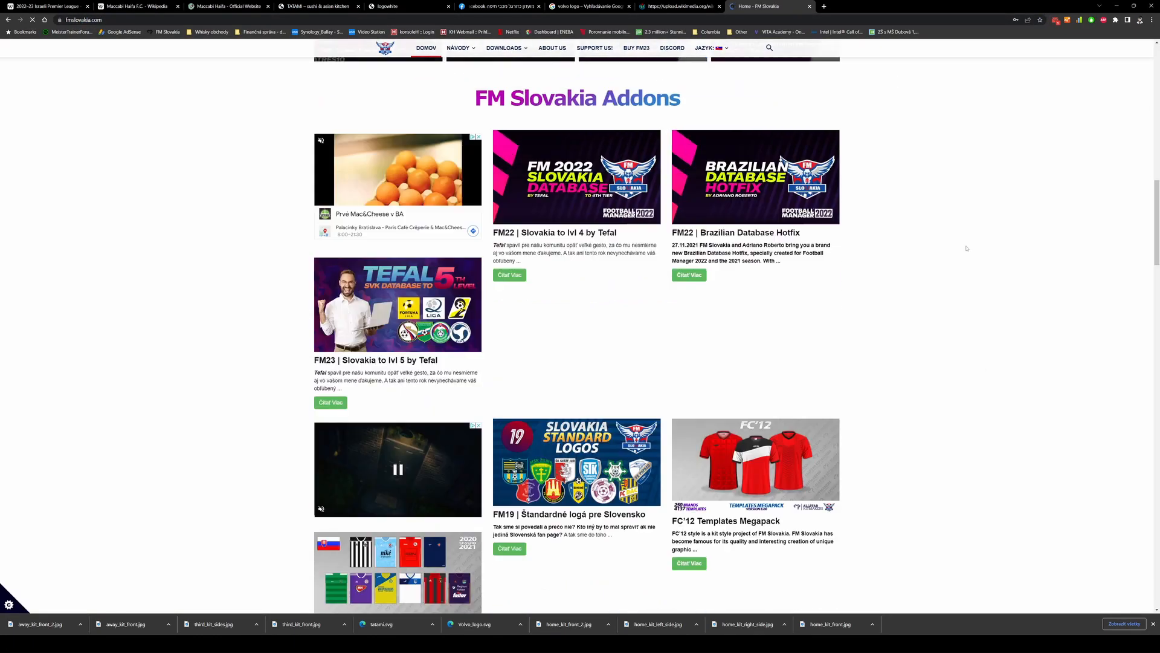
scroll("down", 3)
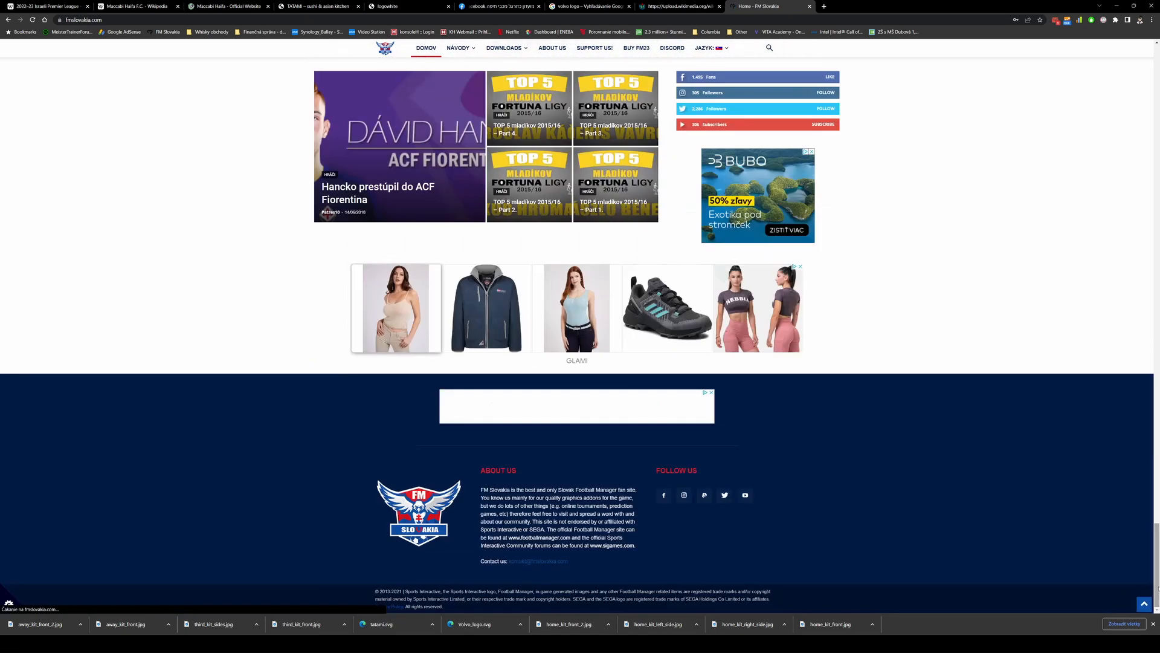